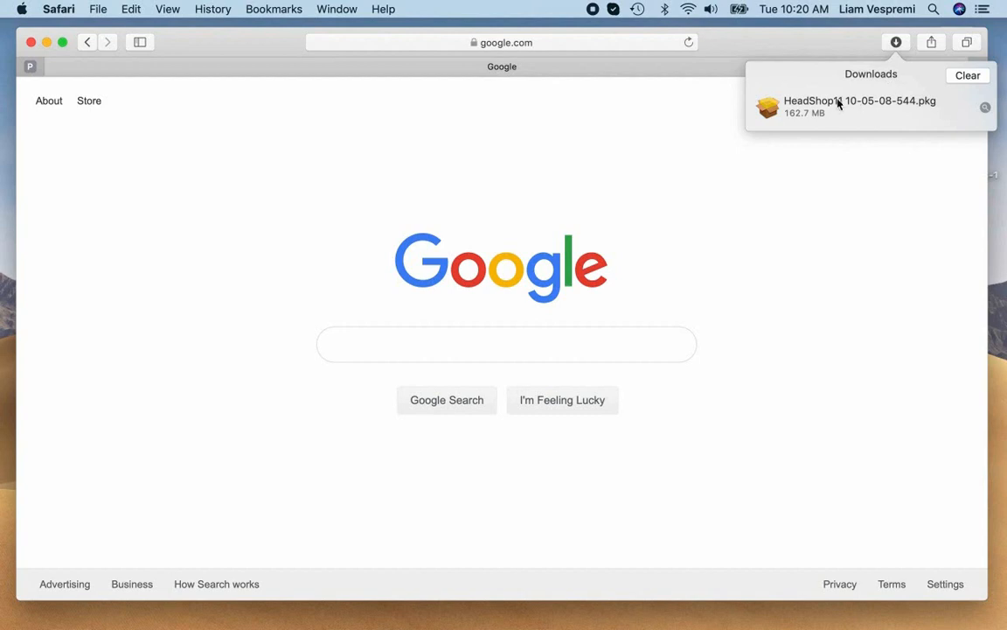
# Show Safari's downloads list with the HeadShop11 .pkg installer package
pyautogui.click(861, 106)
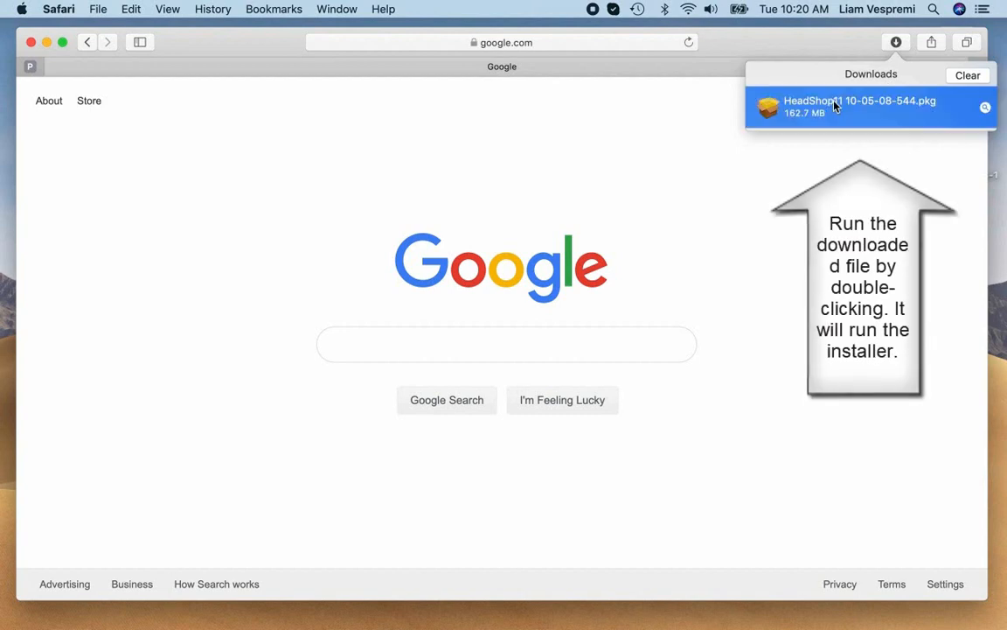
# Run the HeadShop11 installer onto Macintosh HD and authorize the installation with the password
pyautogui.doubleClick(861, 107)
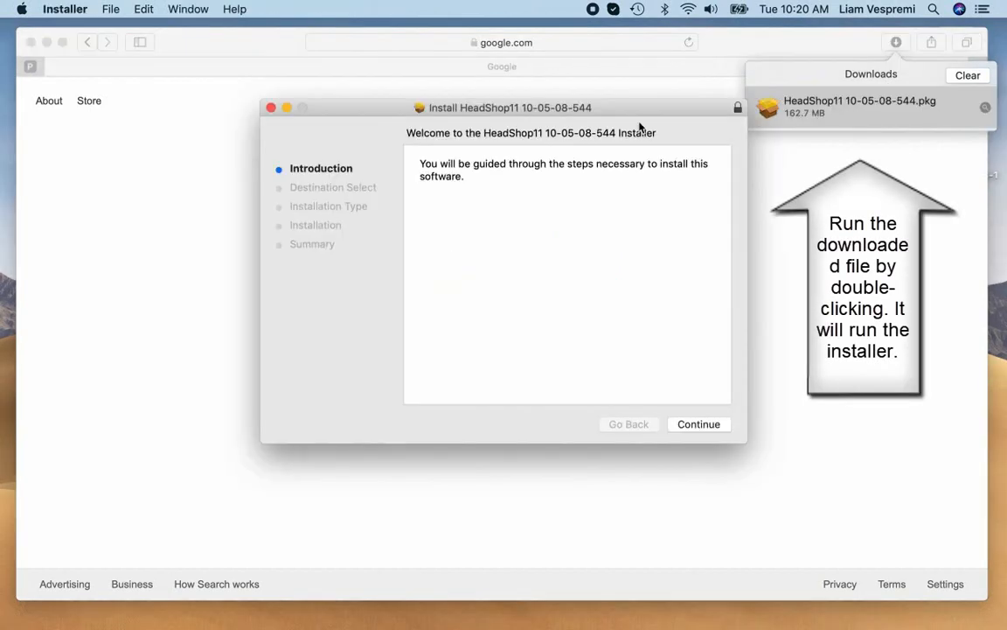
pyautogui.moveTo(689, 440)
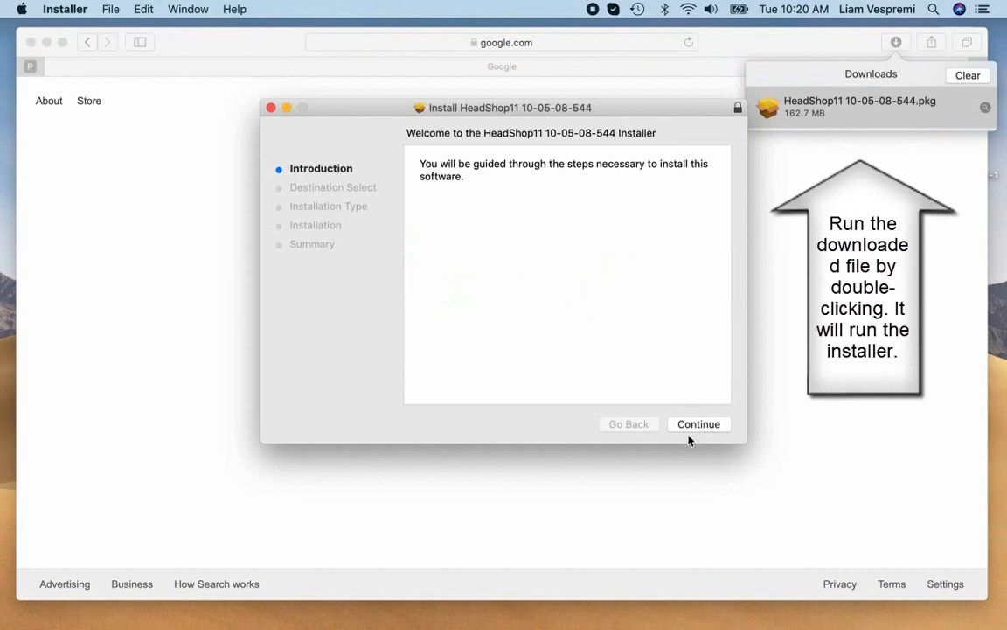
pyautogui.click(698, 425)
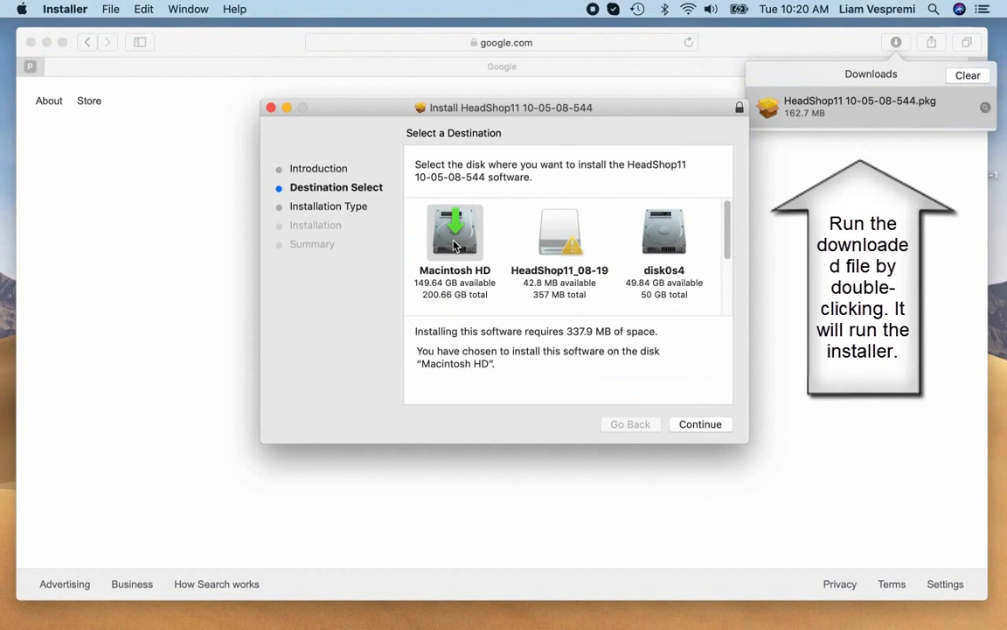
pyautogui.click(700, 425)
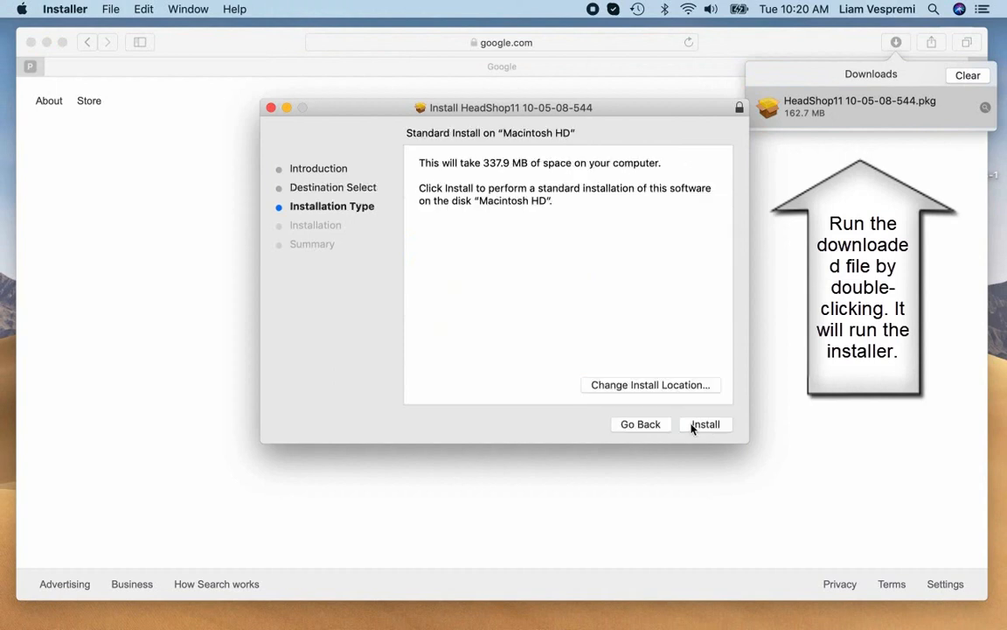
pyautogui.click(705, 425)
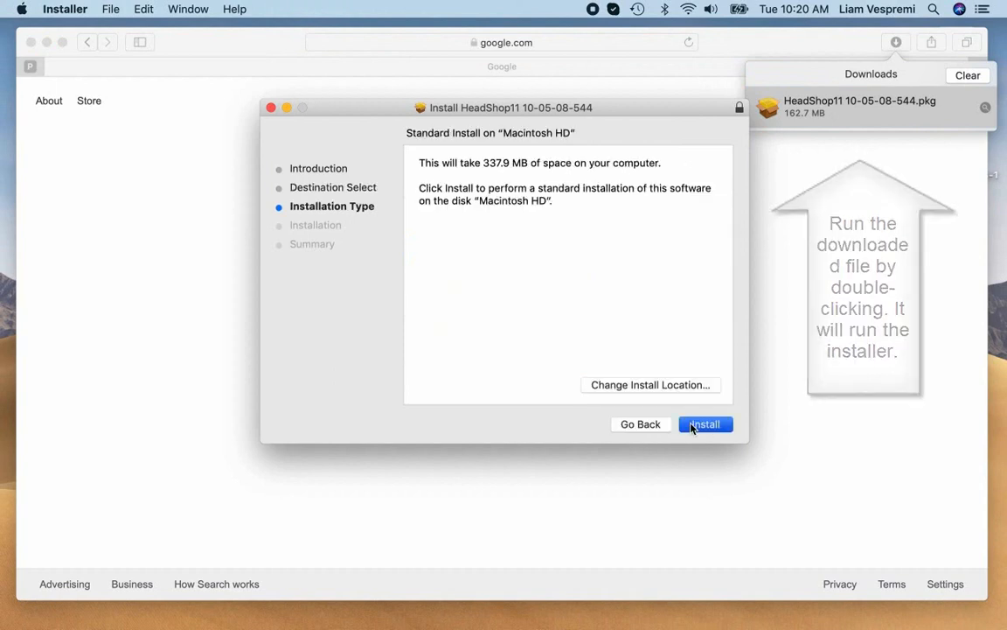
pyautogui.click(705, 425)
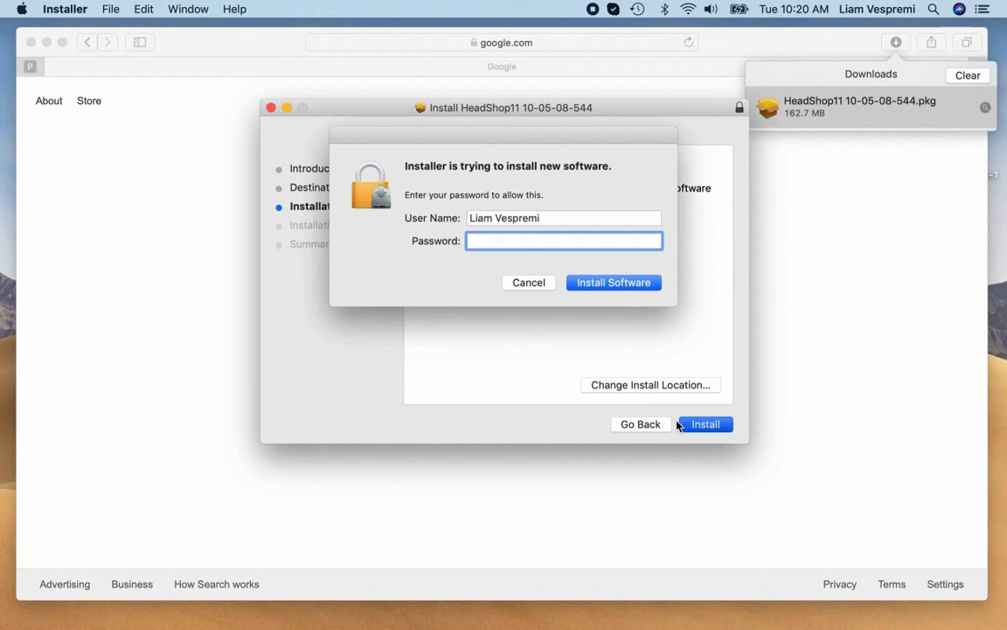
pyautogui.click(612, 282)
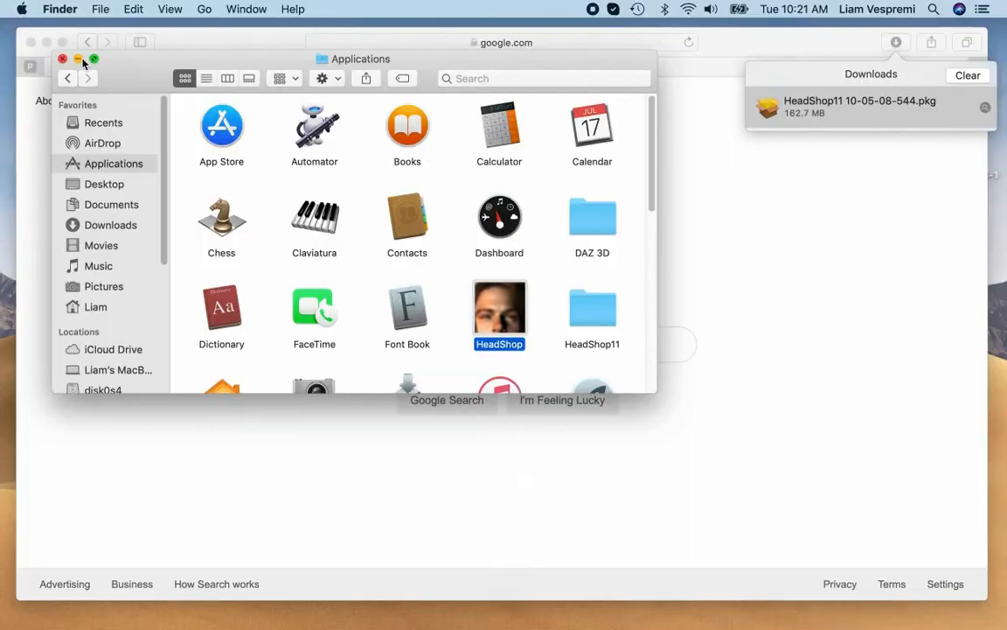
# Launch HeadShop from Applications and dismiss the Start Learning hints panel
pyautogui.doubleClick(498, 308)
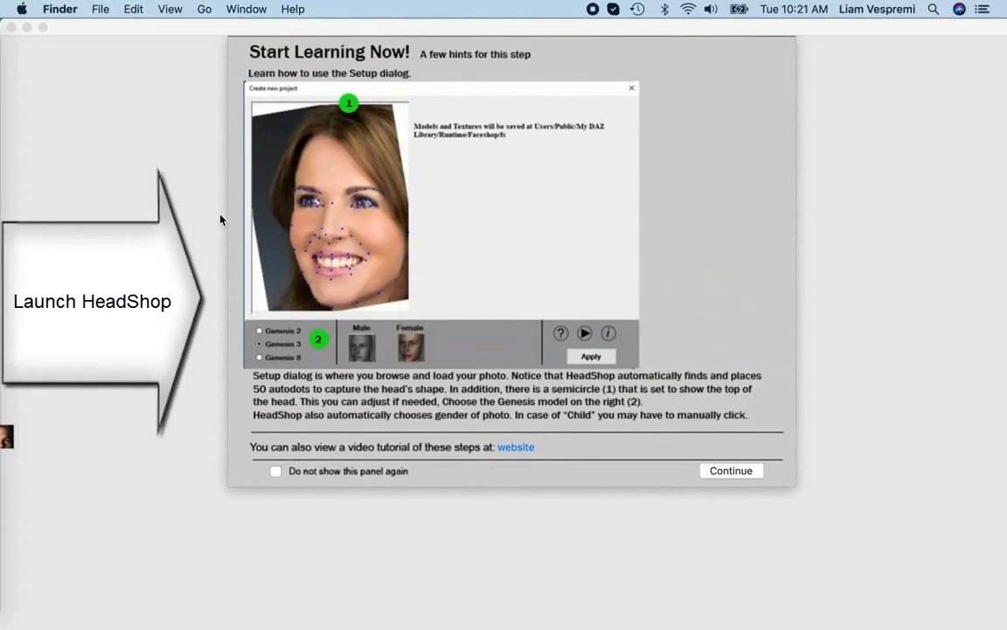
pyautogui.moveTo(311, 536)
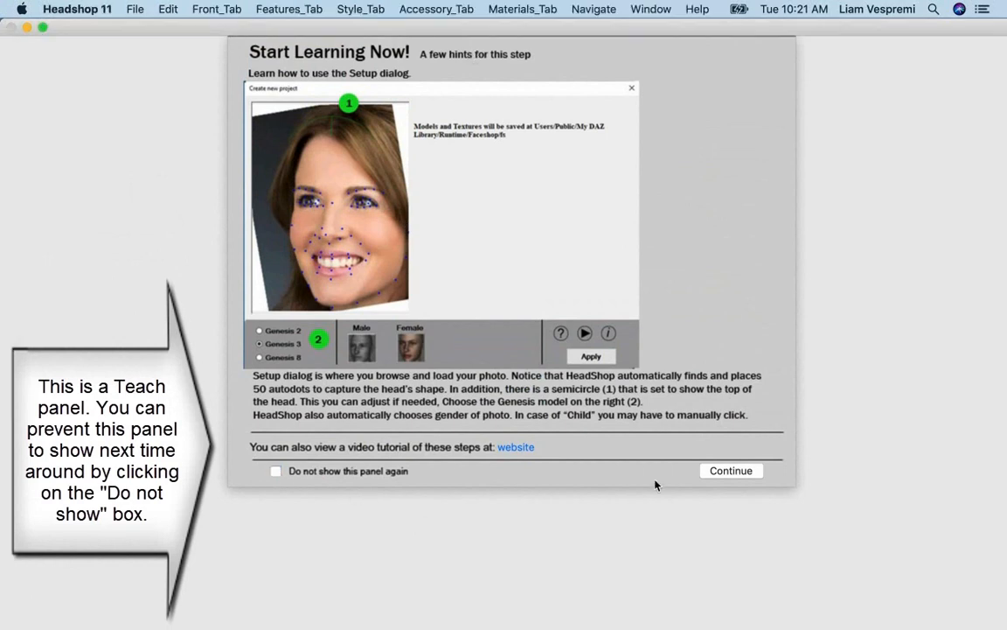
pyautogui.click(731, 471)
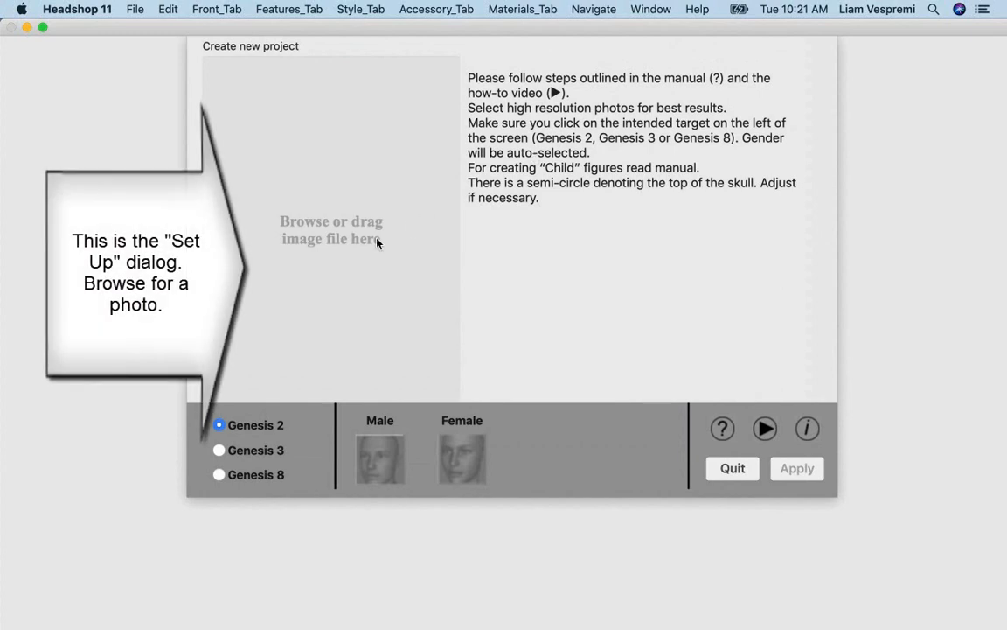
pyautogui.moveTo(320, 259)
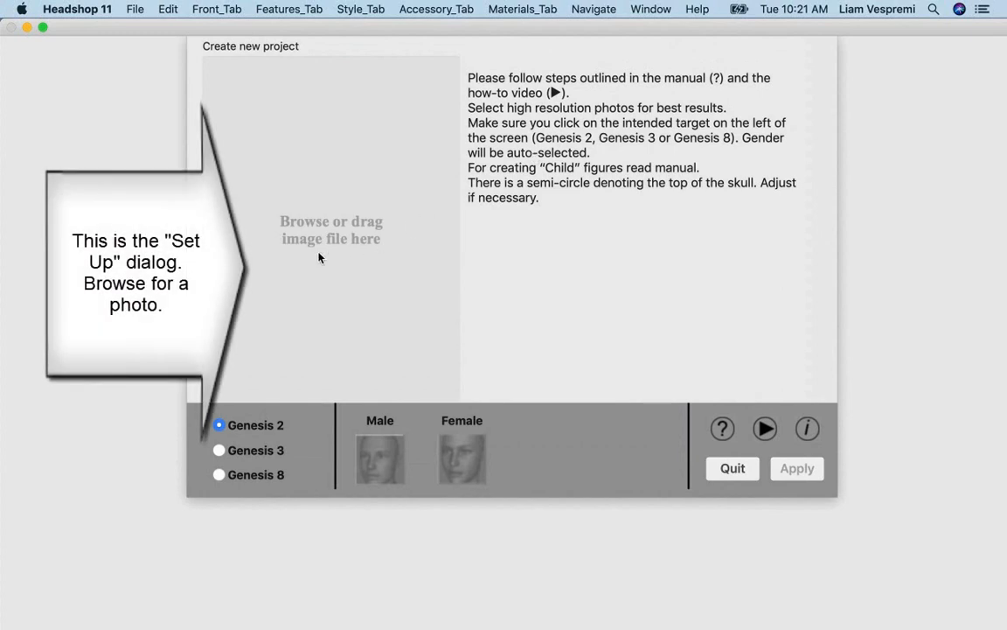
pyautogui.moveTo(319, 246)
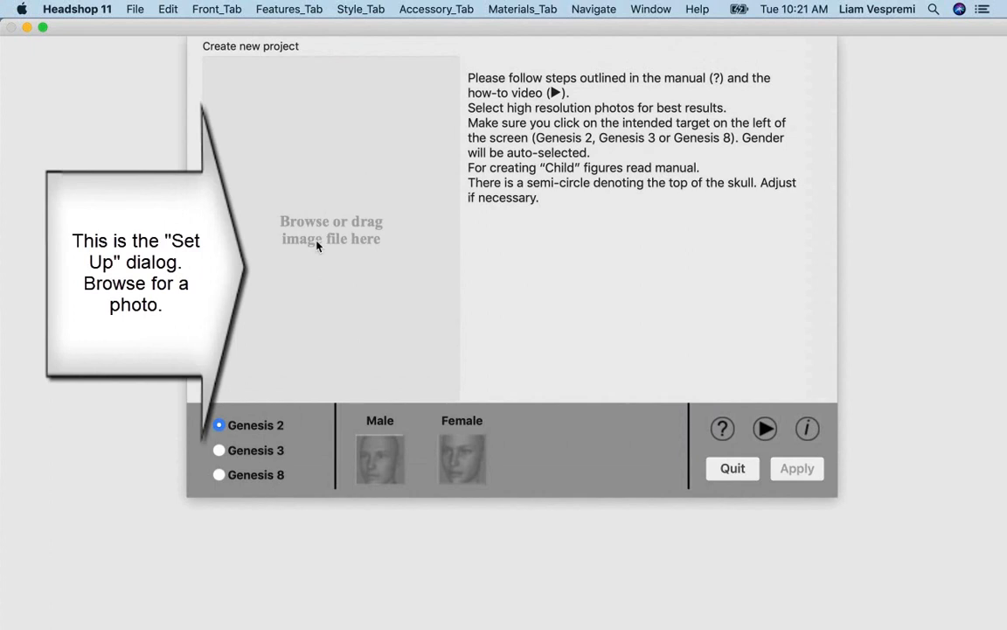
# Browse for a face photo from the Create new project dialog
pyautogui.click(330, 231)
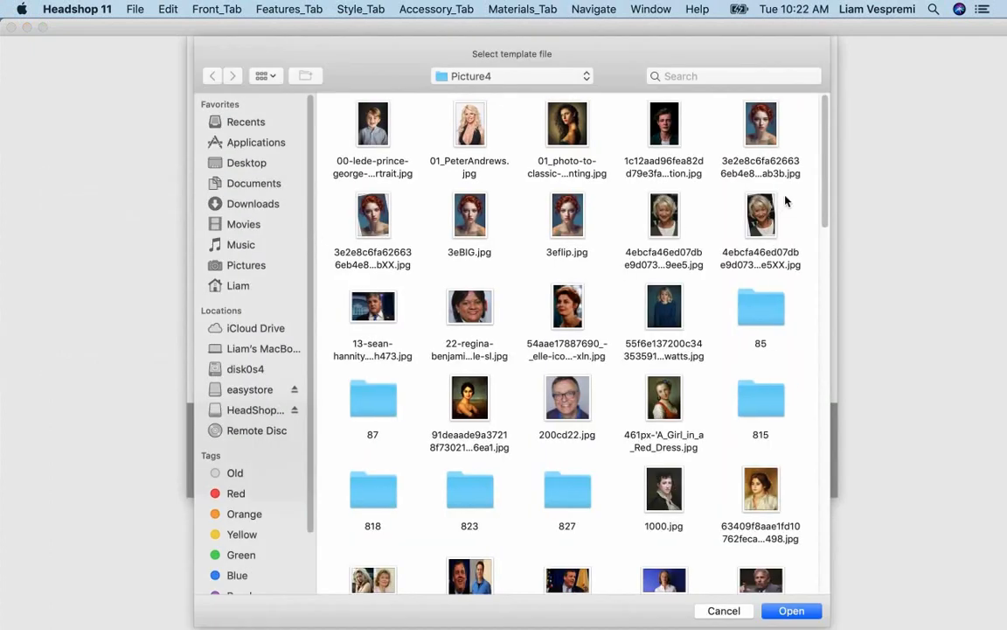
# Scroll the Picture4 folder to find a portrait photo for the project
pyautogui.scroll(-3)
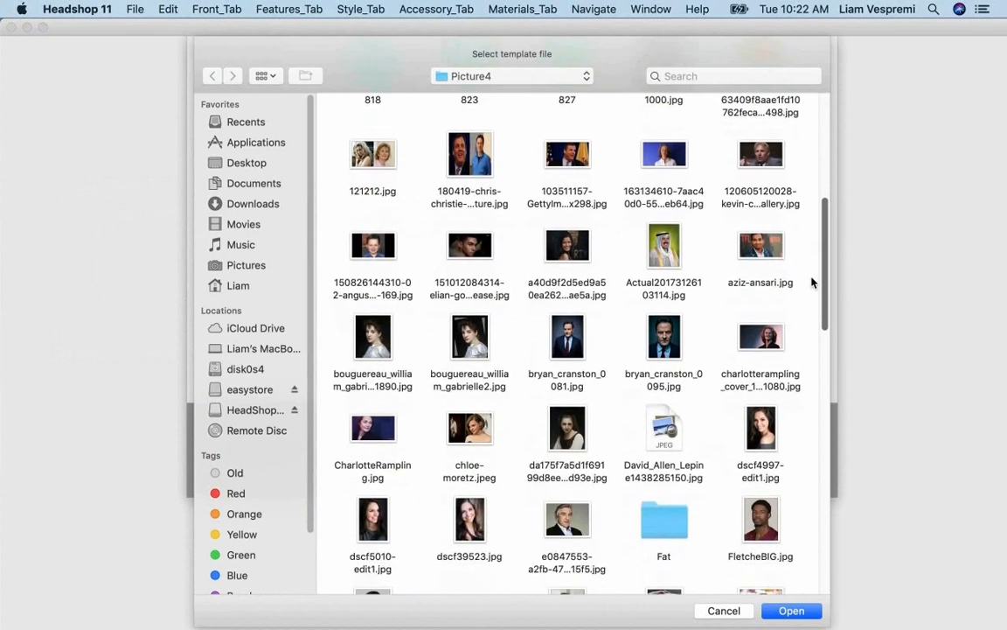
pyautogui.scroll(-3)
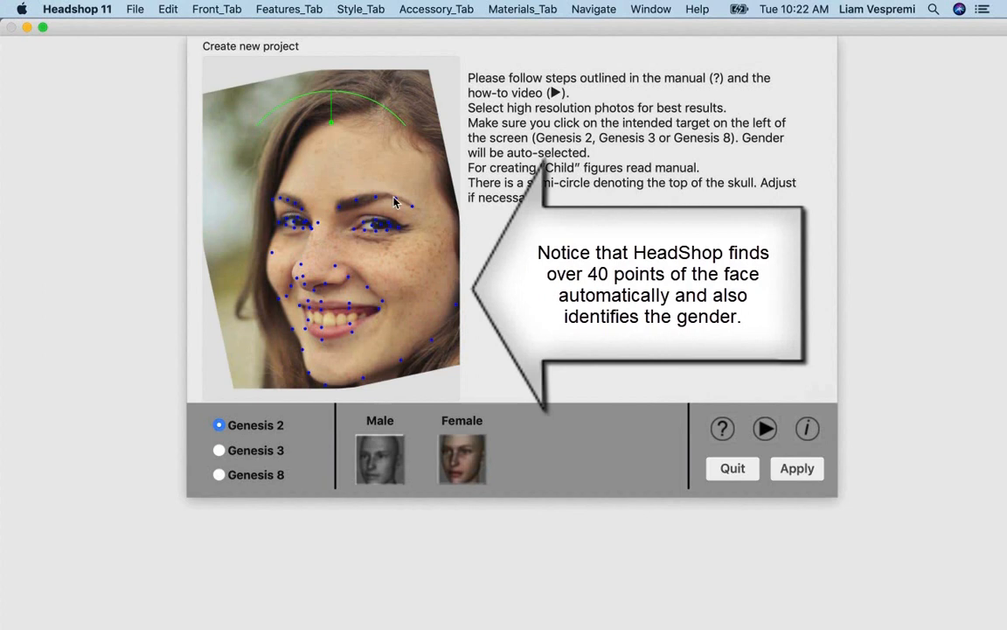
pyautogui.moveTo(350, 381)
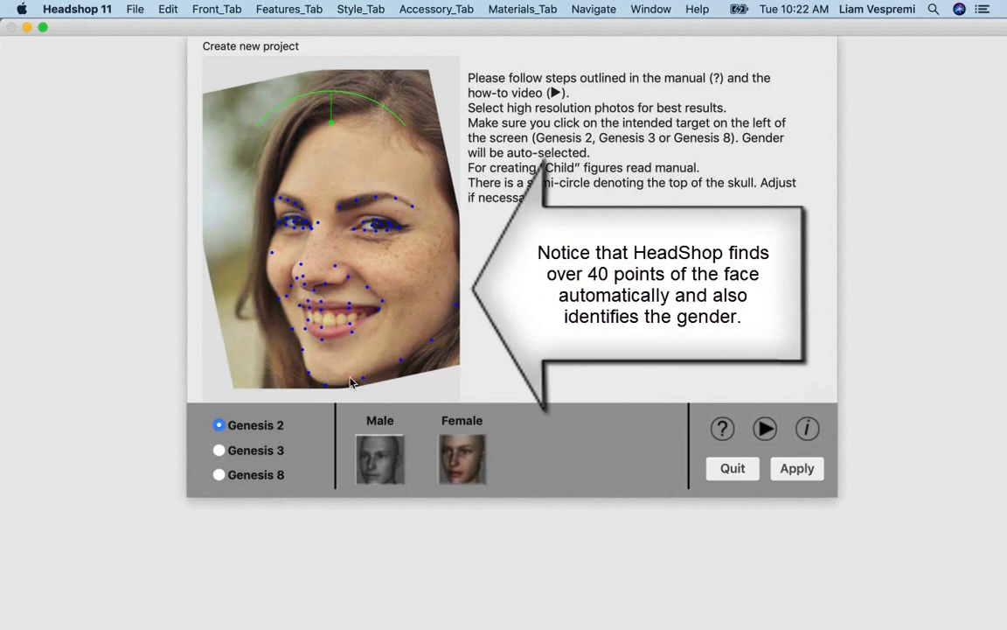
pyautogui.moveTo(332, 121)
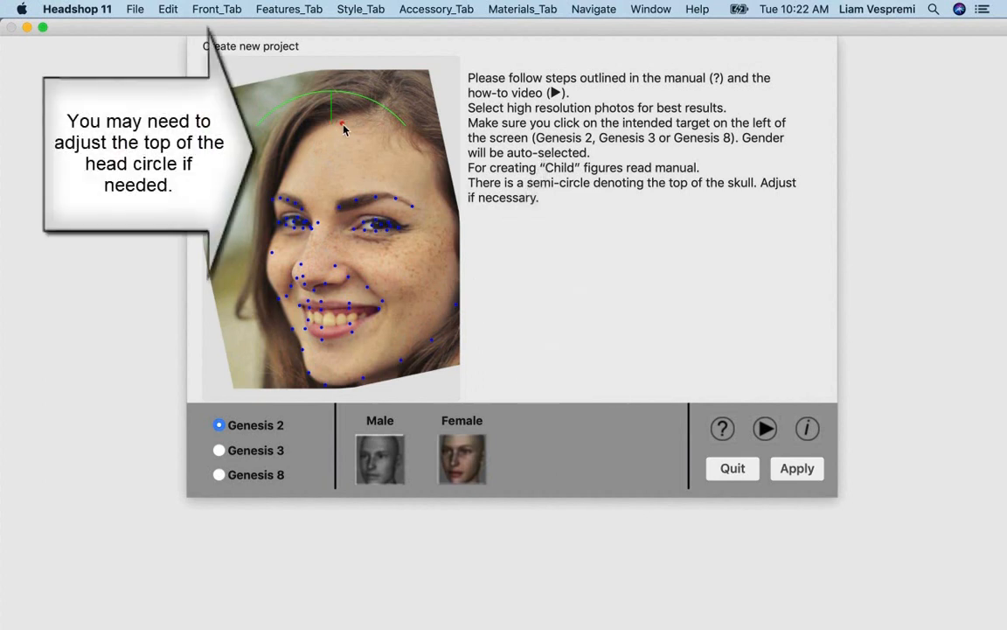
# Fit the top-of-head semicircle, keep Genesis 2 as target figure, and apply to generate the 3D head
pyautogui.moveTo(342, 126); pyautogui.dragTo(362, 130)
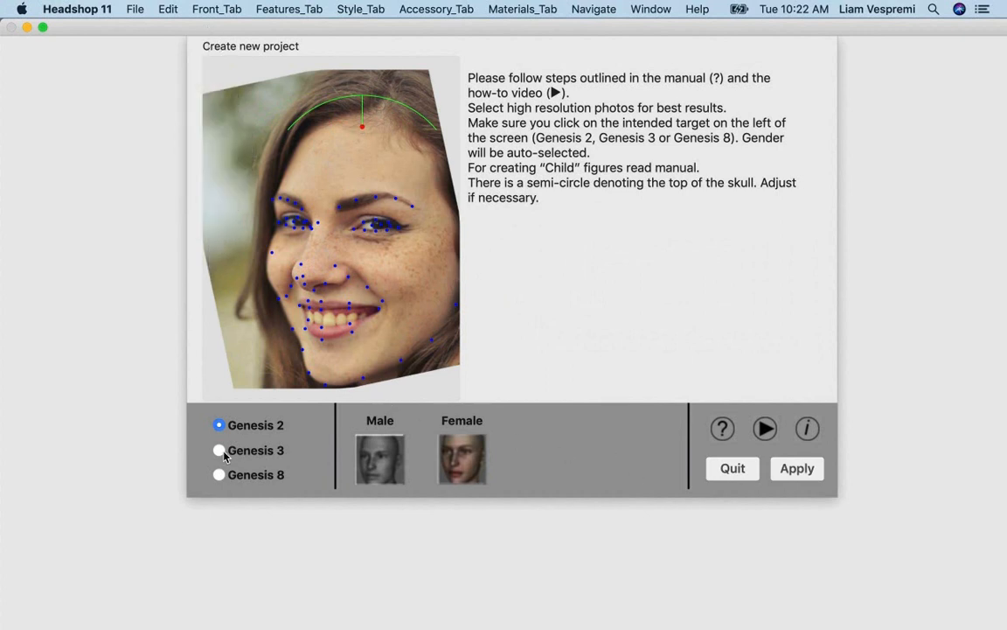
pyautogui.click(219, 474)
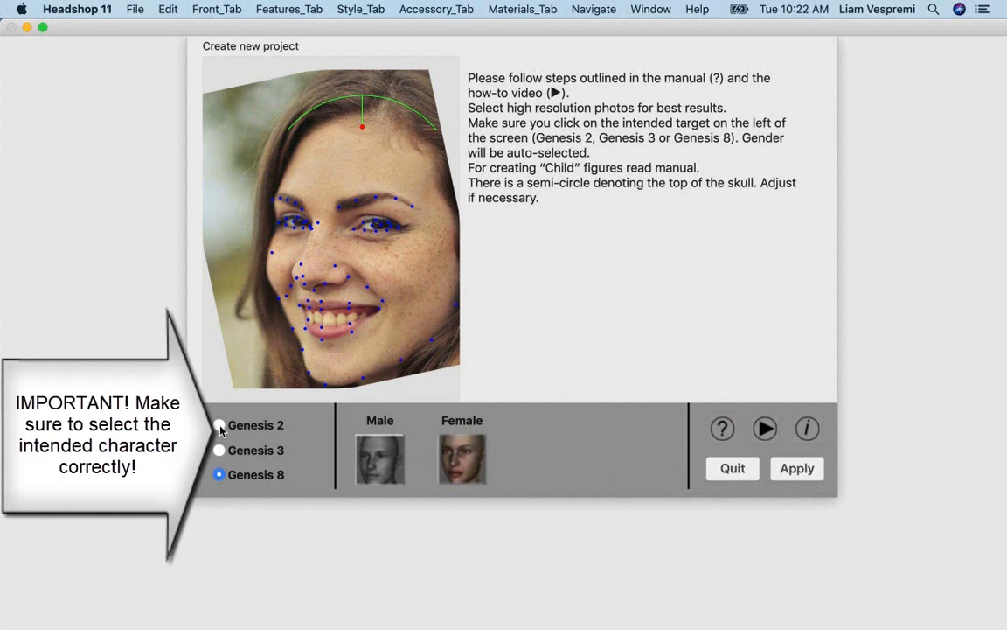
pyautogui.click(219, 425)
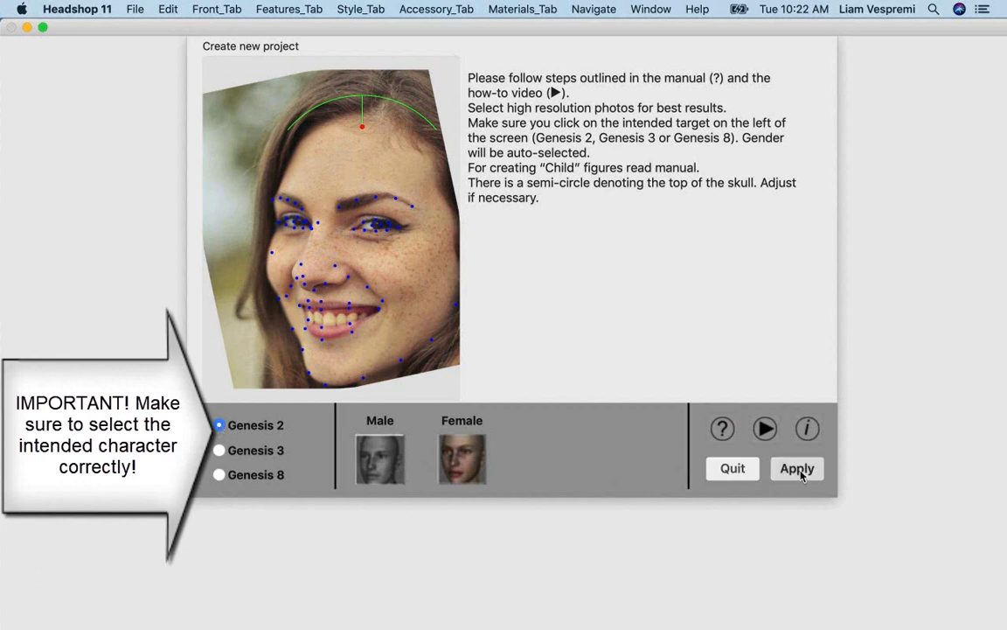
pyautogui.click(798, 469)
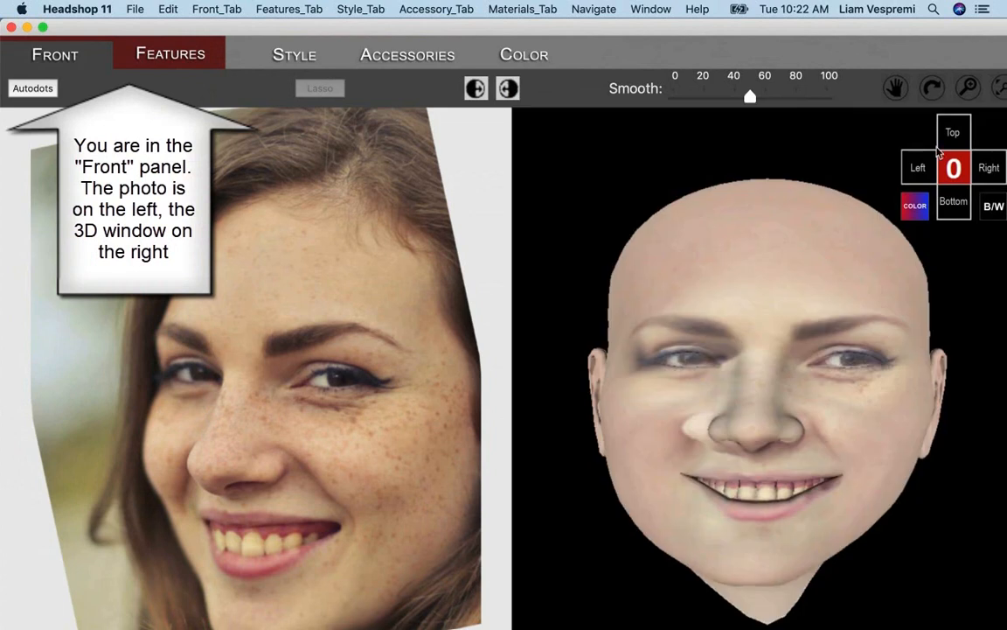
# View the head from both sides and adjust the Smooth amount for a softer look
pyautogui.click(918, 168)
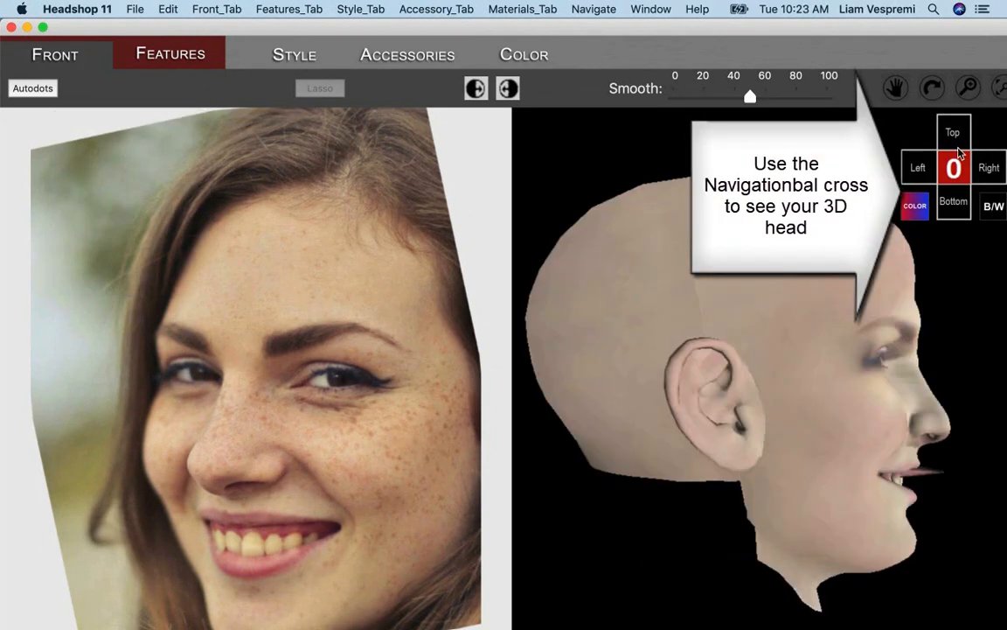
pyautogui.click(918, 168)
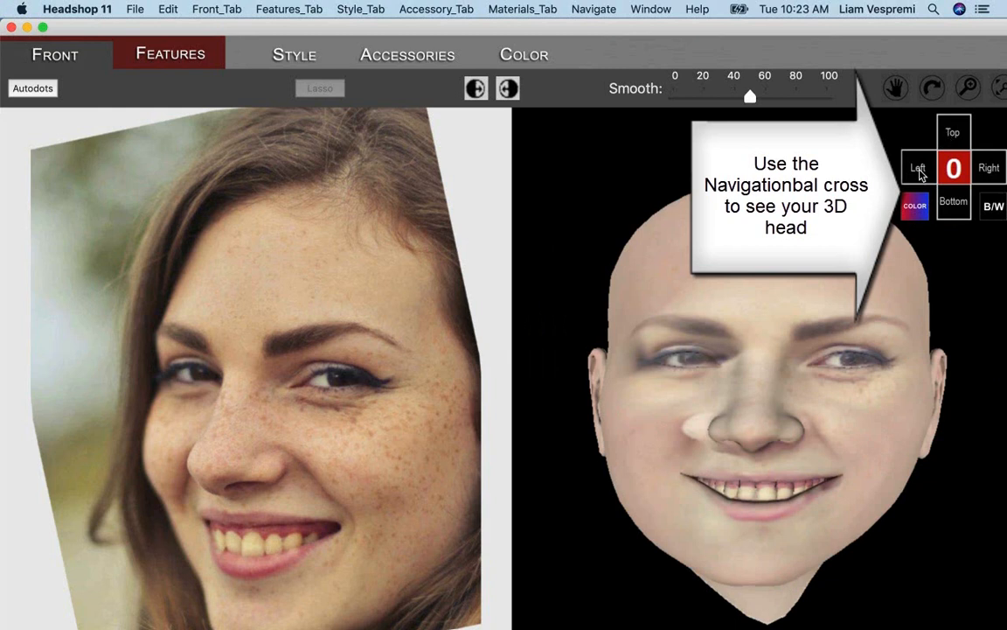
pyautogui.click(918, 168)
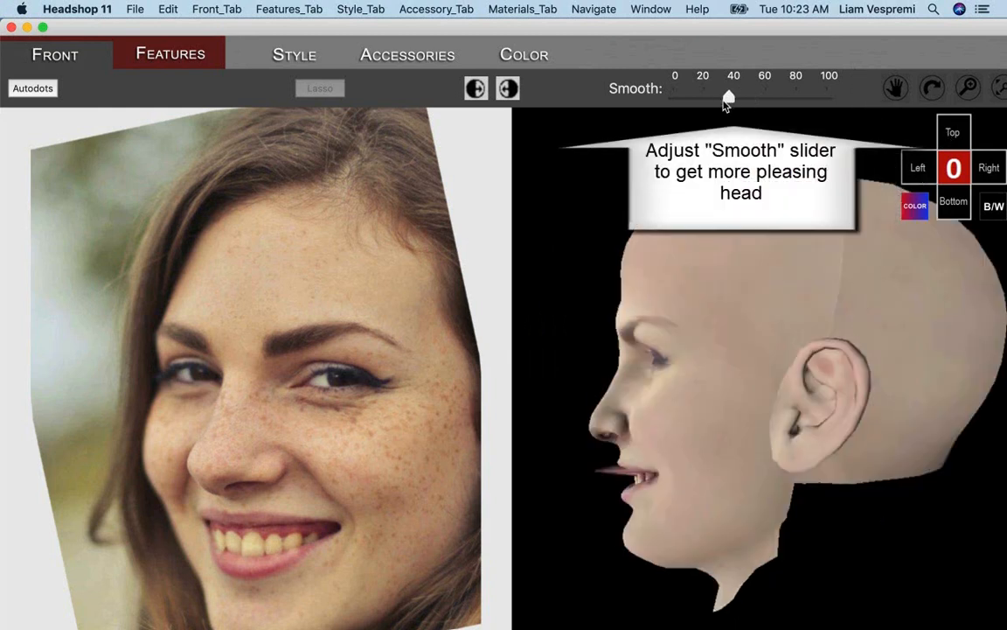
pyautogui.moveTo(731, 96); pyautogui.dragTo(721, 96)
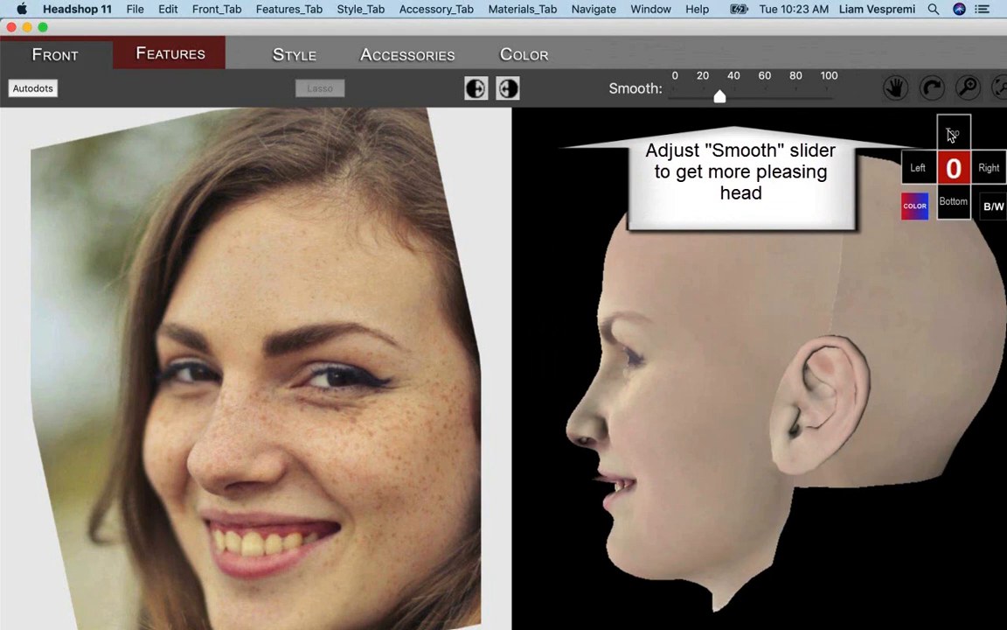
pyautogui.click(930, 88)
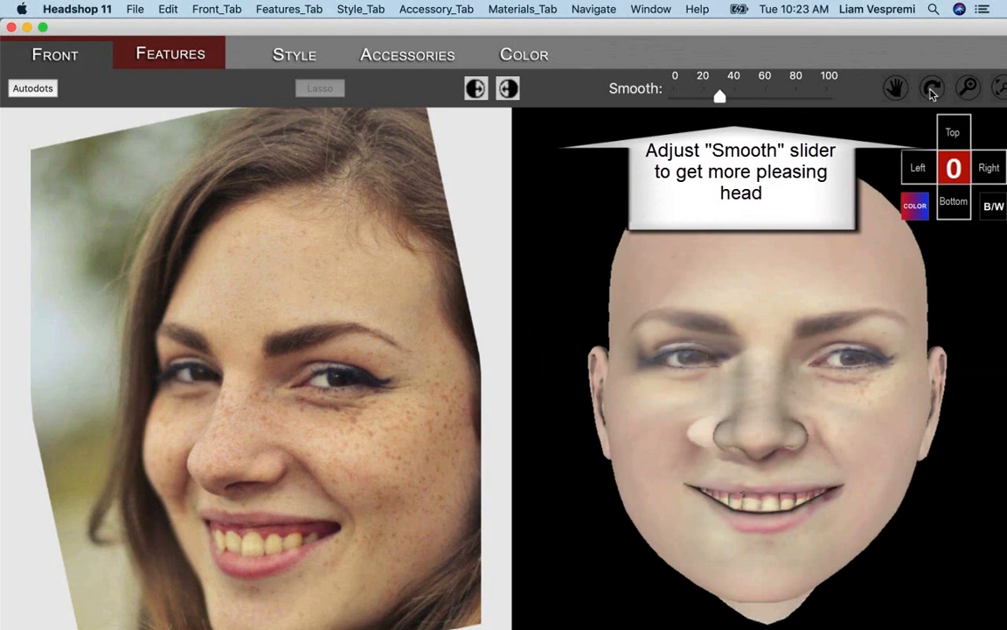
# Rotate the head to an angled view and toggle between frontal and angled views
pyautogui.moveTo(761, 367); pyautogui.dragTo(860, 304)
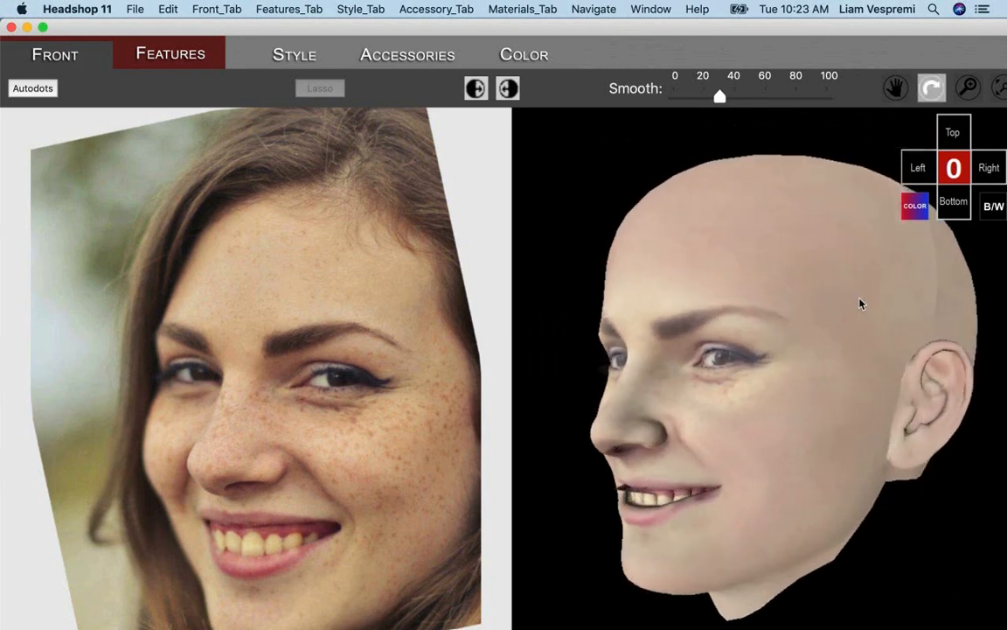
pyautogui.click(953, 168)
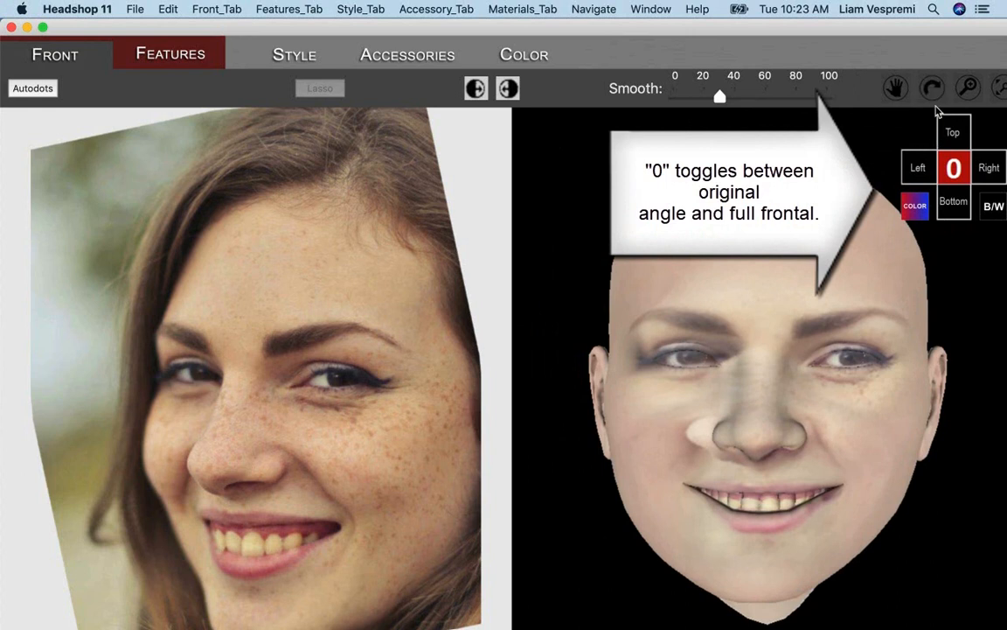
pyautogui.click(953, 168)
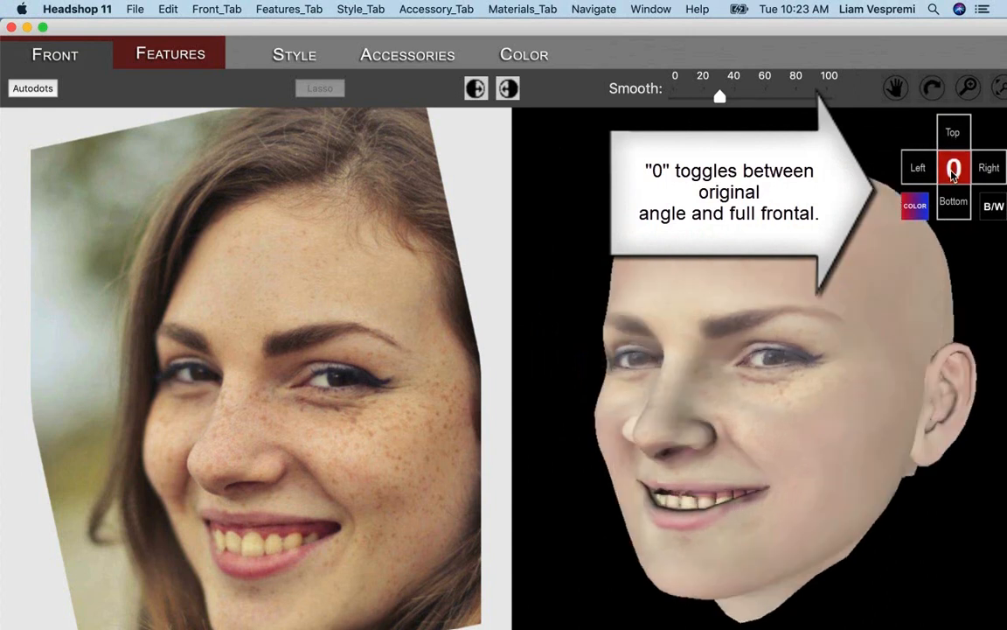
pyautogui.moveTo(315, 398)
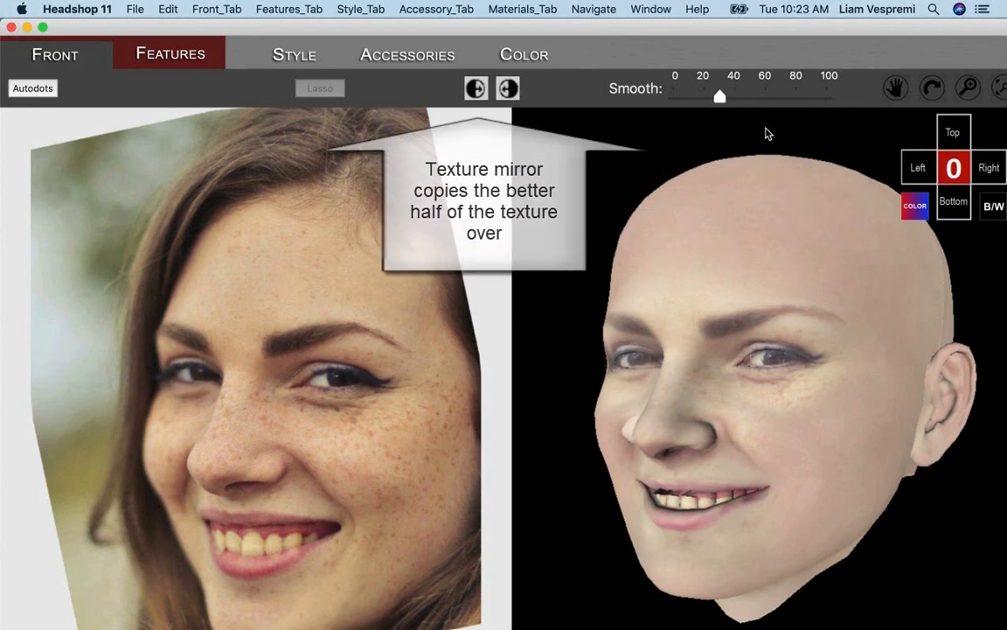
# Return to frontal view and mirror the better half of the face texture across
pyautogui.click(507, 87)
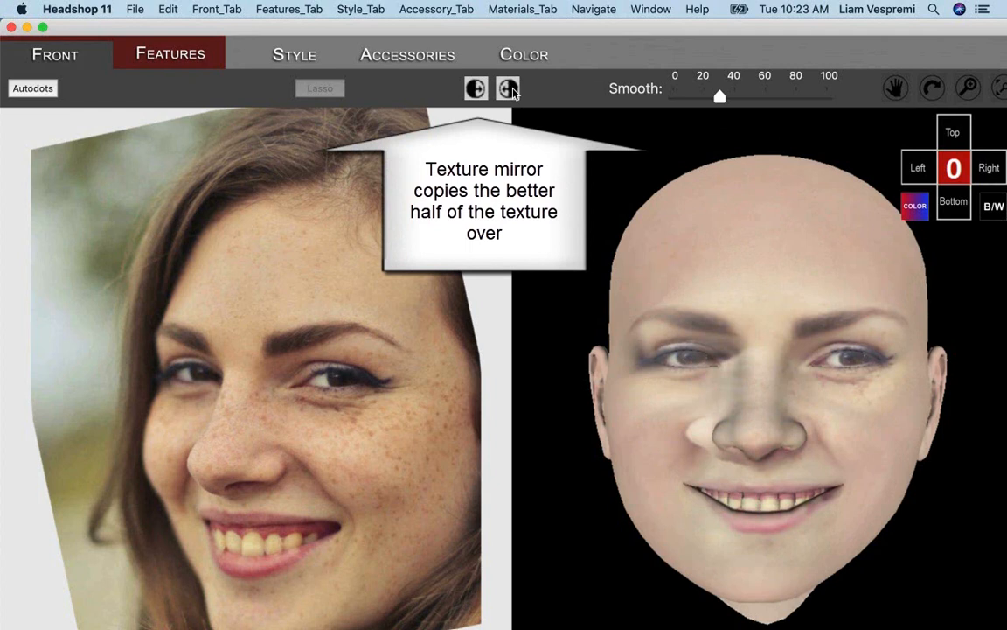
pyautogui.click(507, 87)
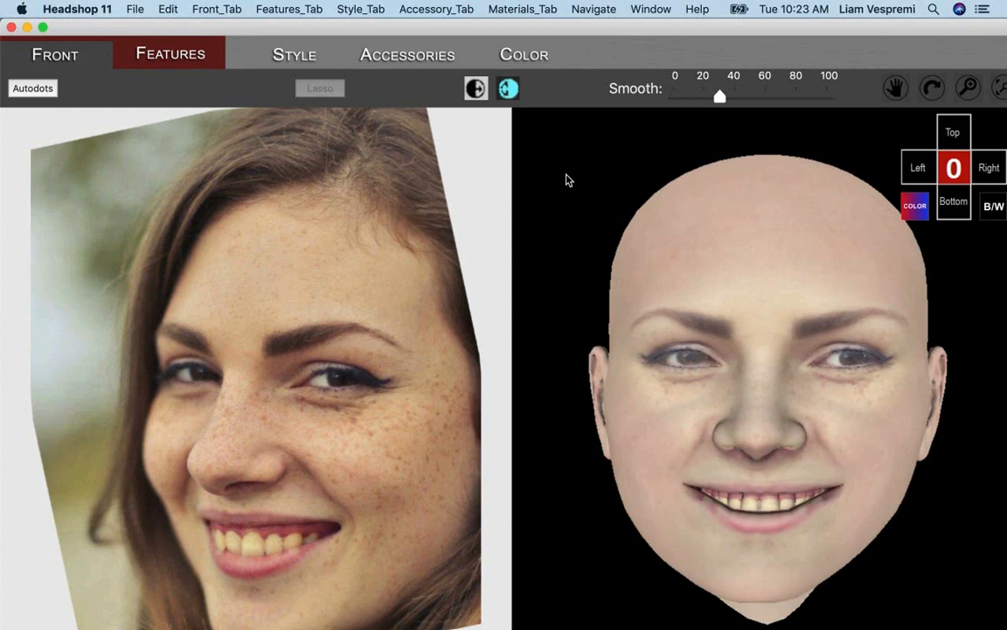
pyautogui.moveTo(32, 87)
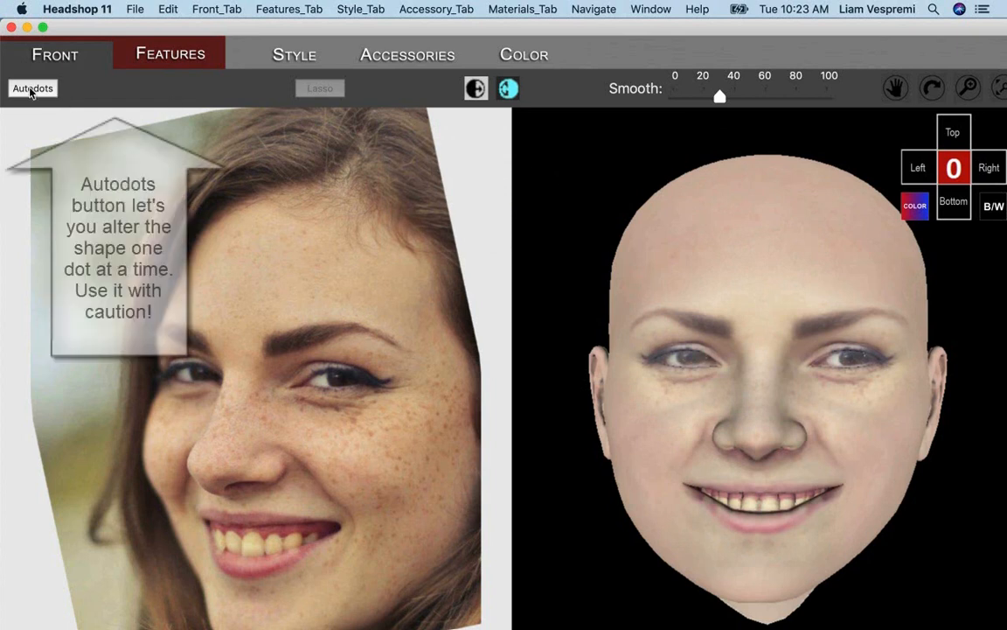
pyautogui.click(32, 87)
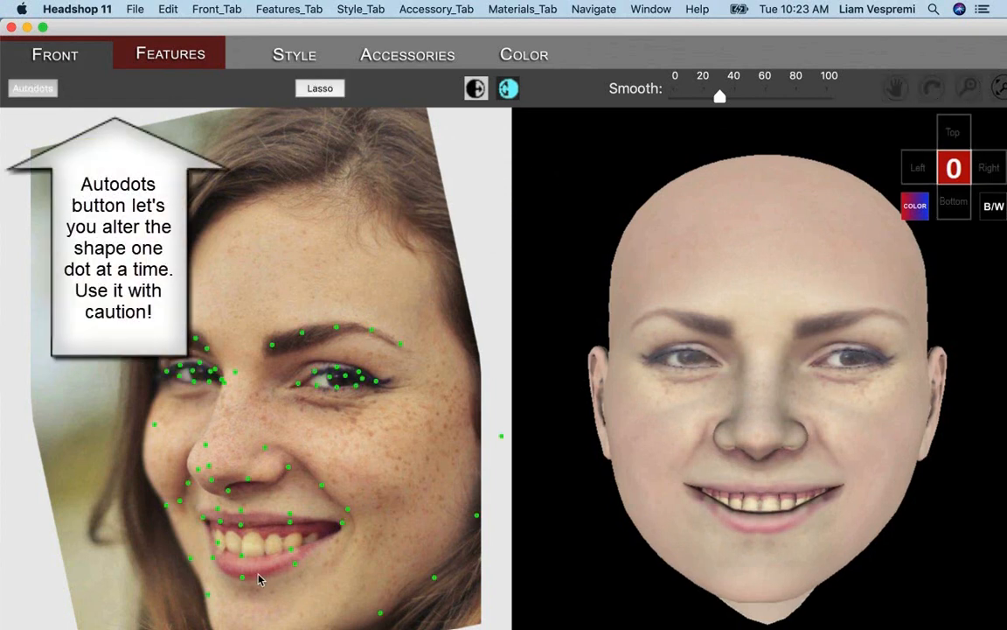
pyautogui.moveTo(193, 563)
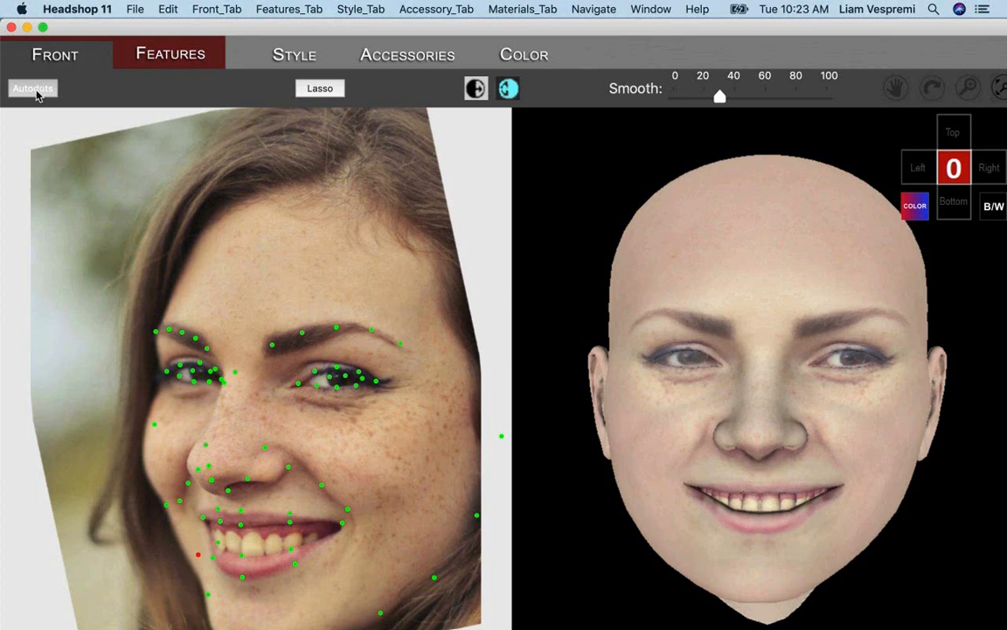
pyautogui.click(32, 88)
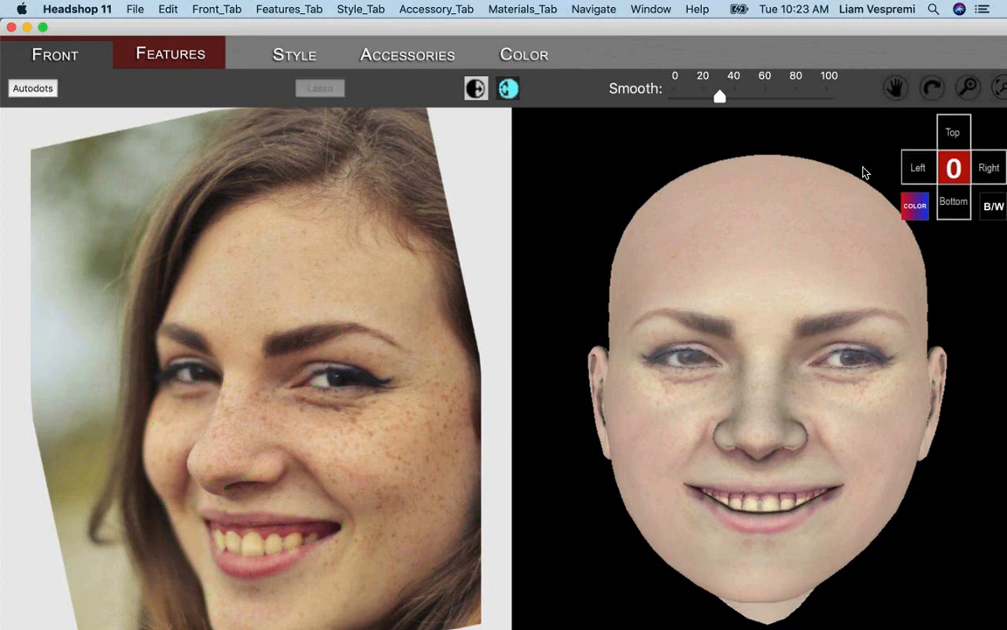
pyautogui.click(955, 168)
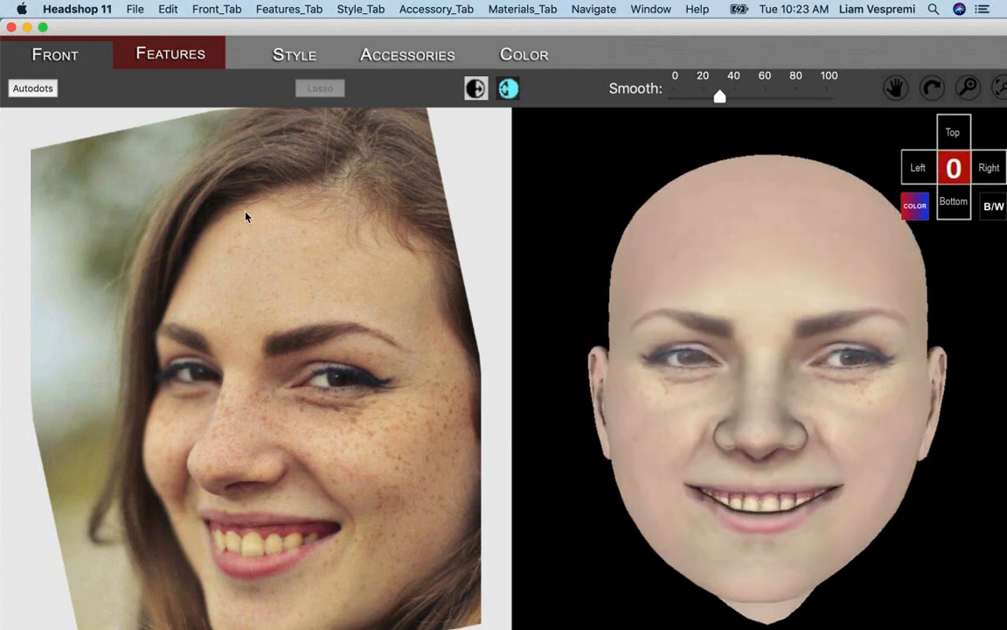
pyautogui.click(170, 52)
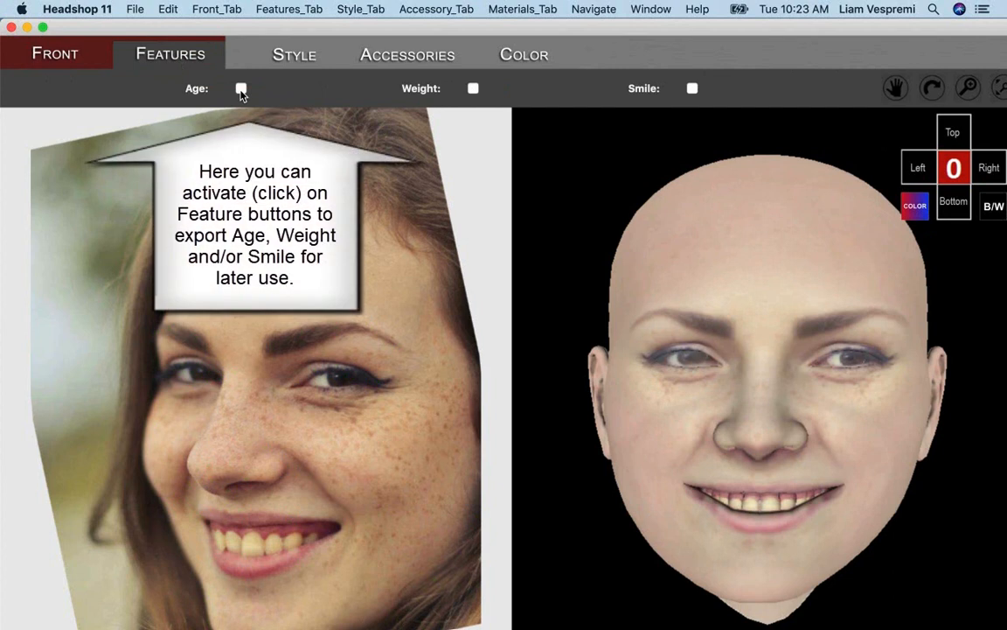
# Tick Age, Weight and Smile as features to export
pyautogui.click(241, 87)
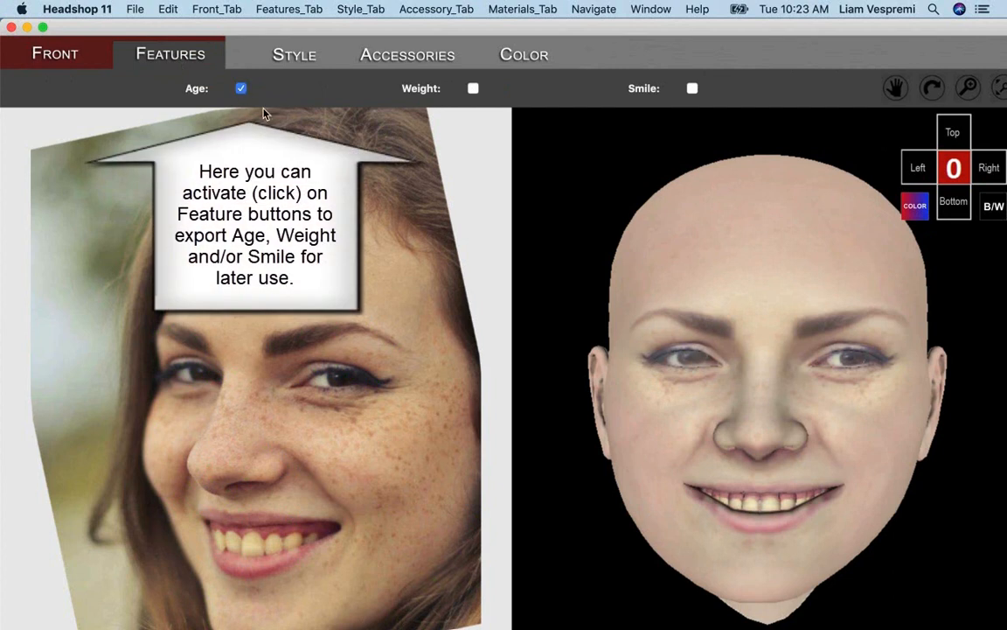
pyautogui.moveTo(476, 98)
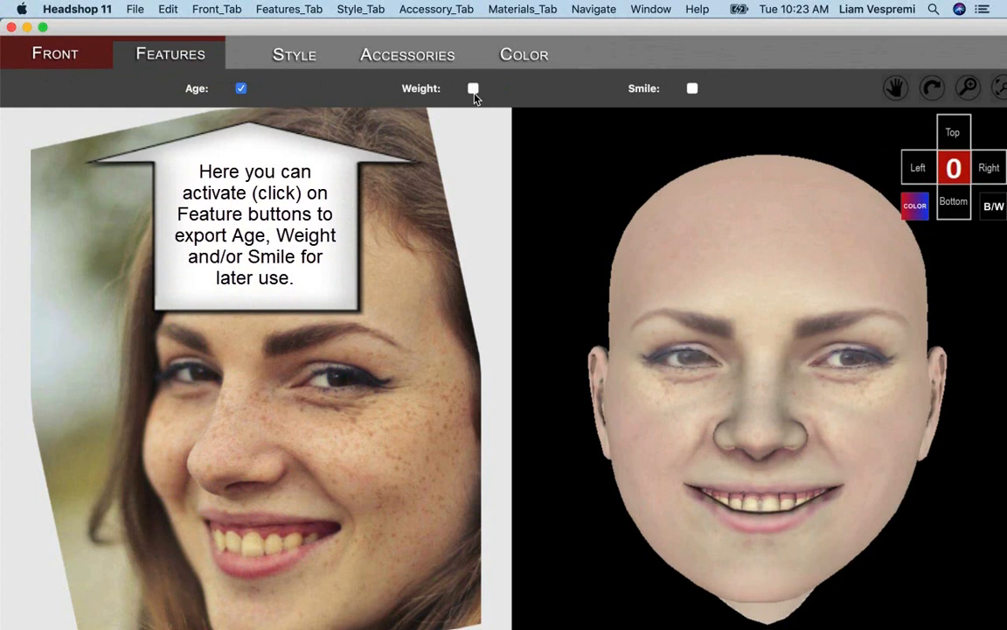
pyautogui.click(472, 88)
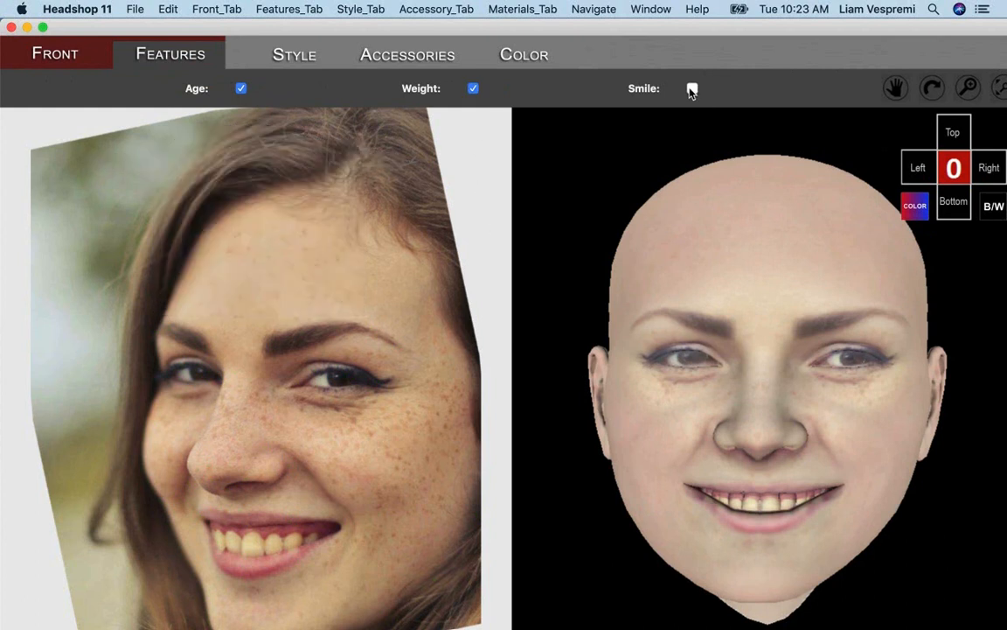
pyautogui.click(693, 88)
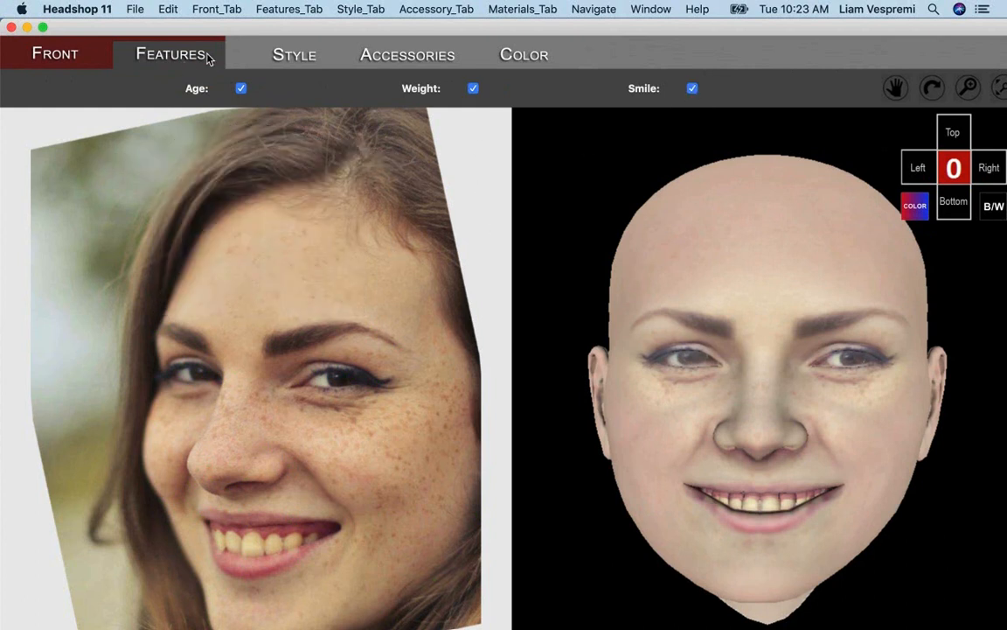
# Switch to Style, open the hair styles library and drag a hairstyle onto the head
pyautogui.click(294, 55)
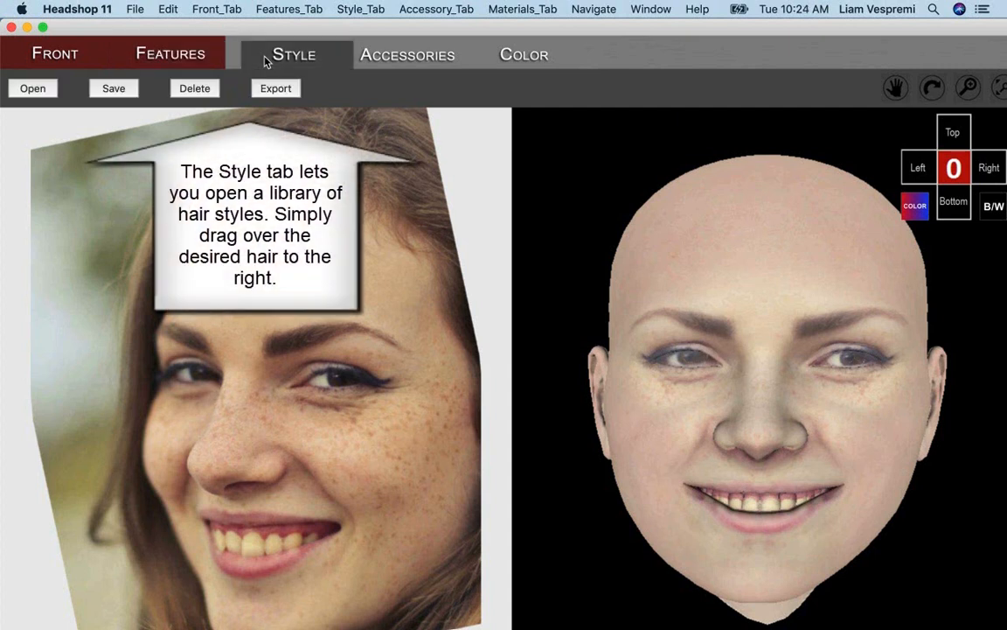
pyautogui.moveTo(173, 87)
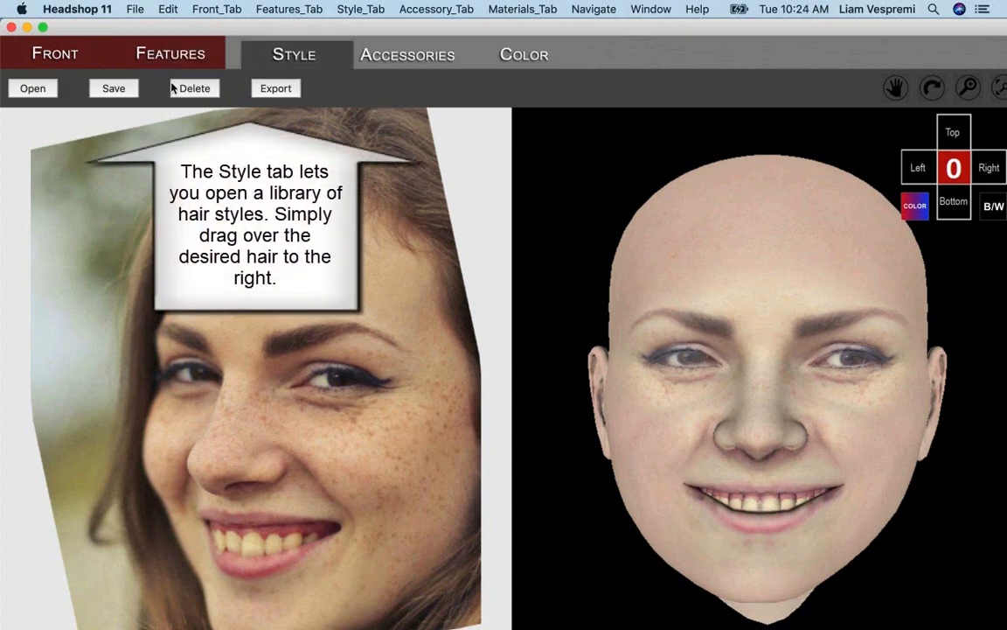
pyautogui.click(32, 88)
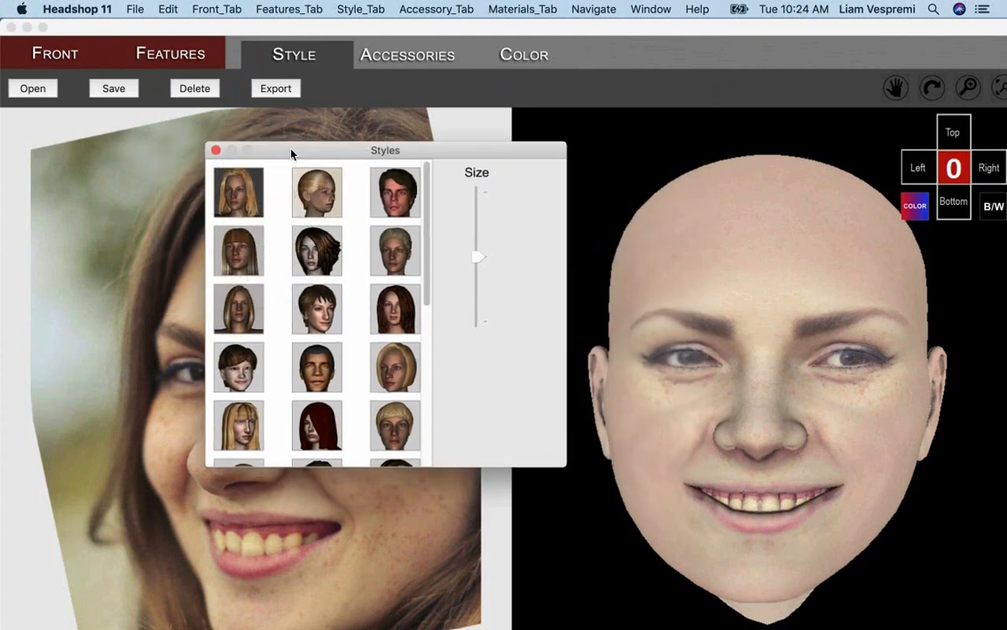
pyautogui.moveTo(385, 150); pyautogui.dragTo(371, 147)
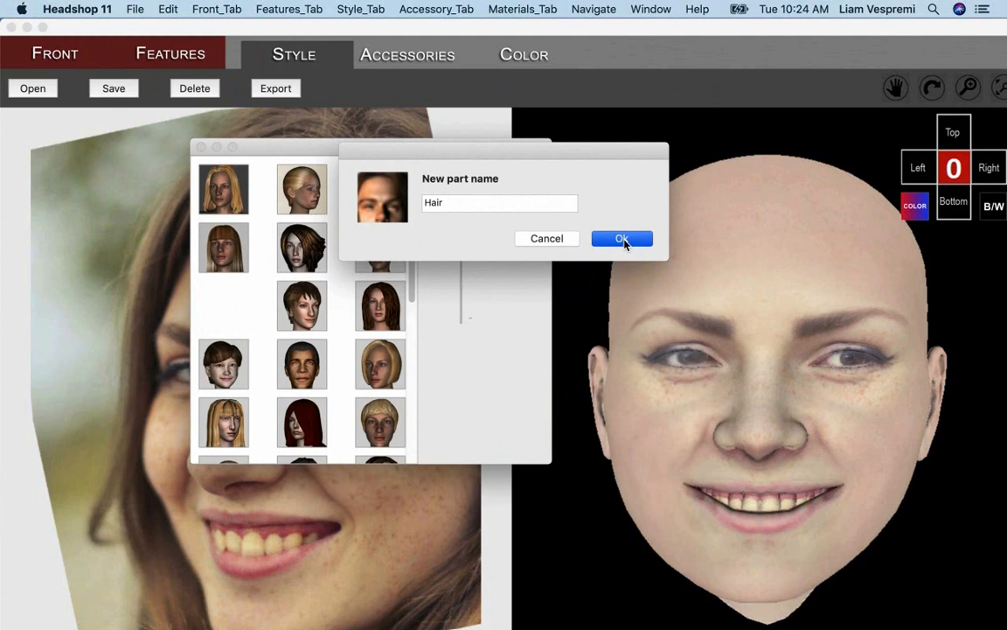
pyautogui.moveTo(642, 305)
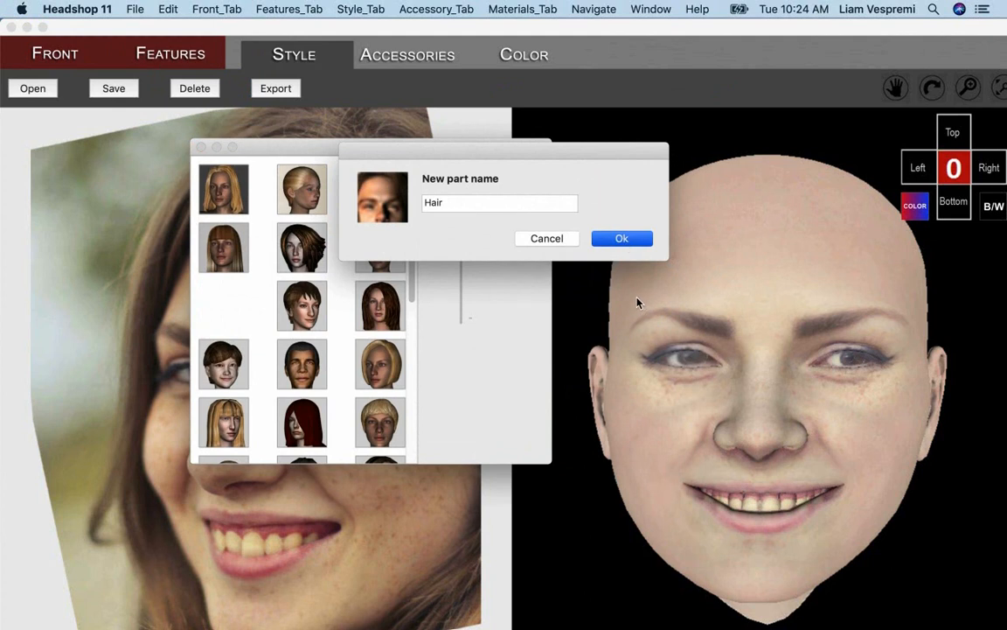
pyautogui.moveTo(644, 313)
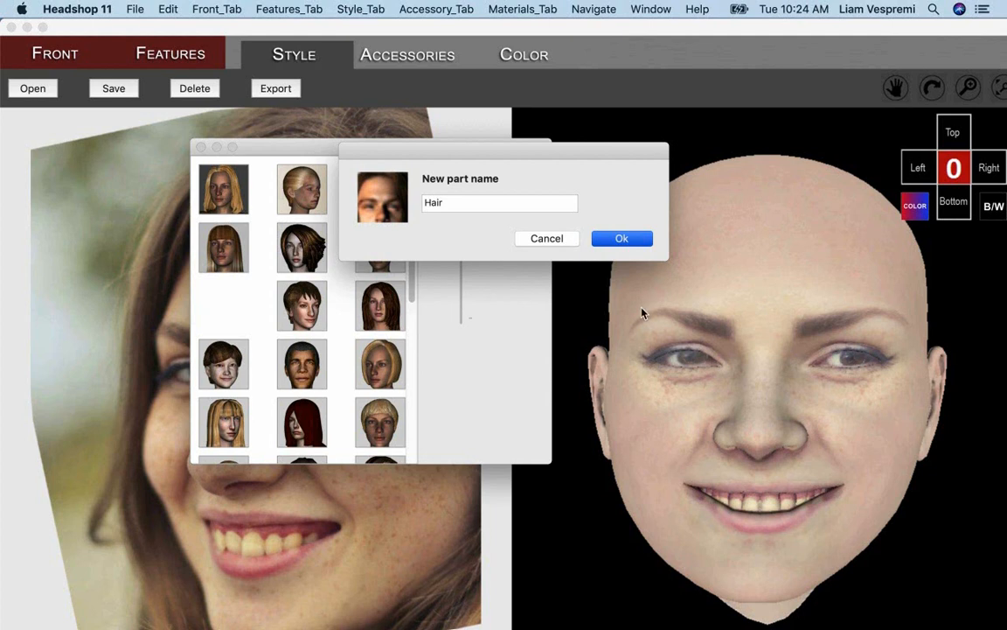
# Confirm the new hair part name, fit the long hairstyle, reset to a frontal view and close the Styles library
pyautogui.click(623, 238)
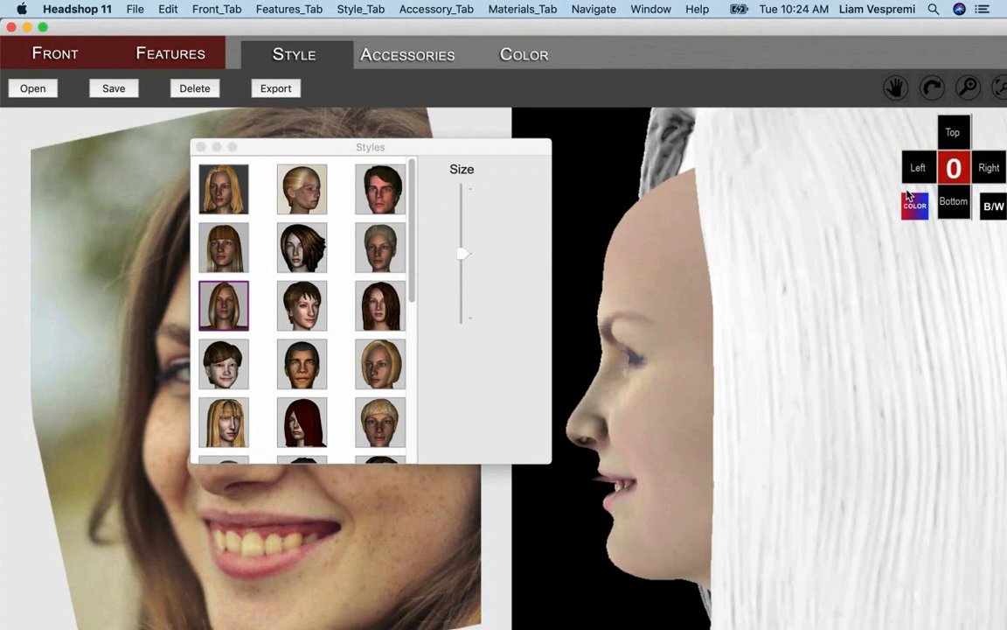
pyautogui.click(915, 206)
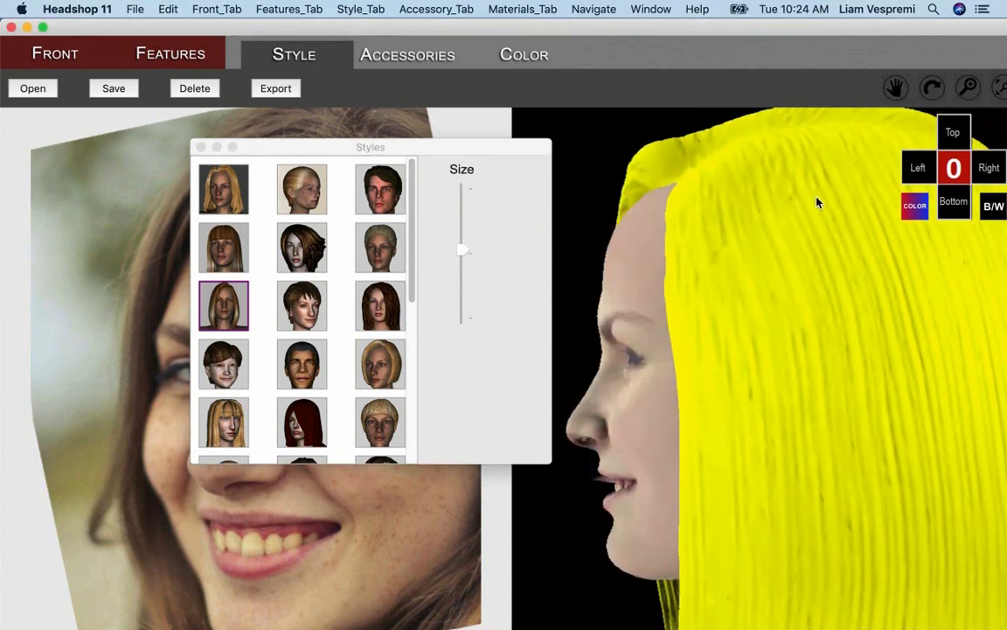
pyautogui.click(953, 133)
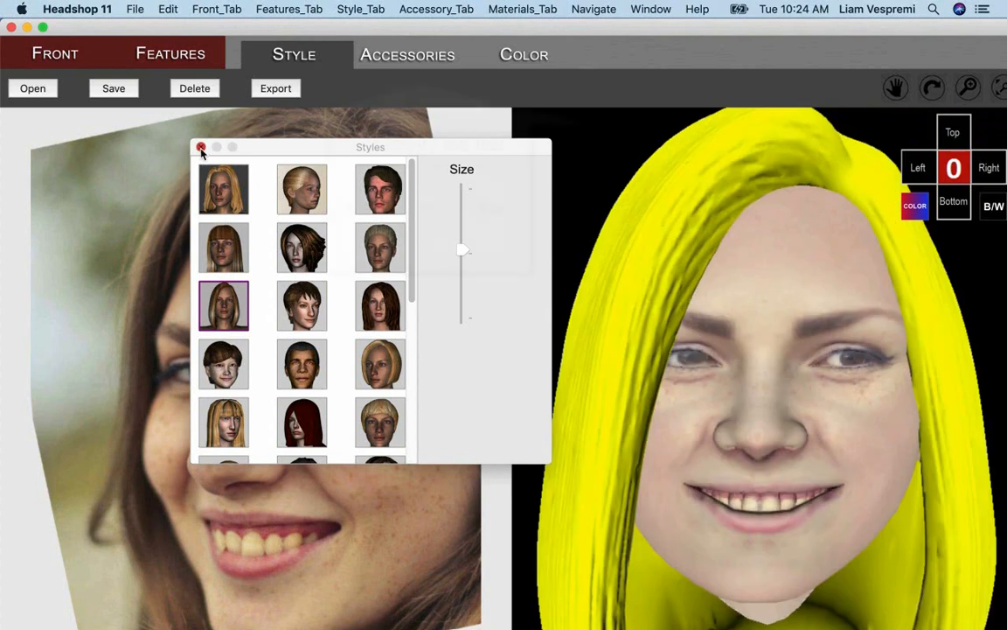
pyautogui.click(201, 147)
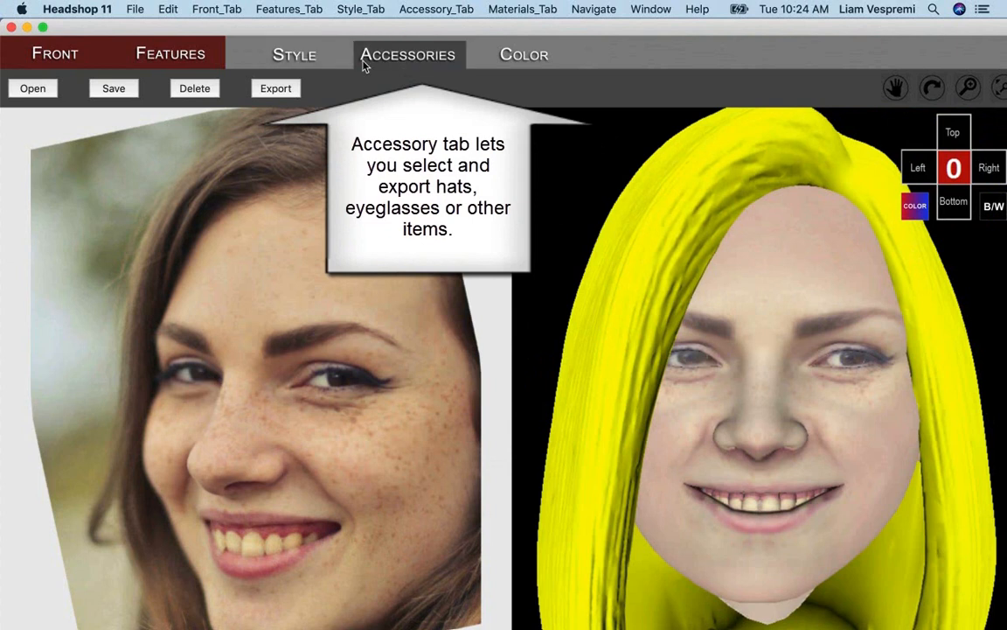
# In the Color materials, swap the yellow hair for the dark brown hair texture
pyautogui.click(407, 54)
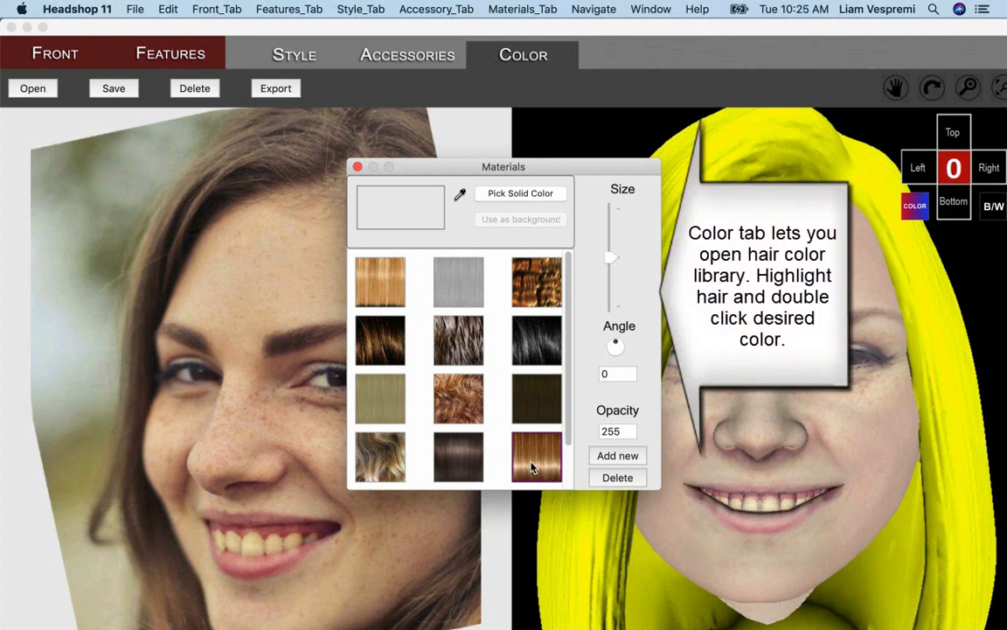
pyautogui.doubleClick(537, 456)
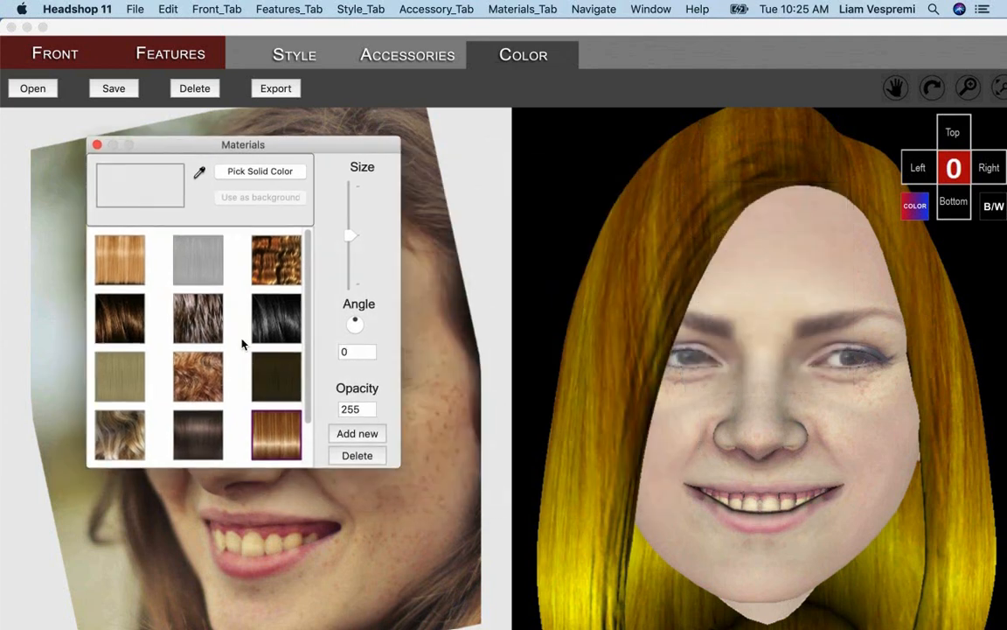
pyautogui.moveTo(208, 448)
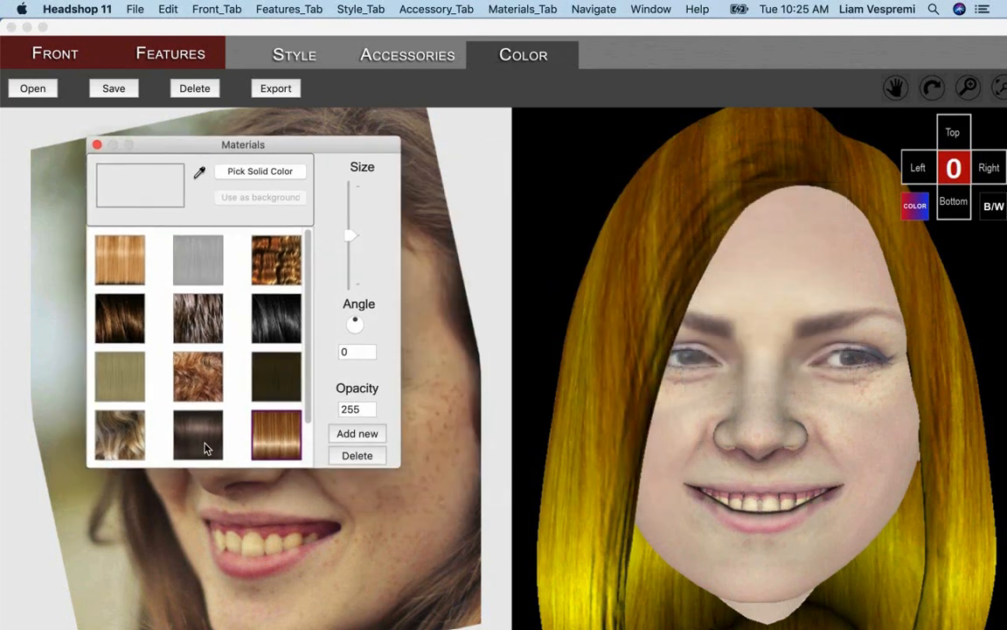
pyautogui.click(198, 434)
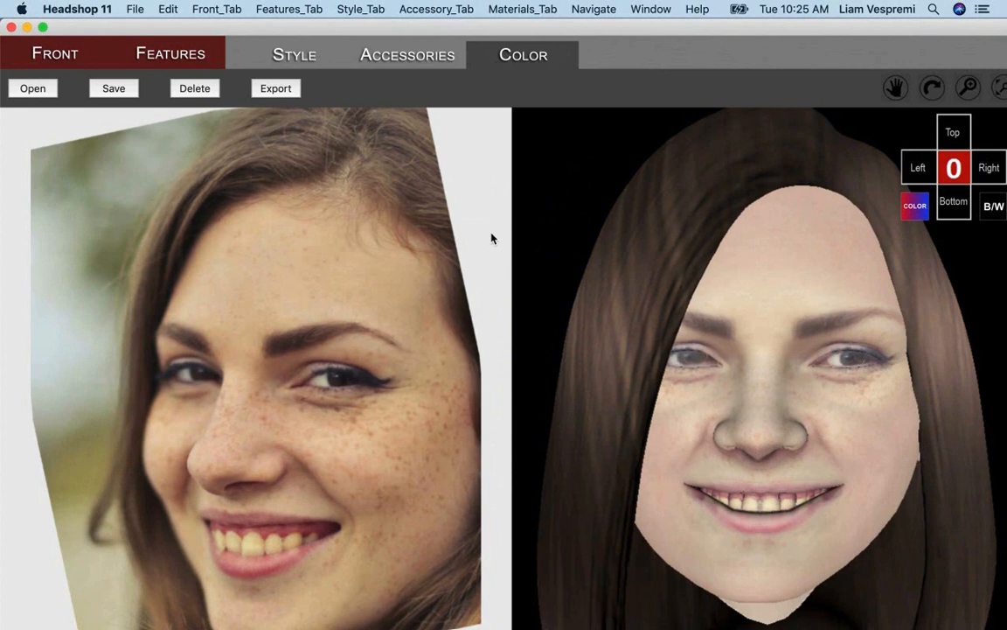
pyautogui.moveTo(263, 94)
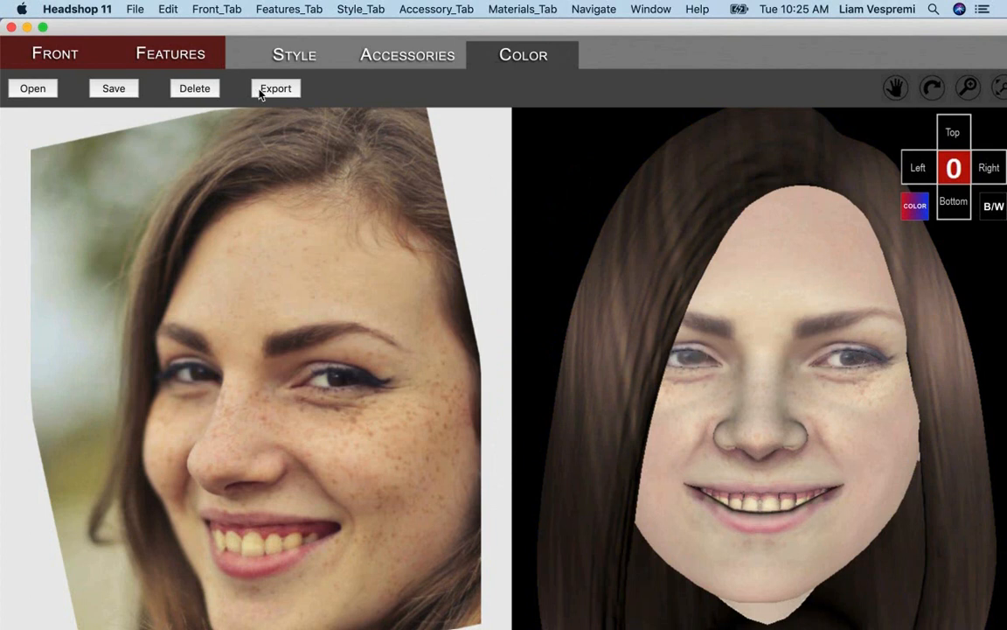
# Export the head project into a new Desktop folder named Test and acknowledge the success message
pyautogui.click(276, 88)
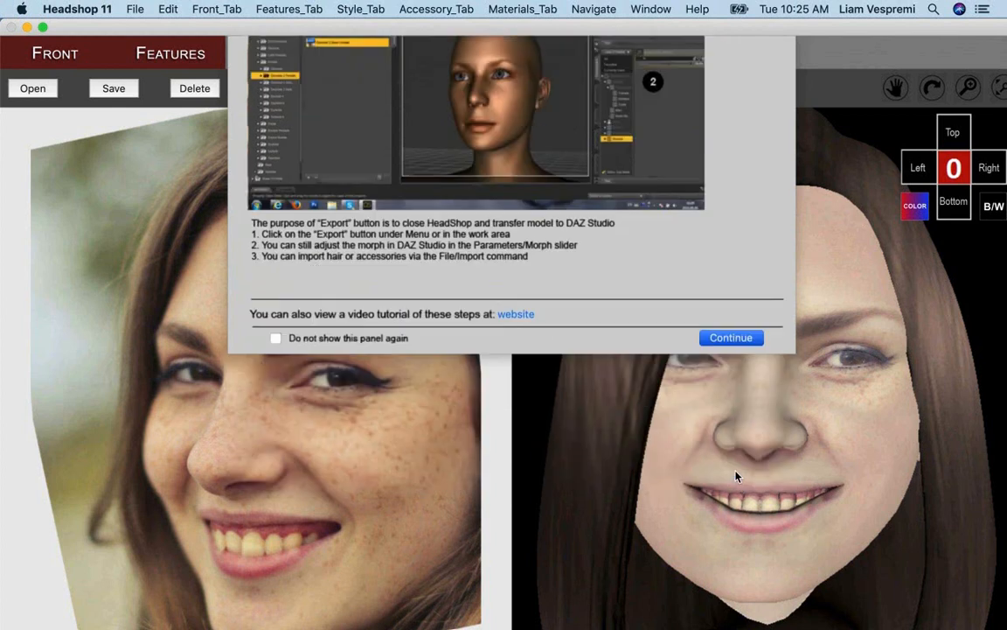
pyautogui.click(731, 337)
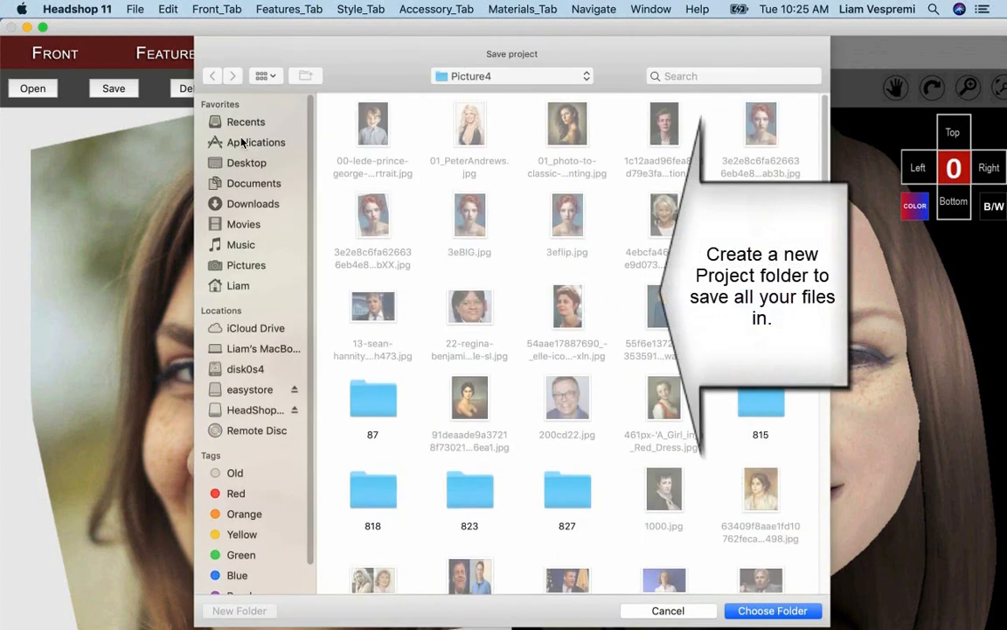
pyautogui.click(246, 163)
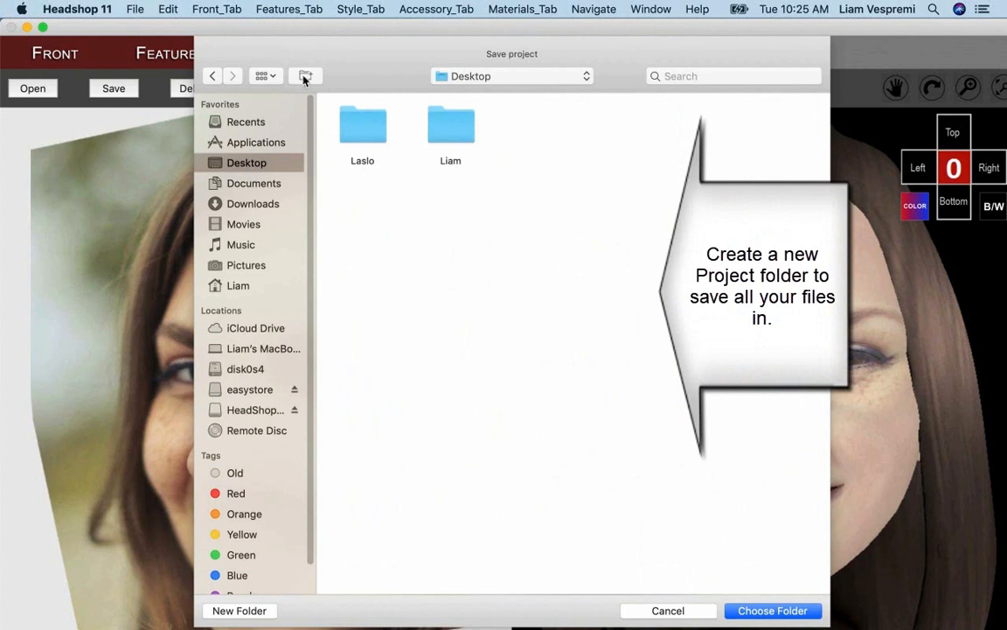
pyautogui.click(238, 610)
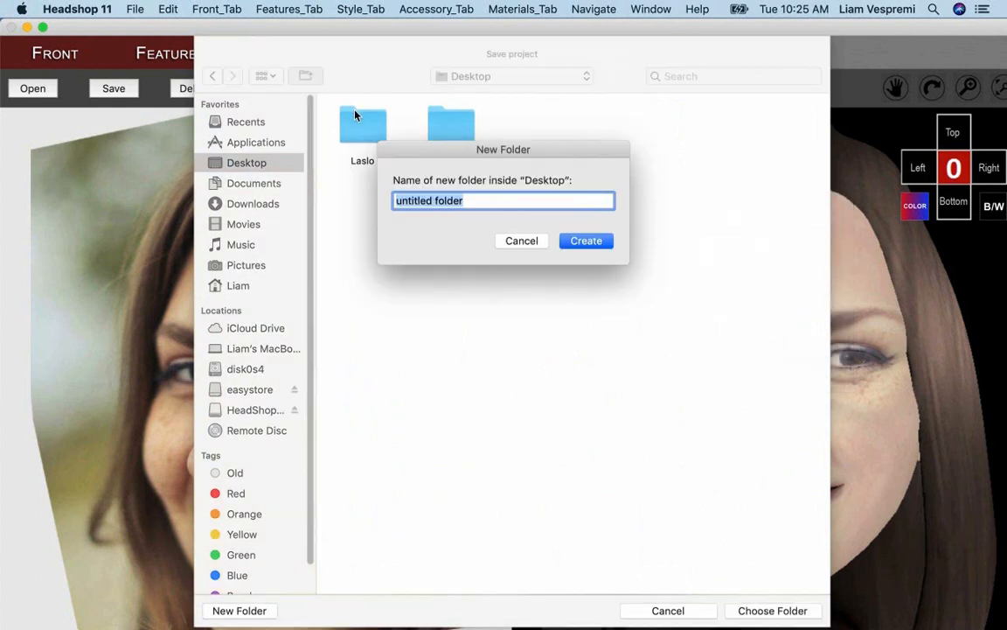
pyautogui.write('Test')
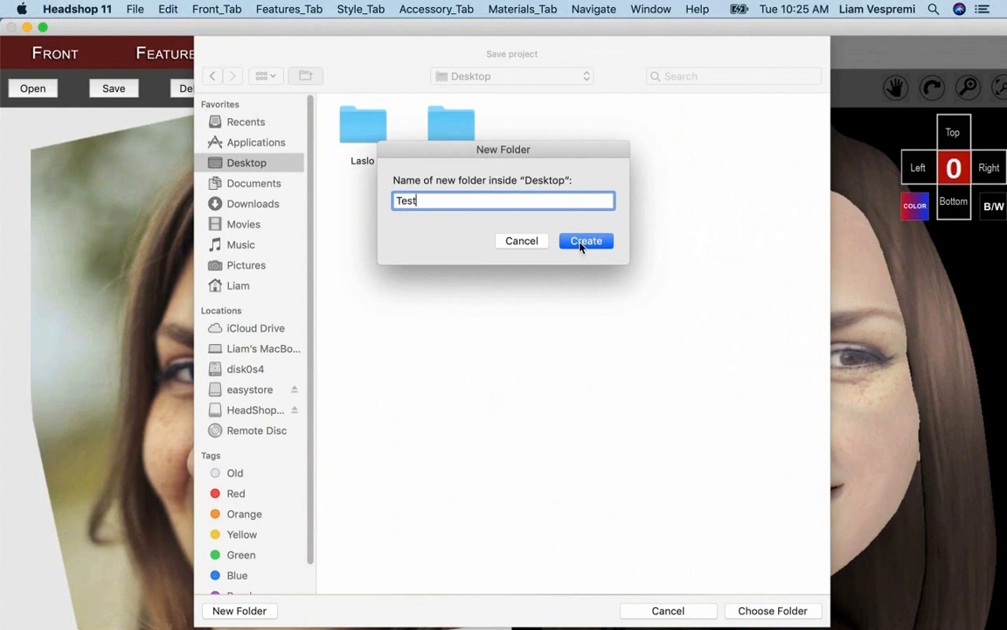
pyautogui.click(586, 242)
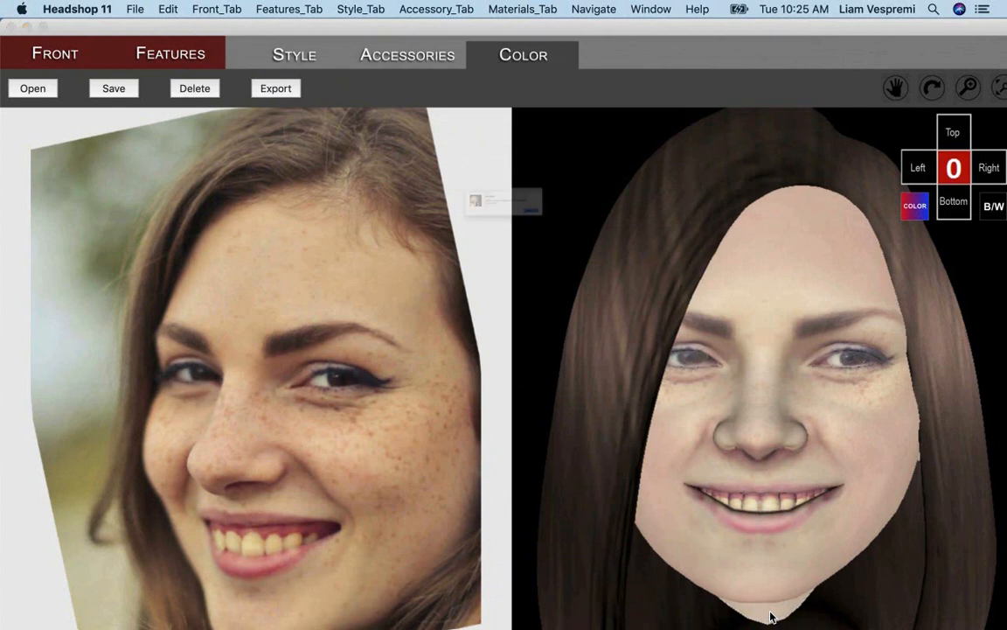
pyautogui.click(277, 88)
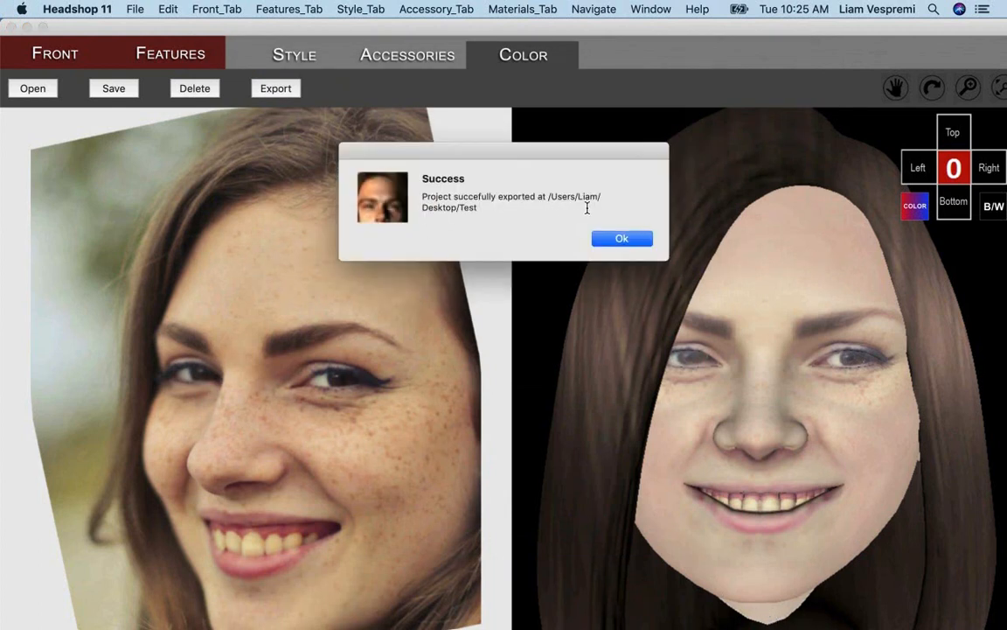
pyautogui.click(623, 238)
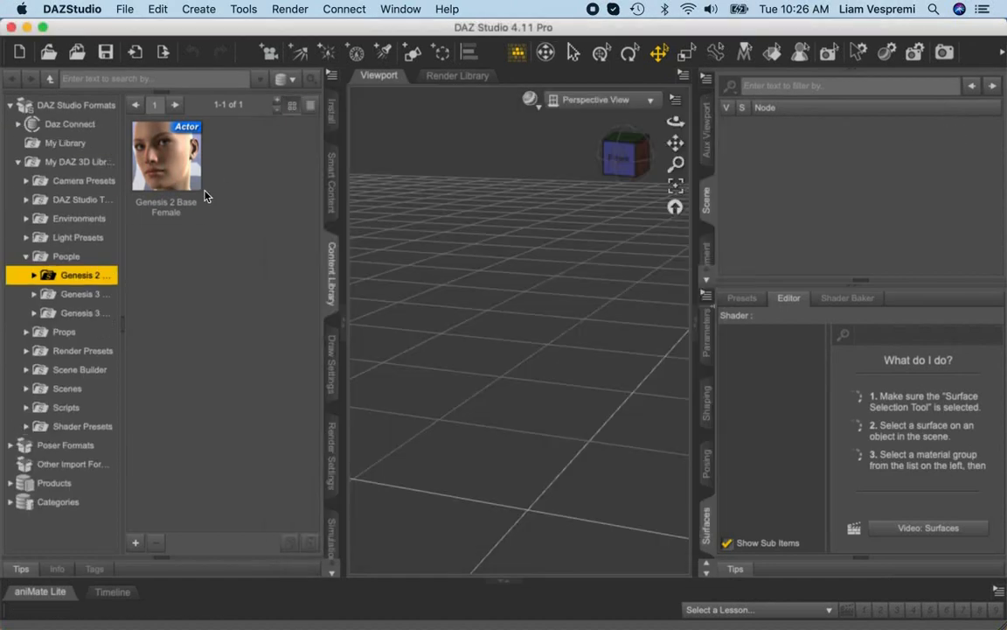
# Load Genesis 2 Base Female from the Content Library People folder into the scene
pyautogui.doubleClick(164, 158)
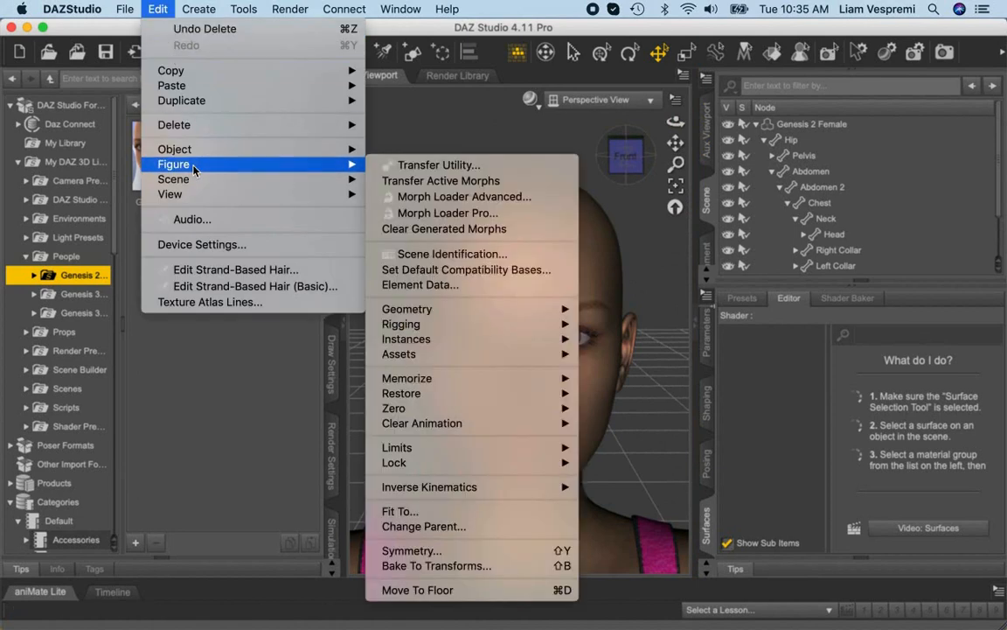
pyautogui.moveTo(466, 196)
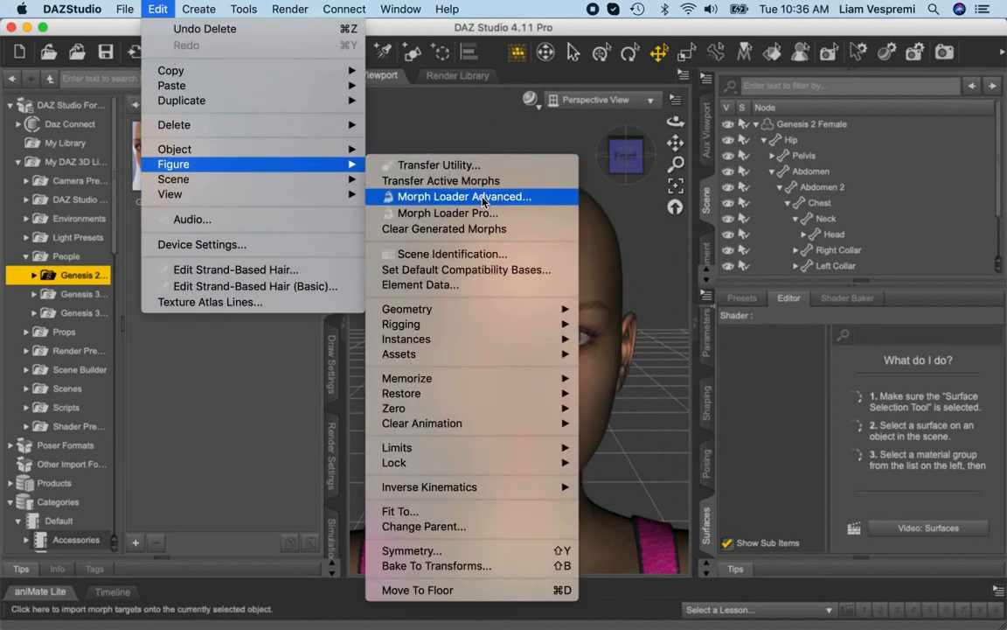
# Dismiss the missing-selection warning, select Genesis 2 Female and reopen Morph Loader Advanced
pyautogui.click(462, 196)
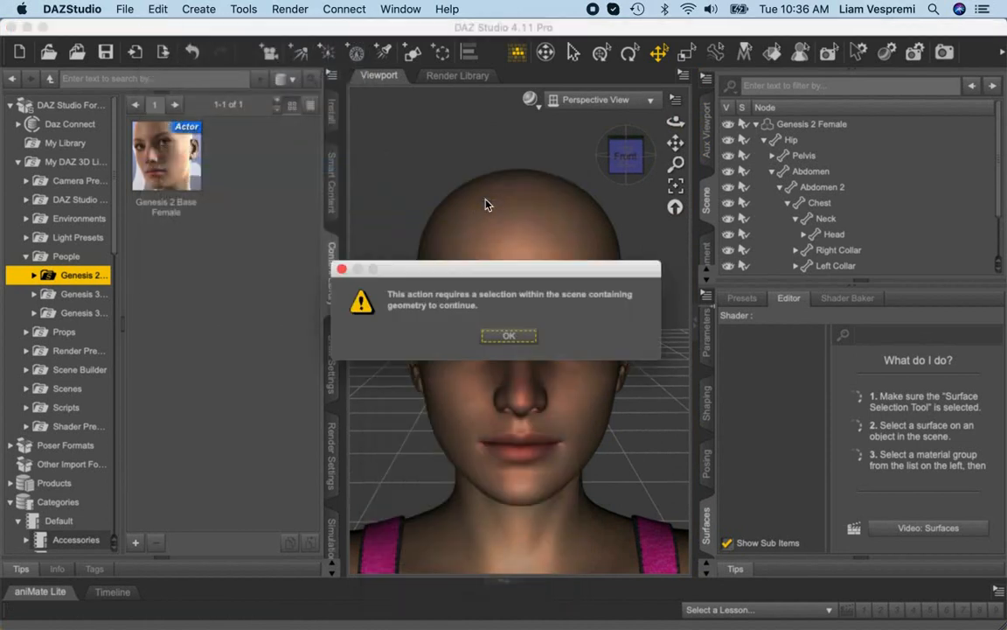
pyautogui.click(507, 336)
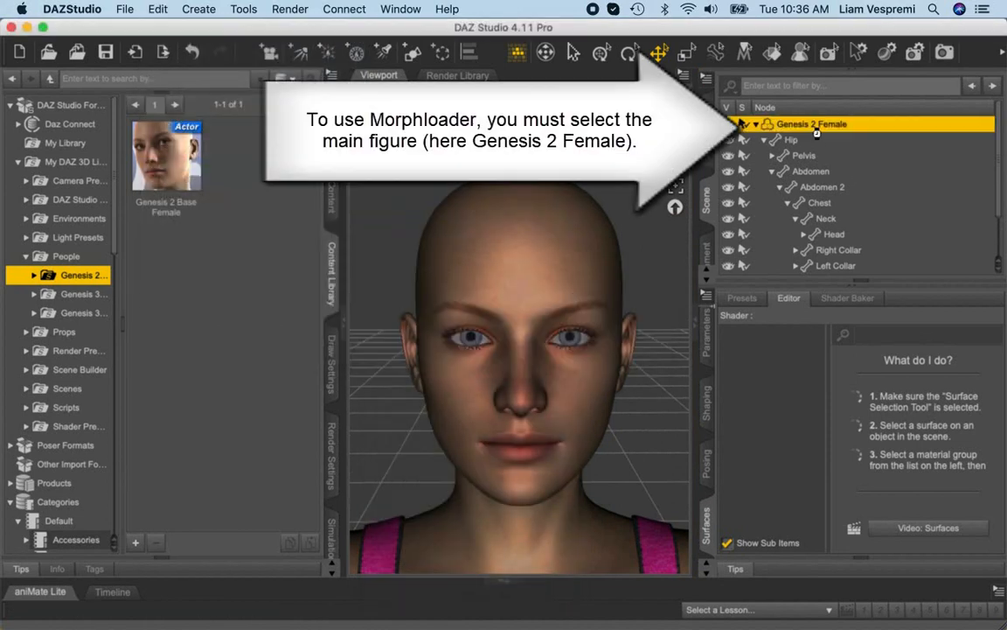
pyautogui.click(158, 9)
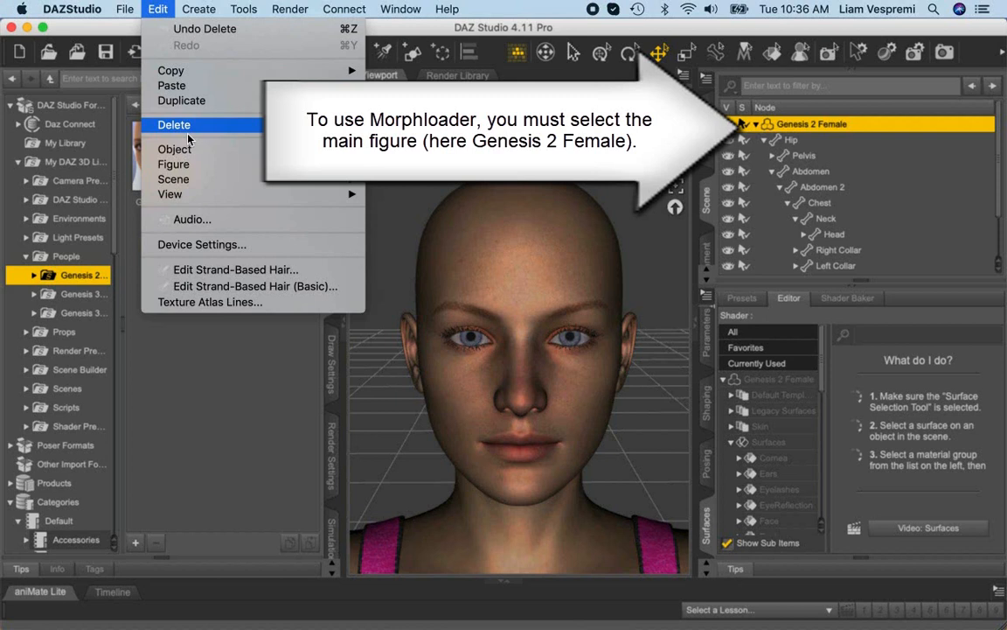
pyautogui.moveTo(173, 164)
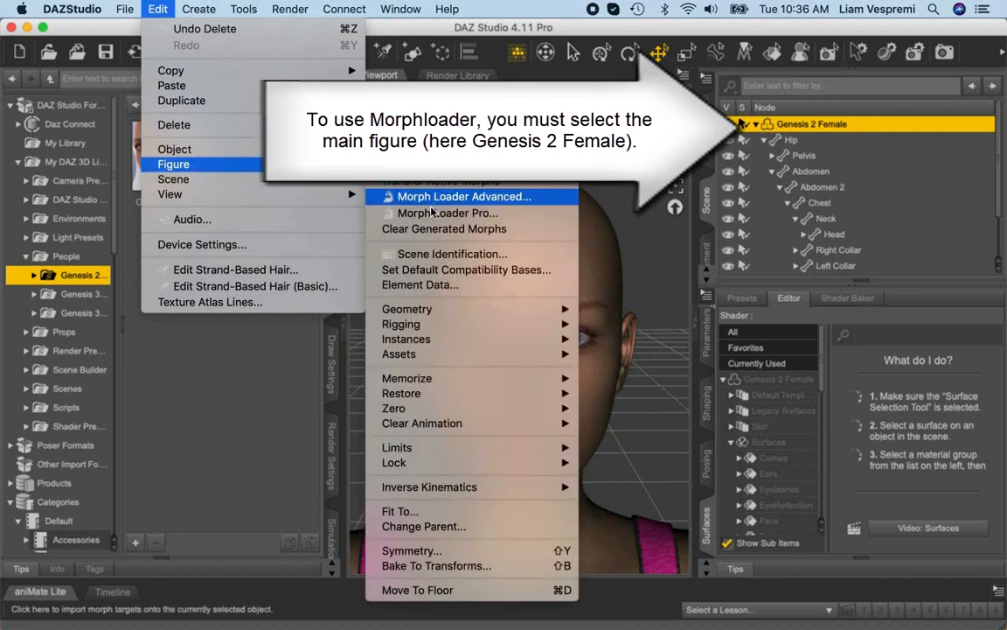
pyautogui.click(462, 196)
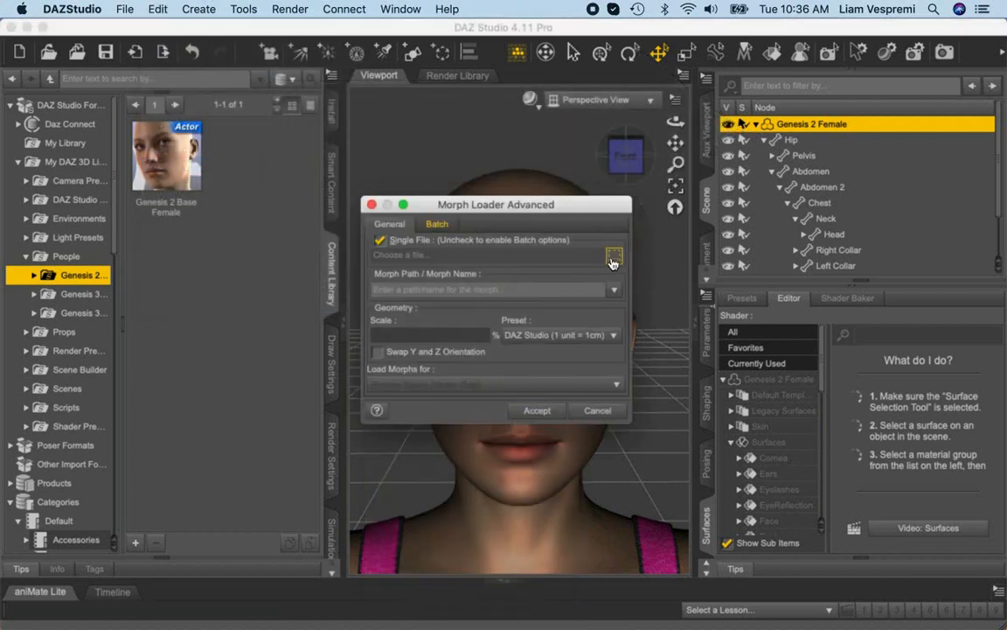
# Browse to Desktop/Test and choose the exported Headshop project OBJ as the morph file
pyautogui.click(614, 254)
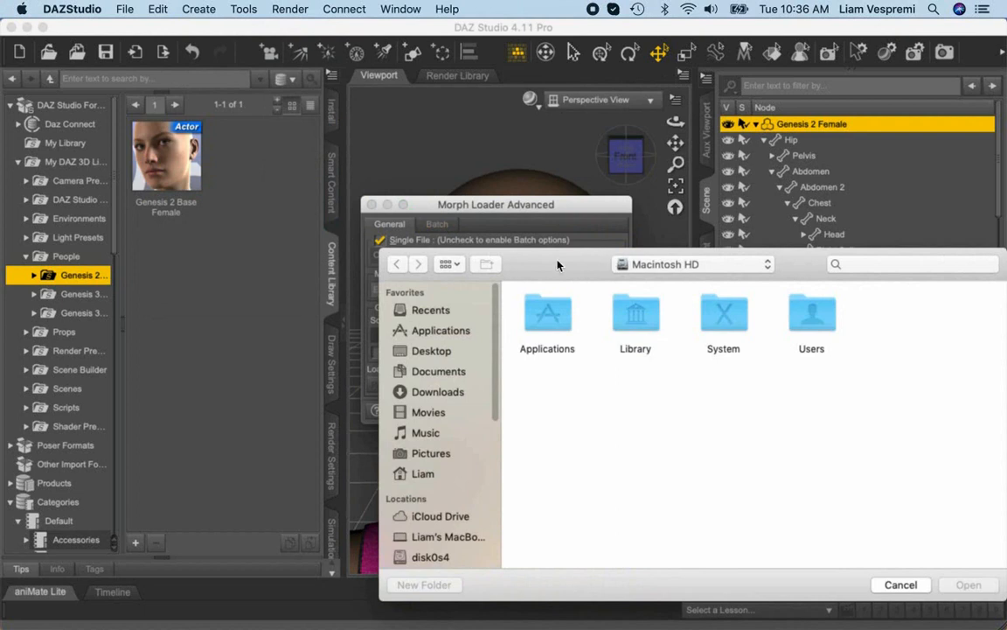
pyautogui.moveTo(431, 350)
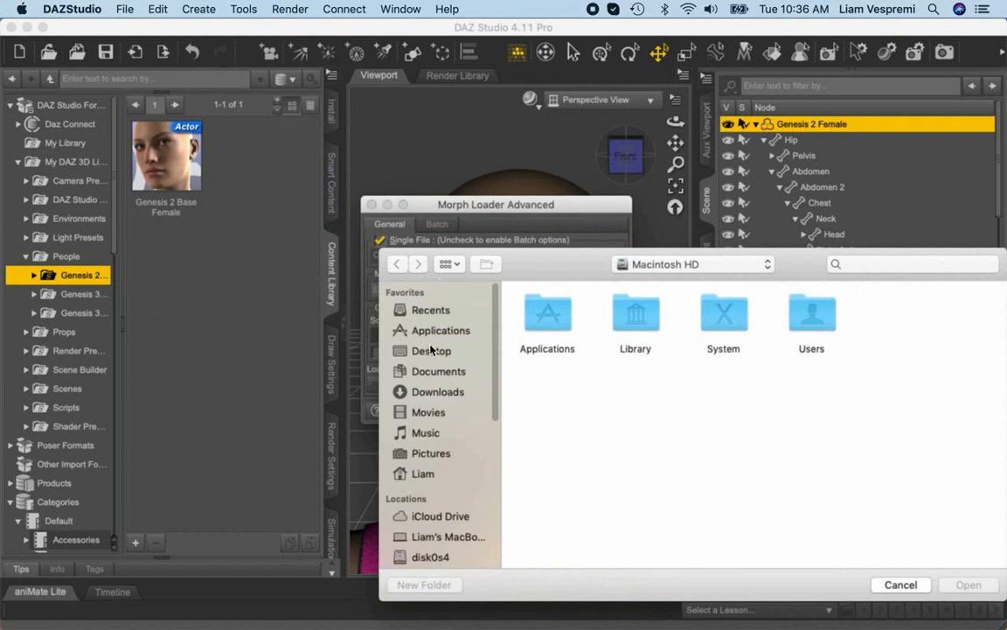
pyautogui.click(430, 350)
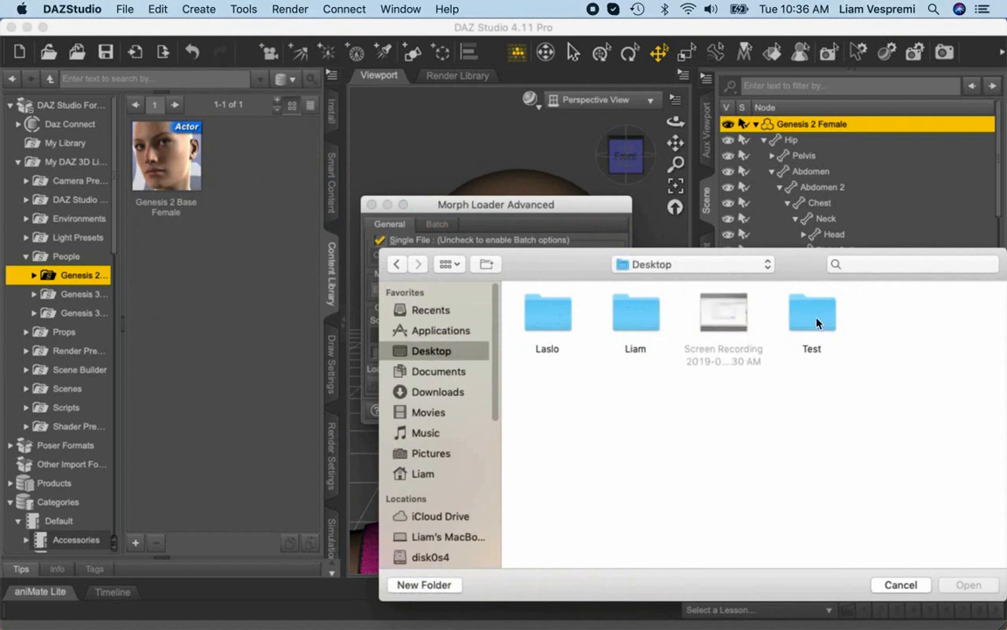
pyautogui.doubleClick(812, 313)
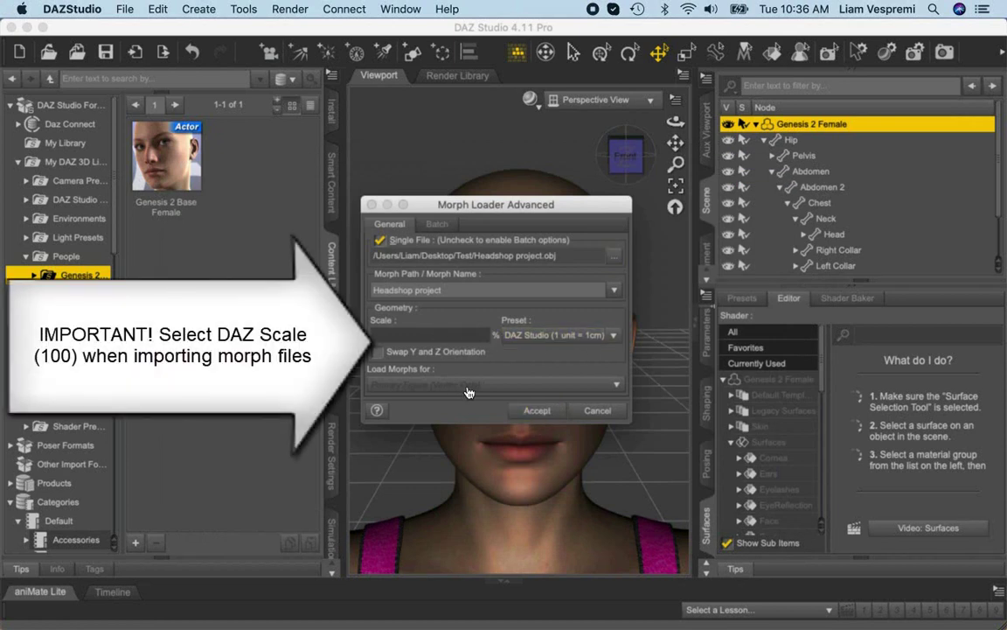
pyautogui.moveTo(537, 409)
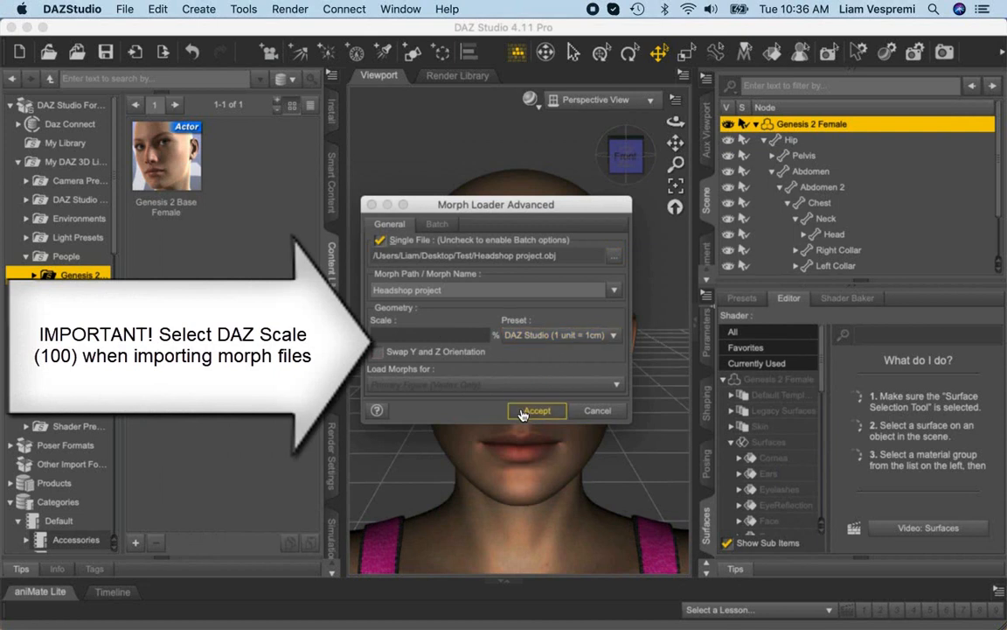
# Accept the morph import and dial the Headshop project morph to about 60.3% in Parameters > Morphs
pyautogui.click(537, 409)
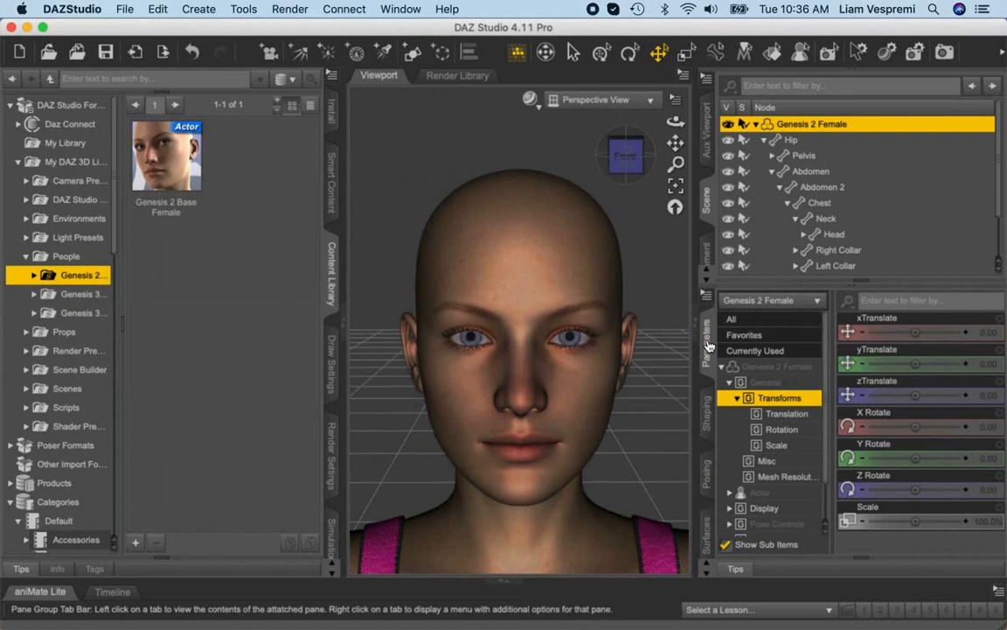
pyautogui.moveTo(724, 400)
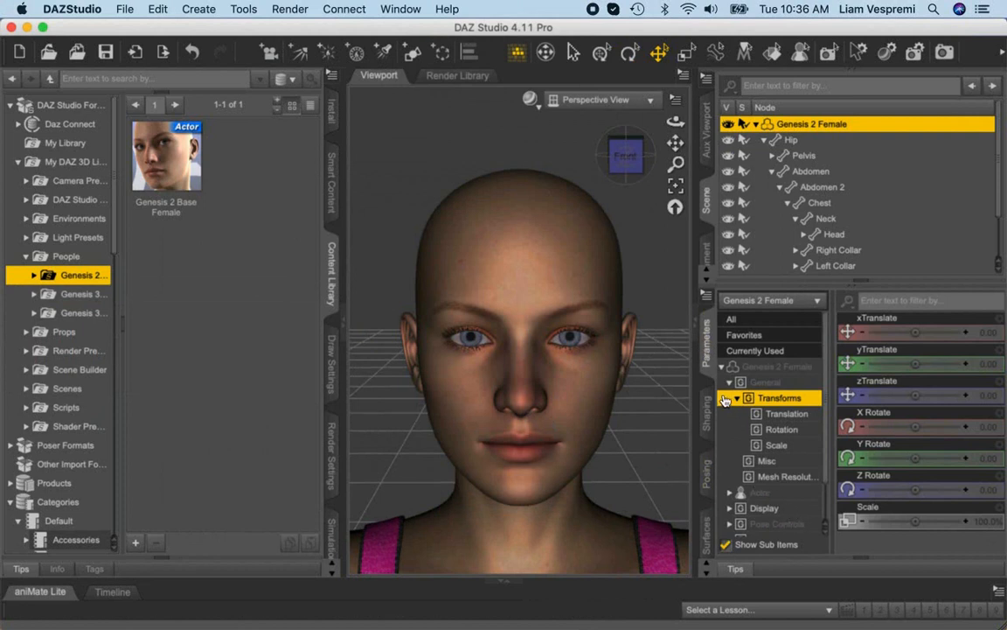
pyautogui.click(731, 399)
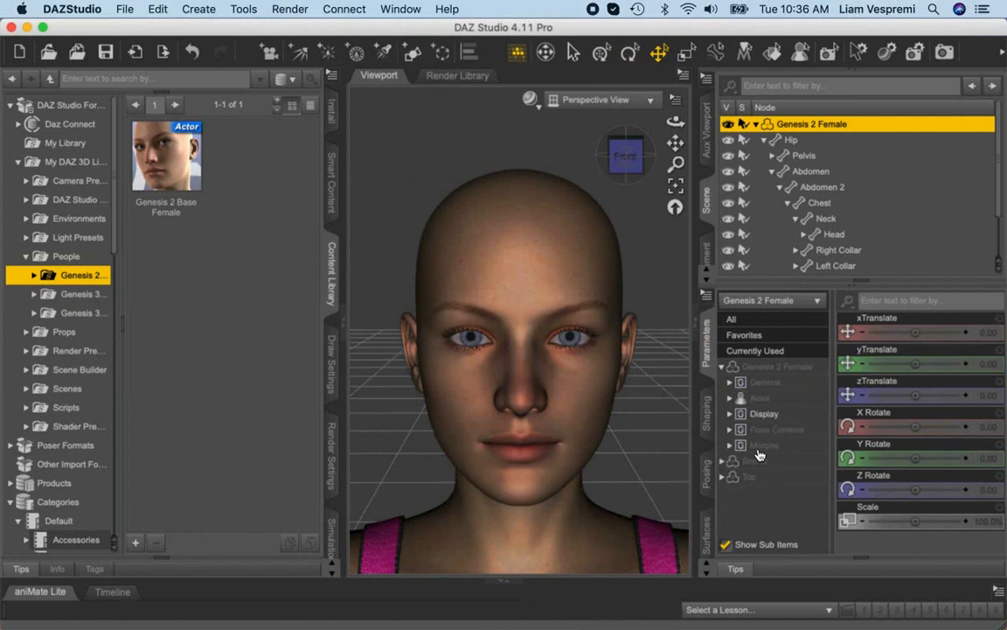
pyautogui.click(763, 444)
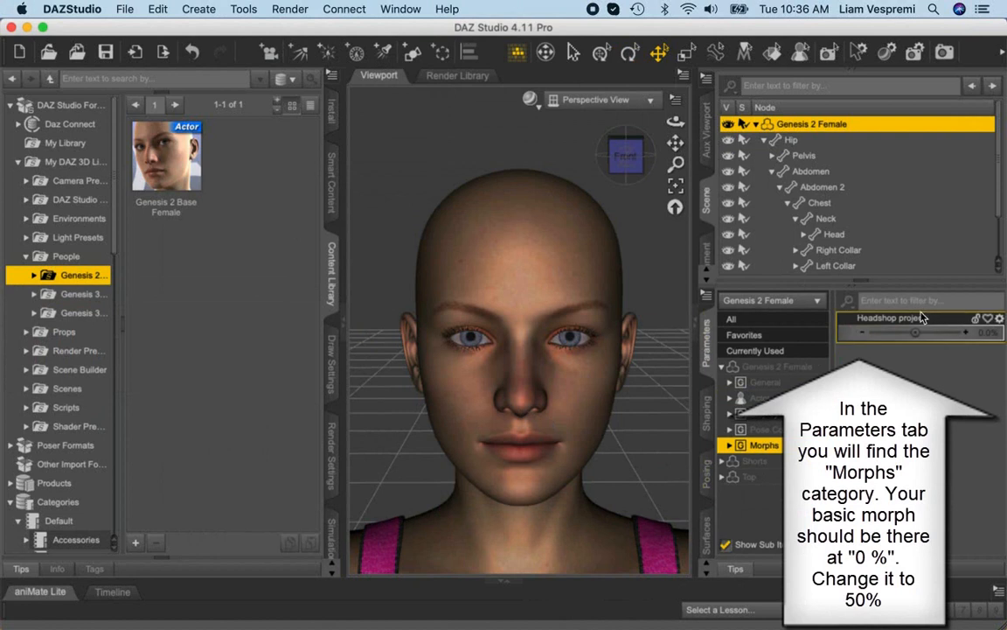
pyautogui.moveTo(860, 332); pyautogui.dragTo(934, 332)
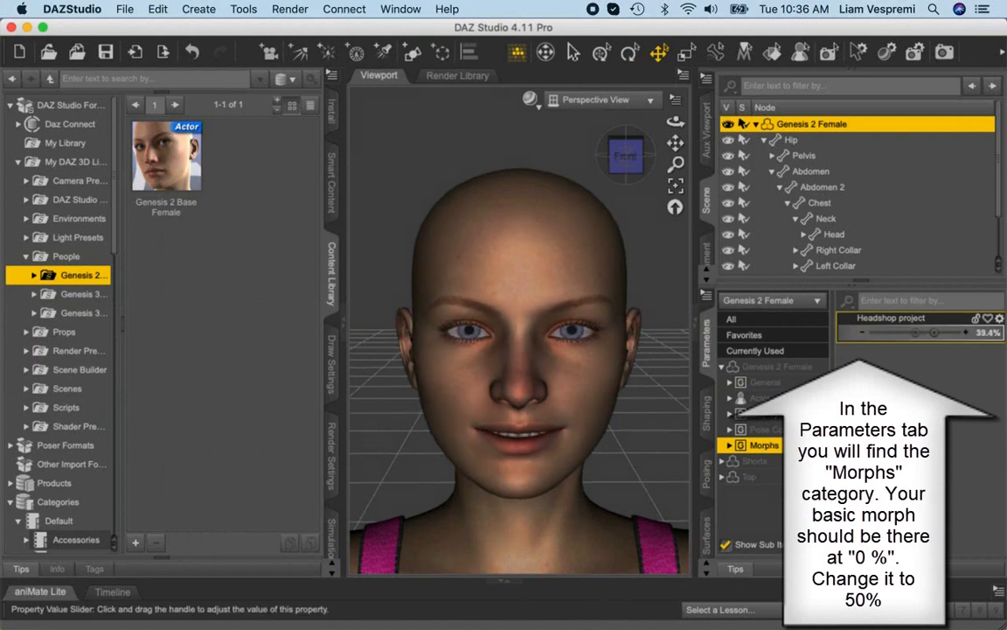
pyautogui.moveTo(934, 332); pyautogui.dragTo(962, 332)
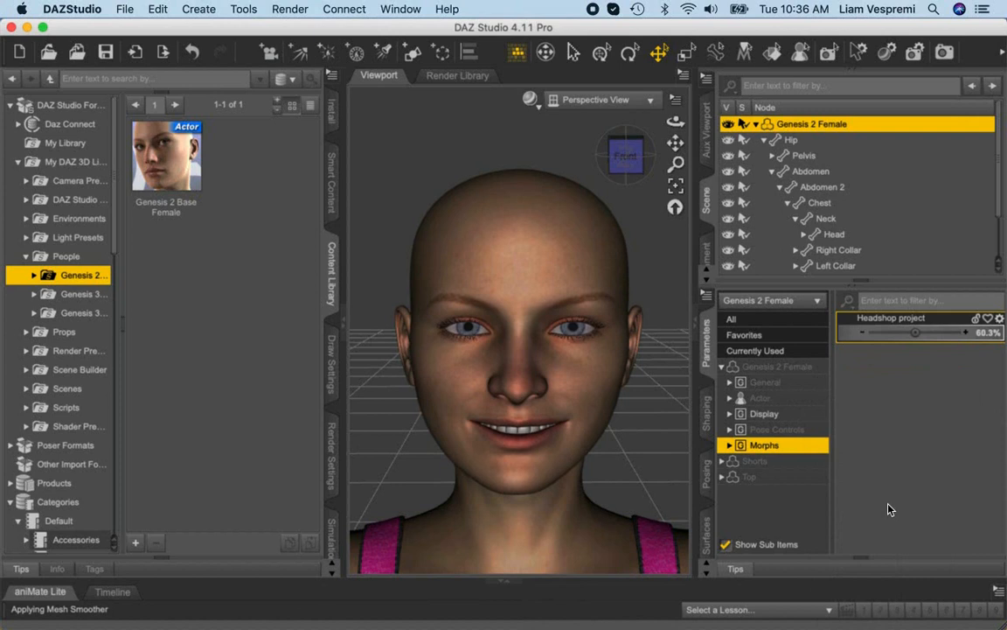
pyautogui.moveTo(882, 497)
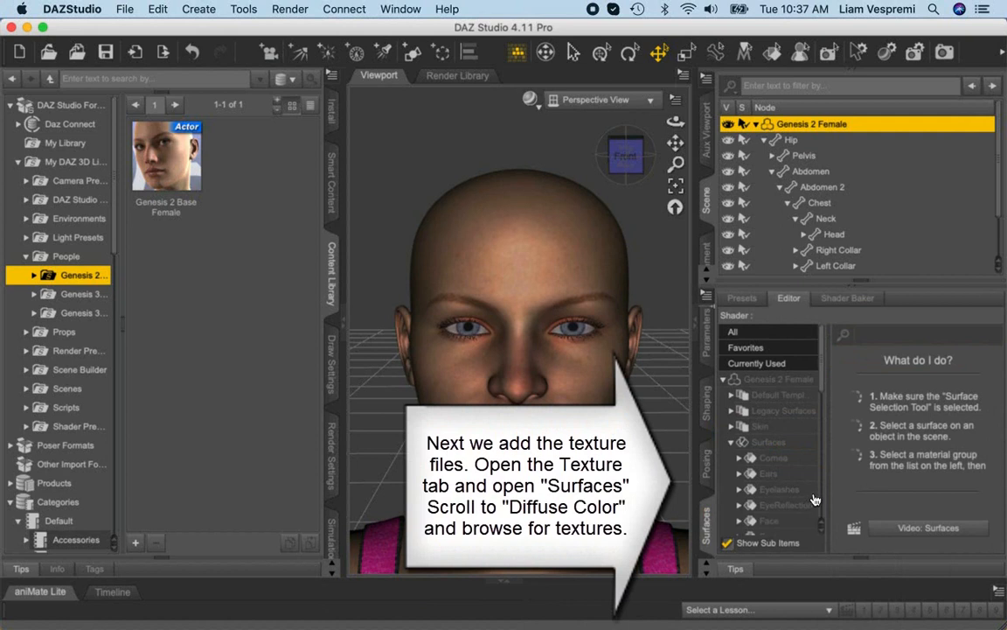
# Select the Face surface and browse Desktop/Test textures for a Diffuse Color image
pyautogui.scroll(-3)
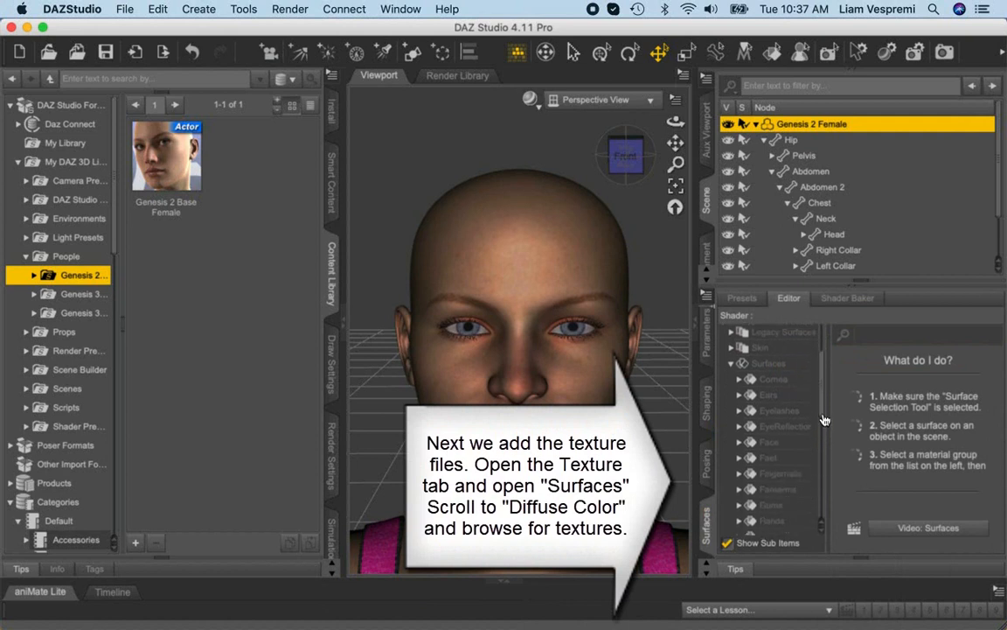
pyautogui.click(769, 433)
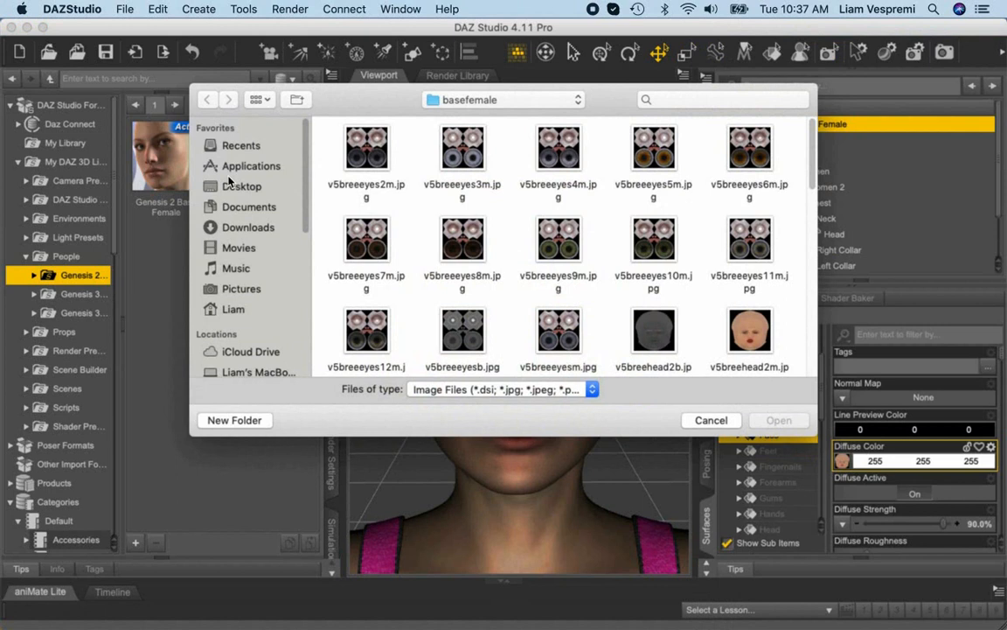
pyautogui.click(241, 185)
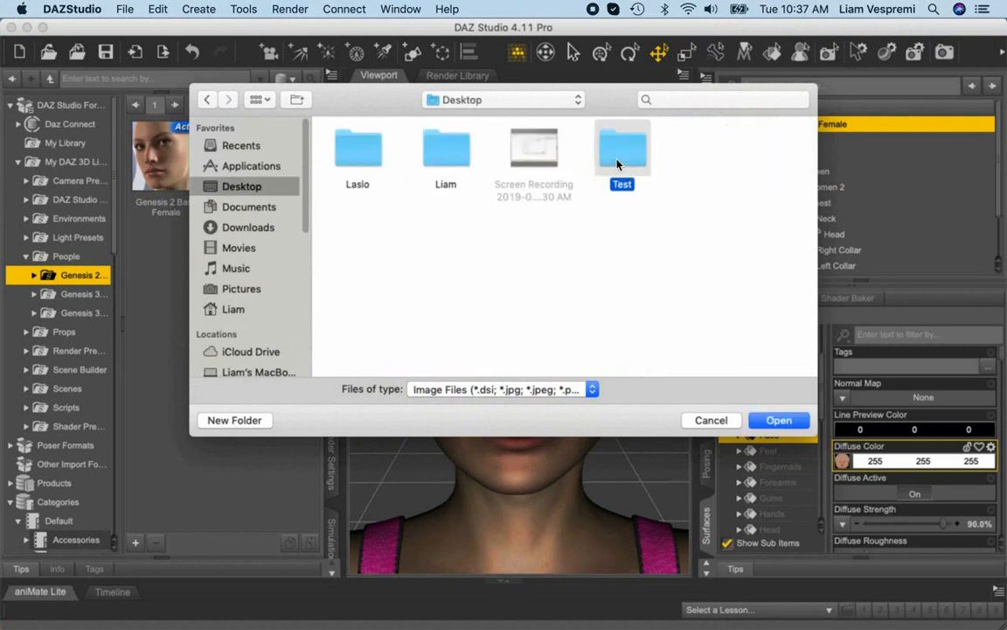
pyautogui.doubleClick(623, 148)
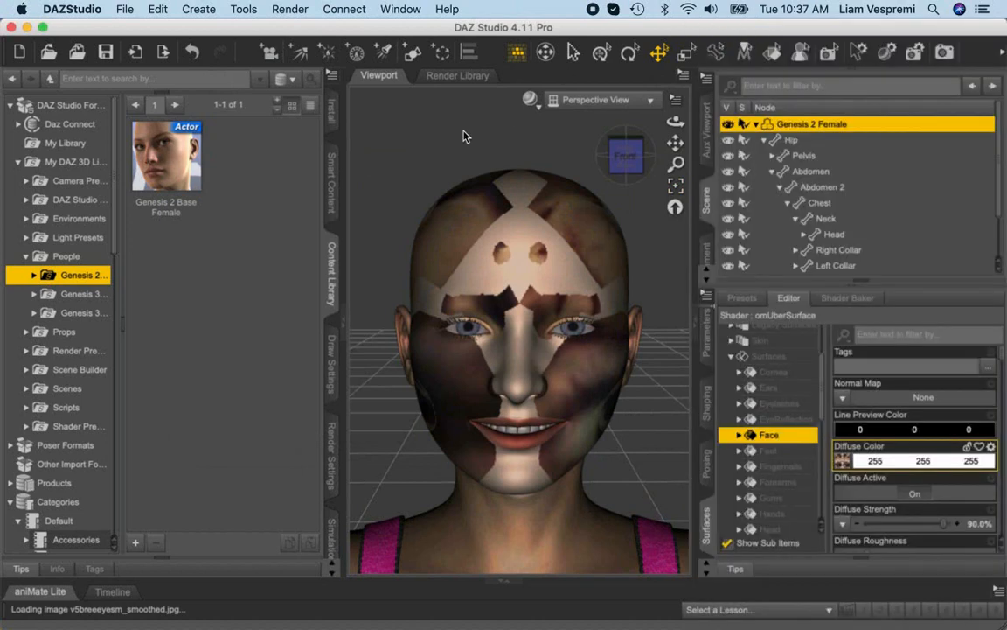
pyautogui.click(759, 147)
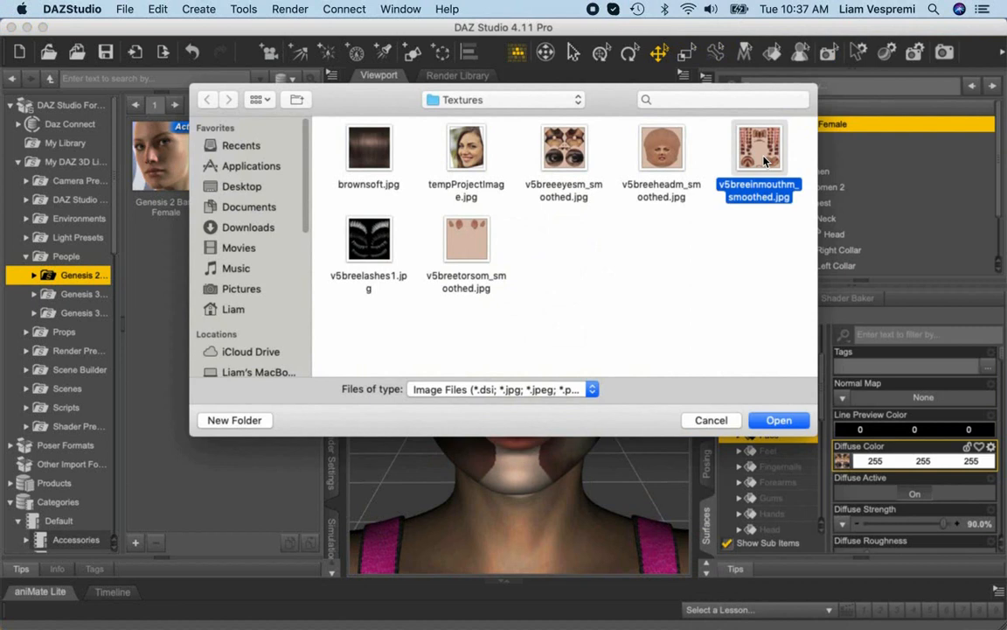
pyautogui.click(778, 420)
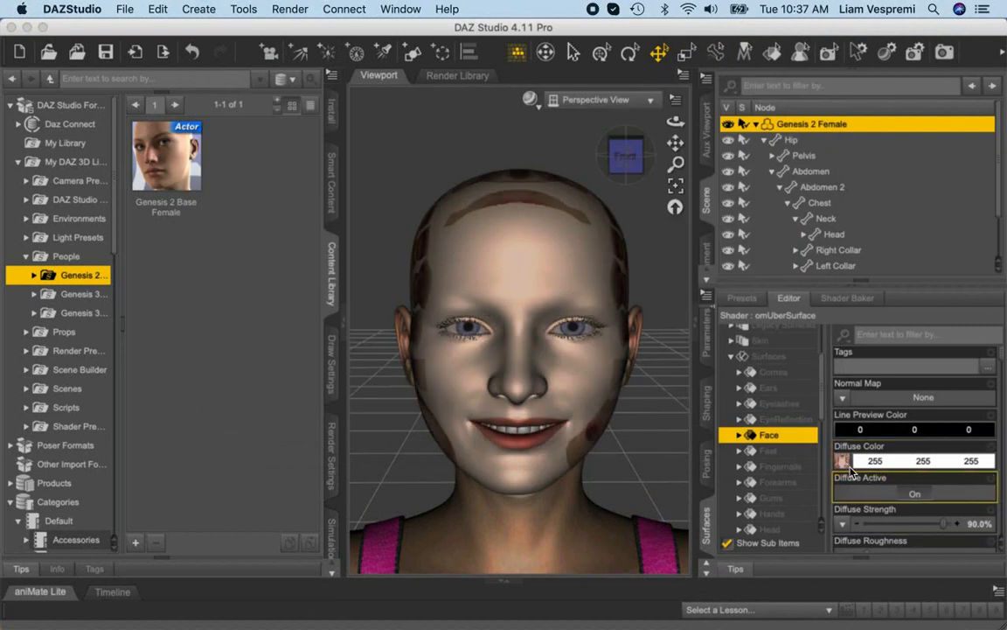
# Apply the exported HeadShop head skin texture to the Face surface's Diffuse Color
pyautogui.click(843, 462)
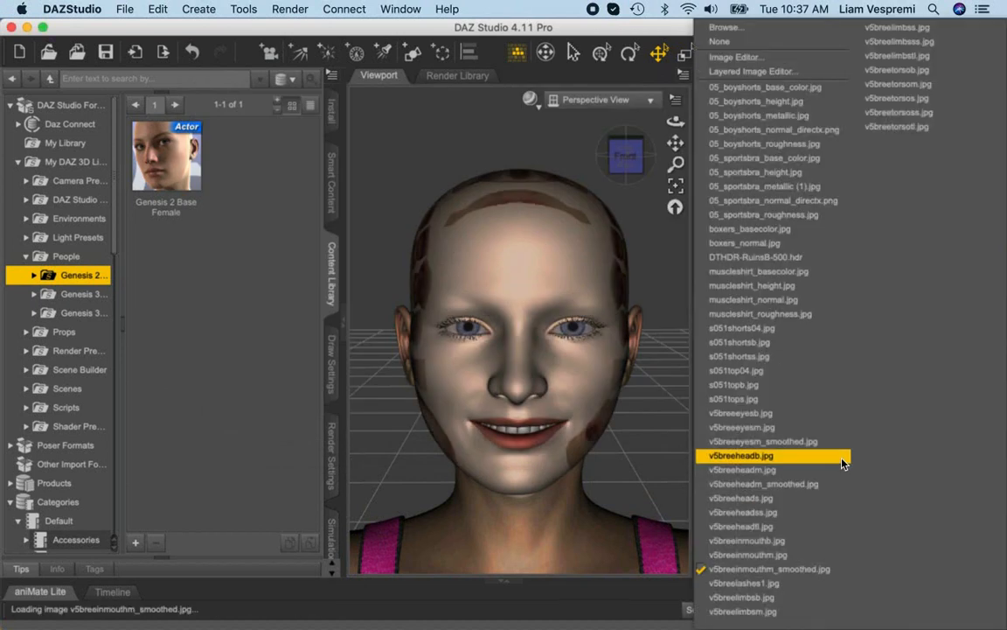
pyautogui.click(765, 186)
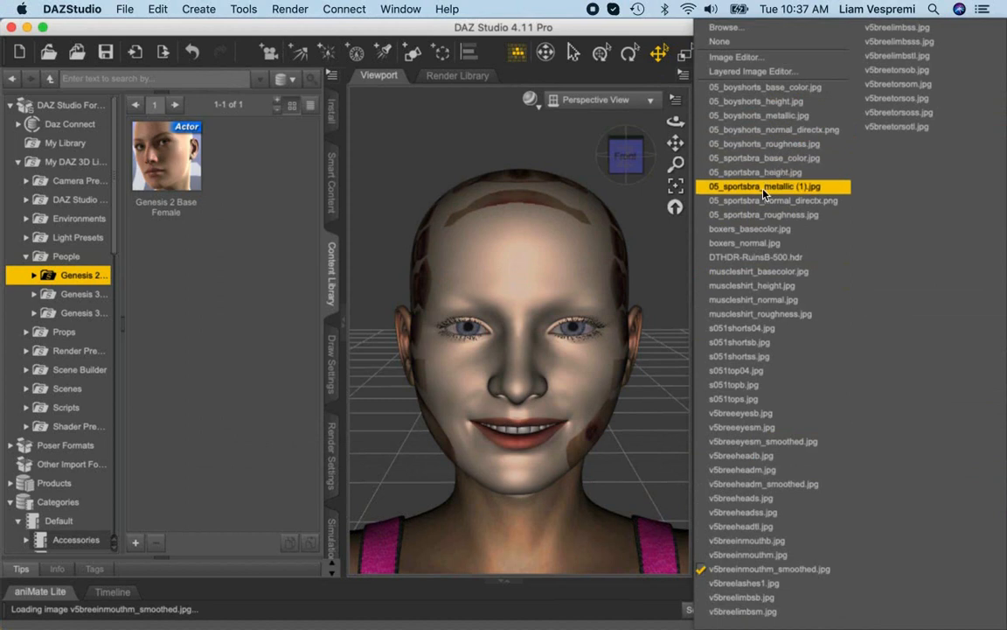
pyautogui.click(763, 483)
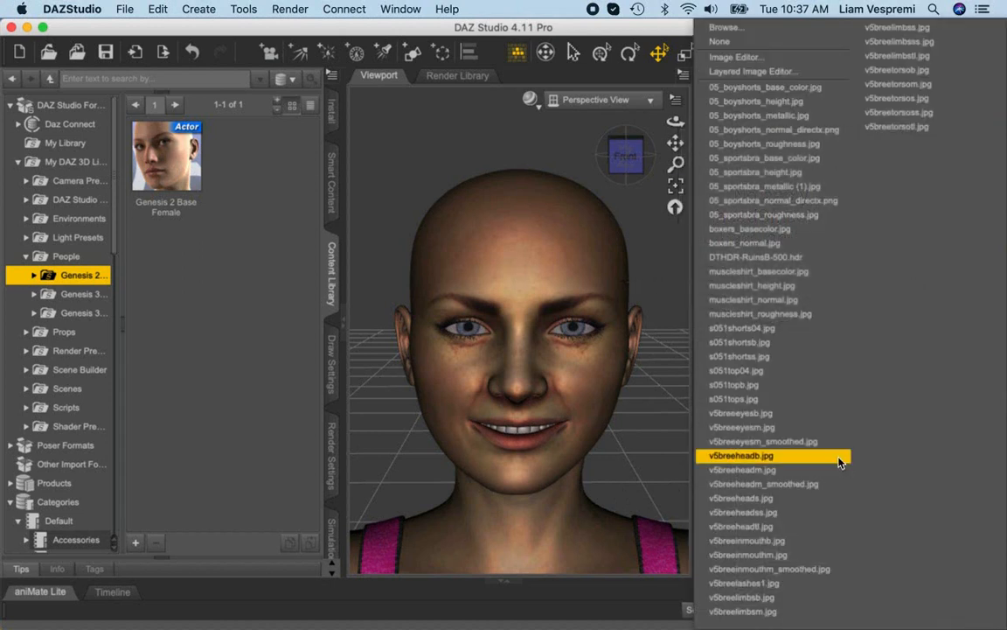
pyautogui.click(743, 399)
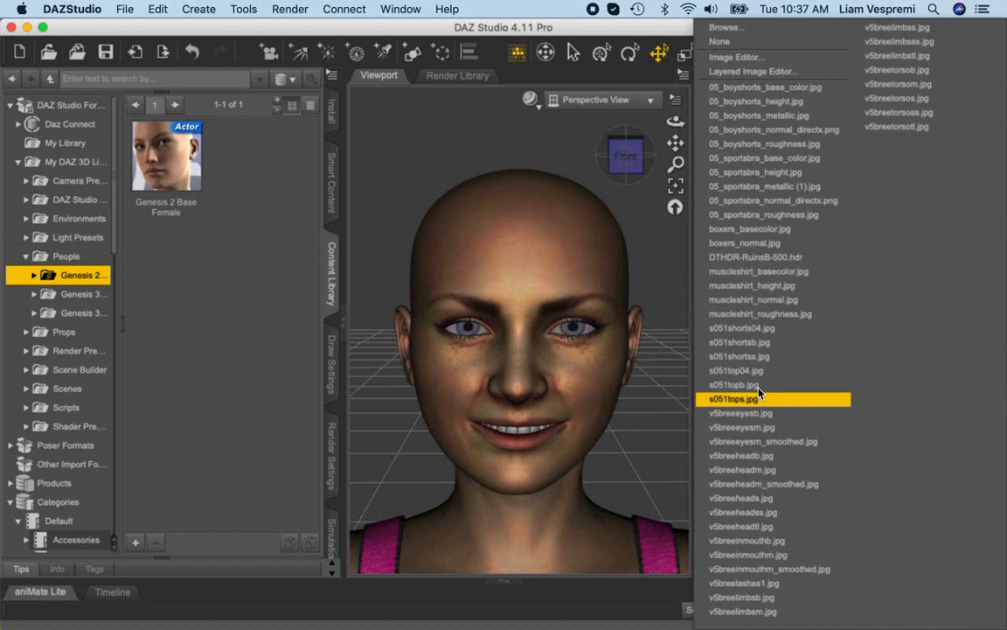
pyautogui.click(773, 441)
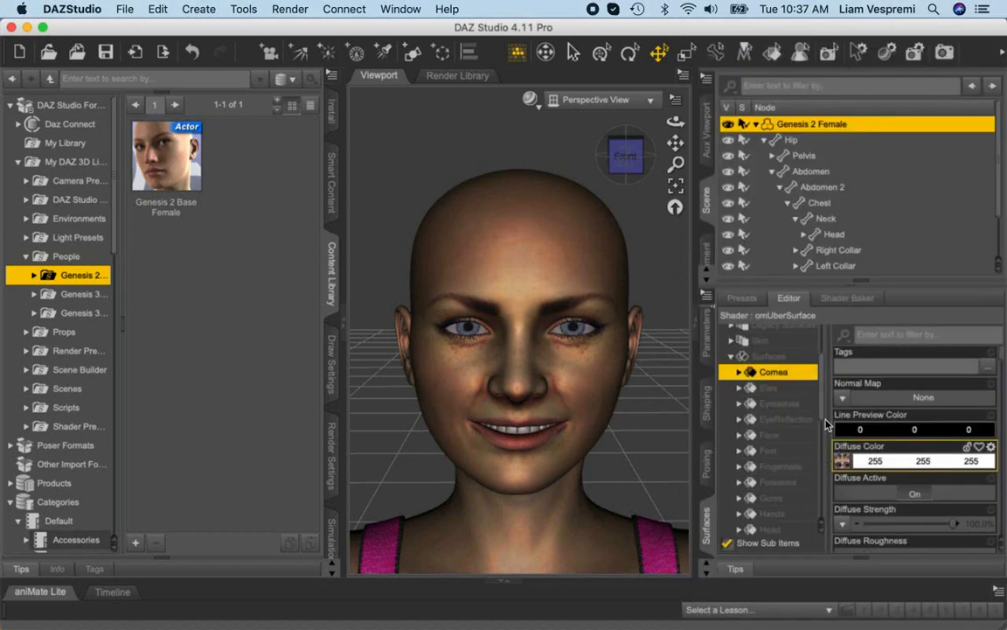
# Set the eye surfaces' Diffuse Color to the eyesSmoothed texture, then select the Teeth surface
pyautogui.scroll(-3)
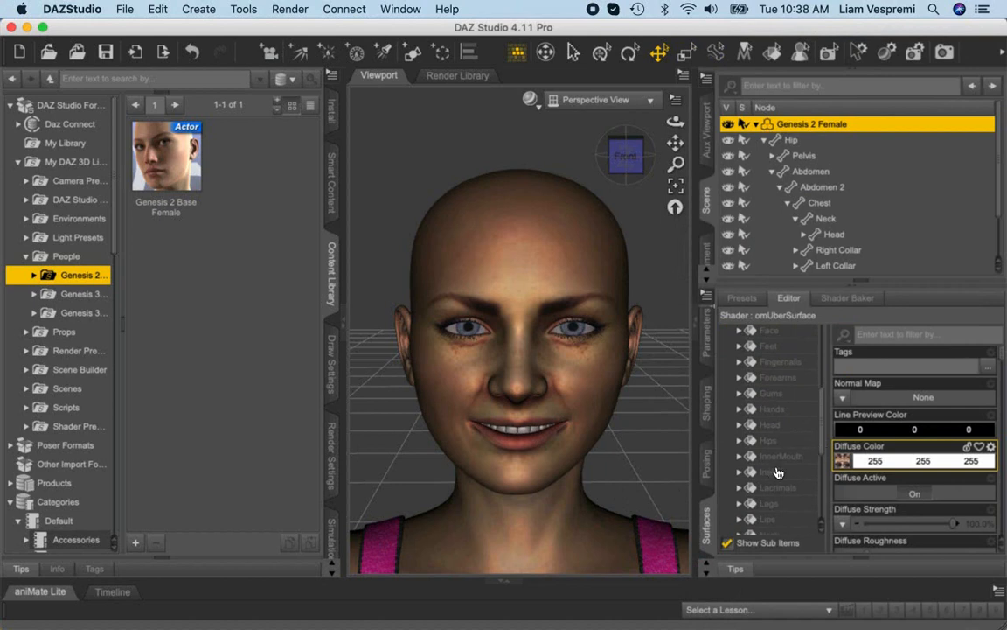
pyautogui.click(769, 472)
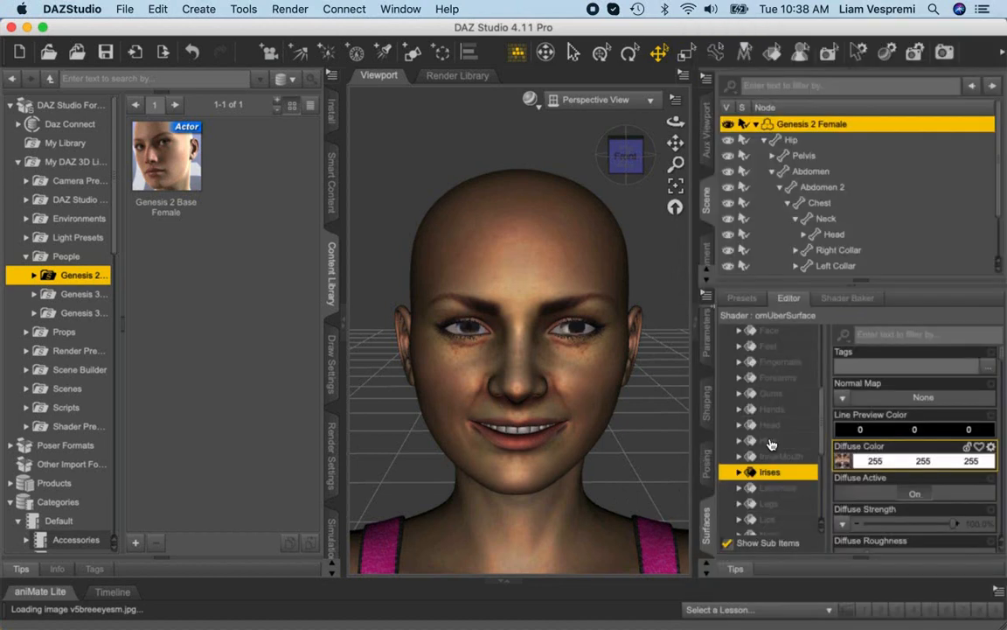
pyautogui.click(776, 486)
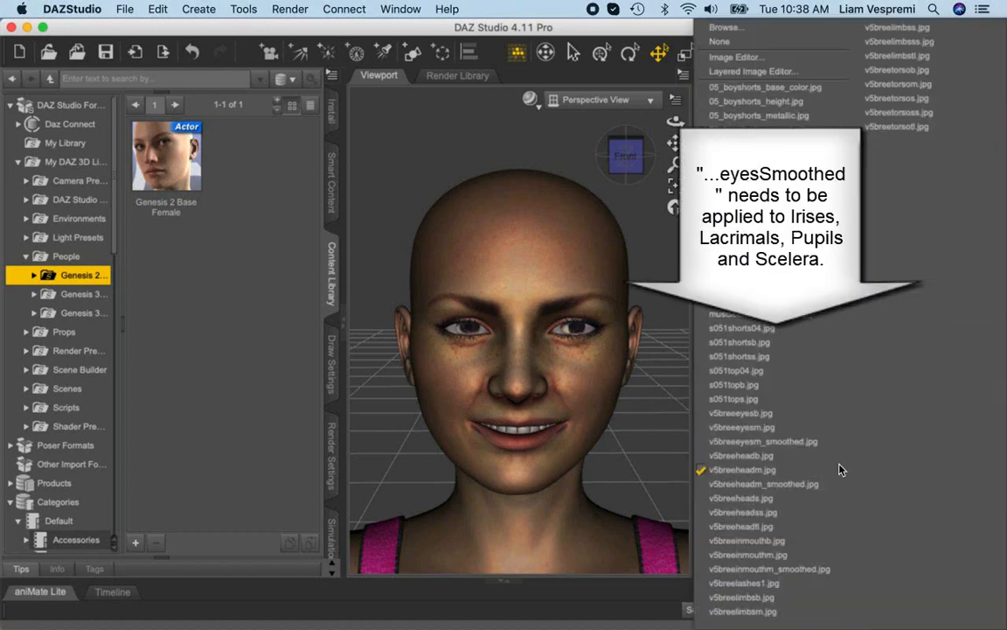
pyautogui.click(763, 482)
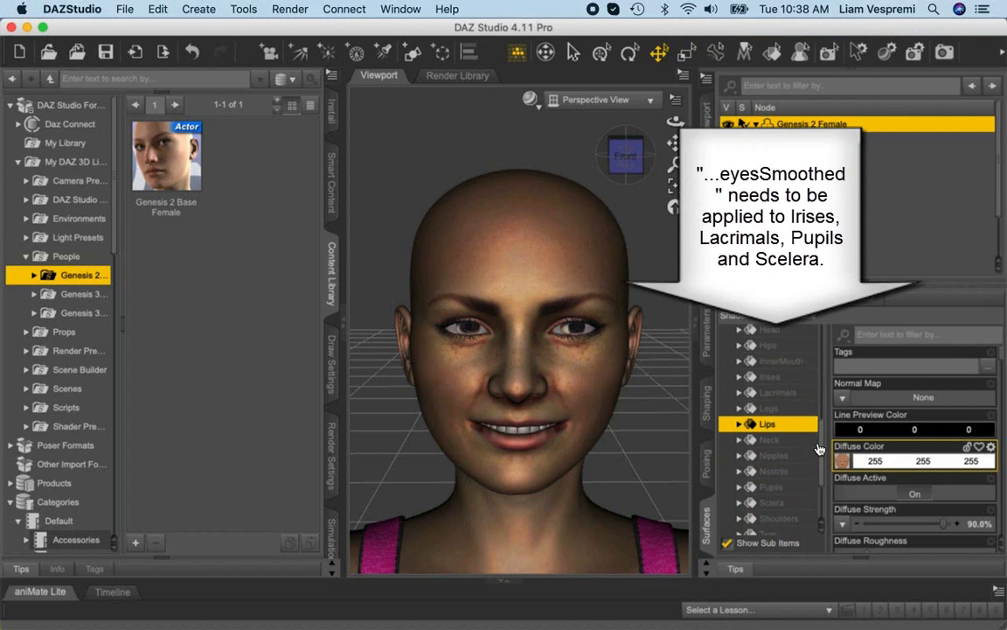
pyautogui.moveTo(796, 479)
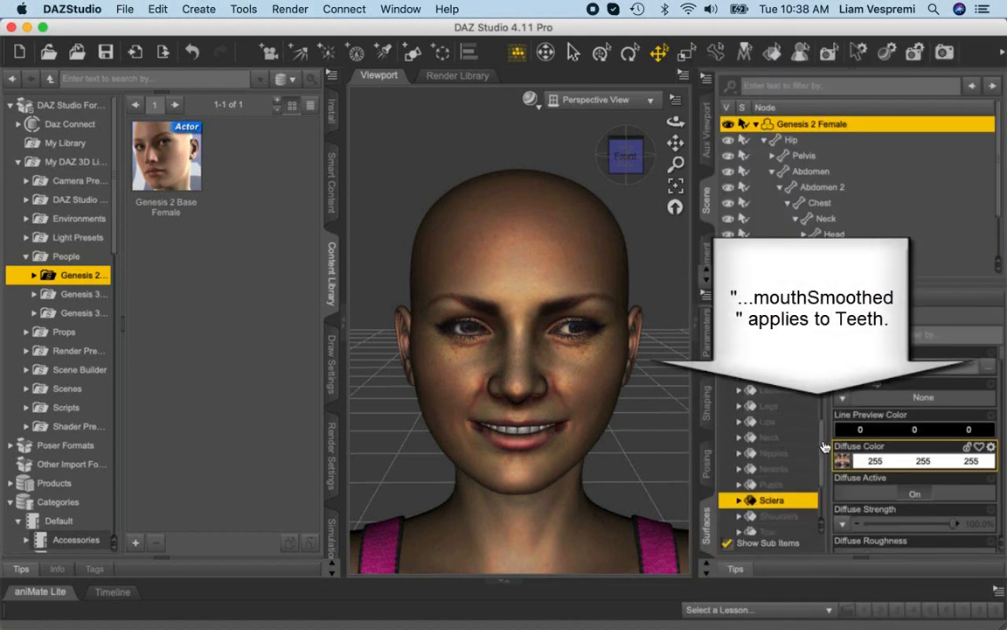
pyautogui.click(772, 464)
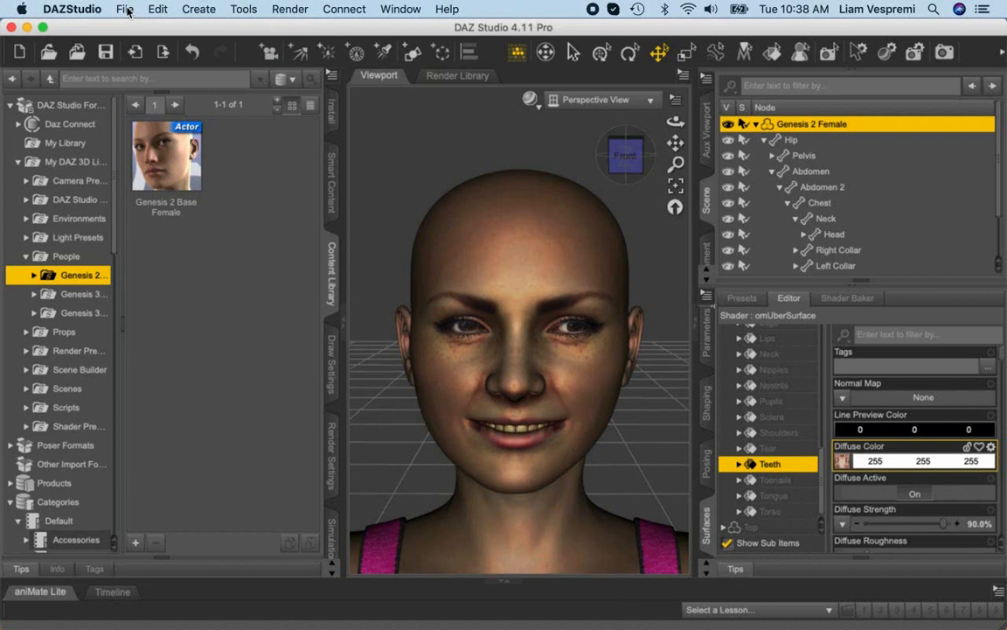
# Load the femFat head shape onto Genesis 2 Female via Morph Loader Advanced
pyautogui.click(158, 9)
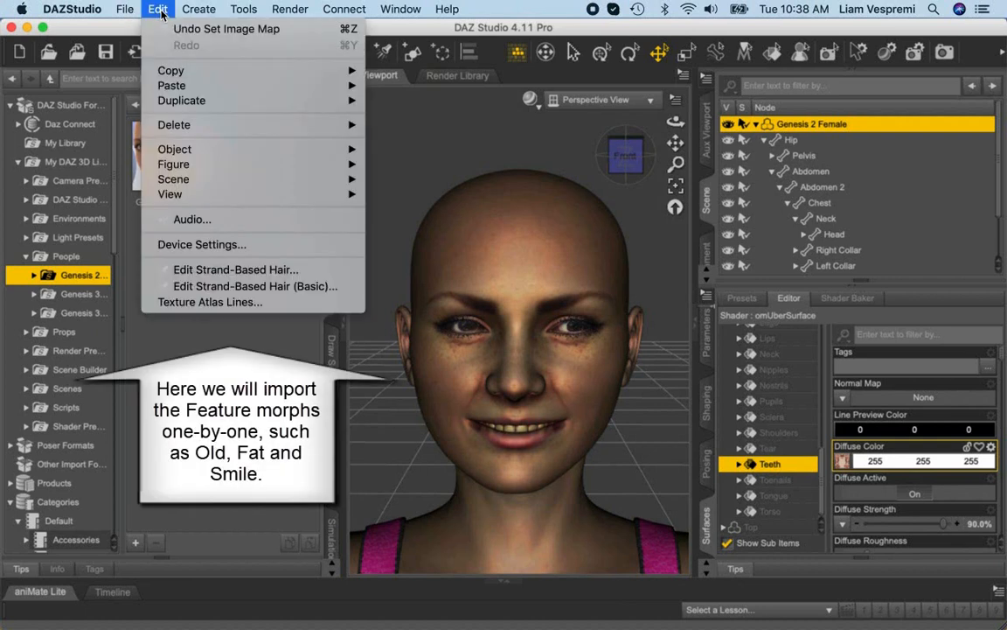
pyautogui.moveTo(173, 164)
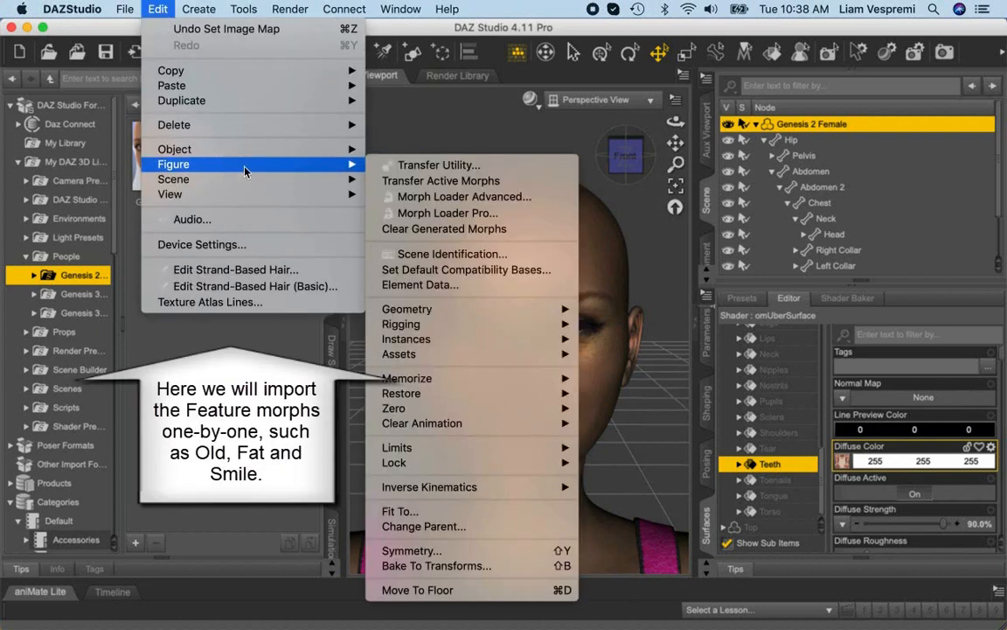
pyautogui.click(465, 196)
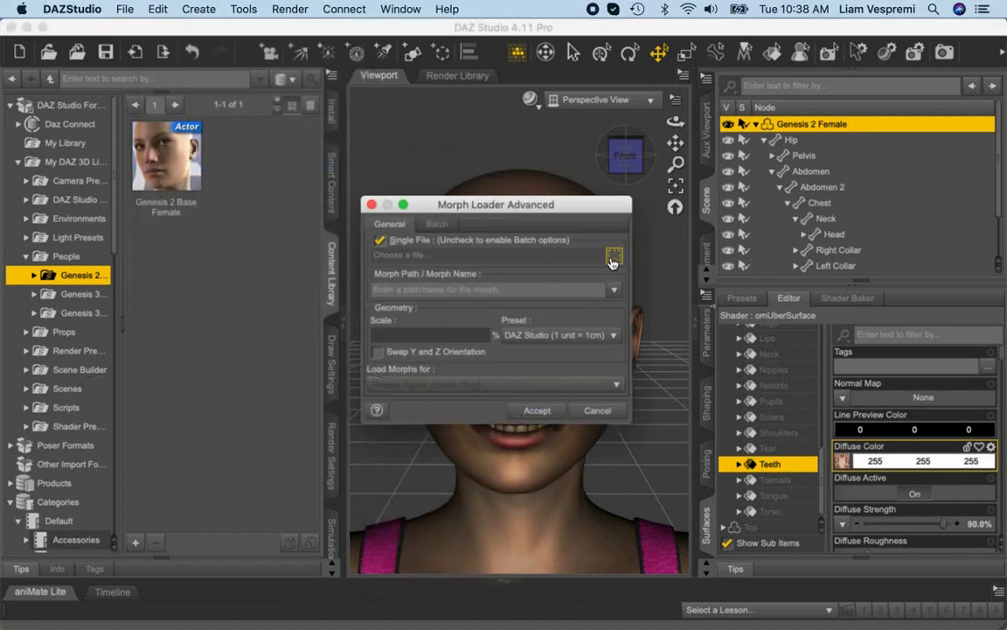
pyautogui.click(614, 254)
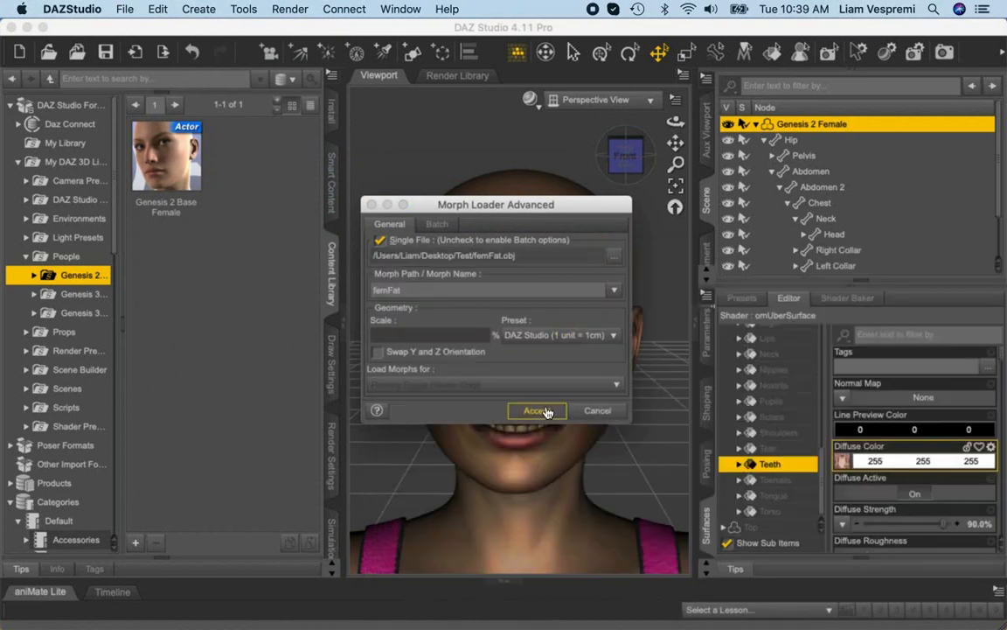
pyautogui.click(537, 409)
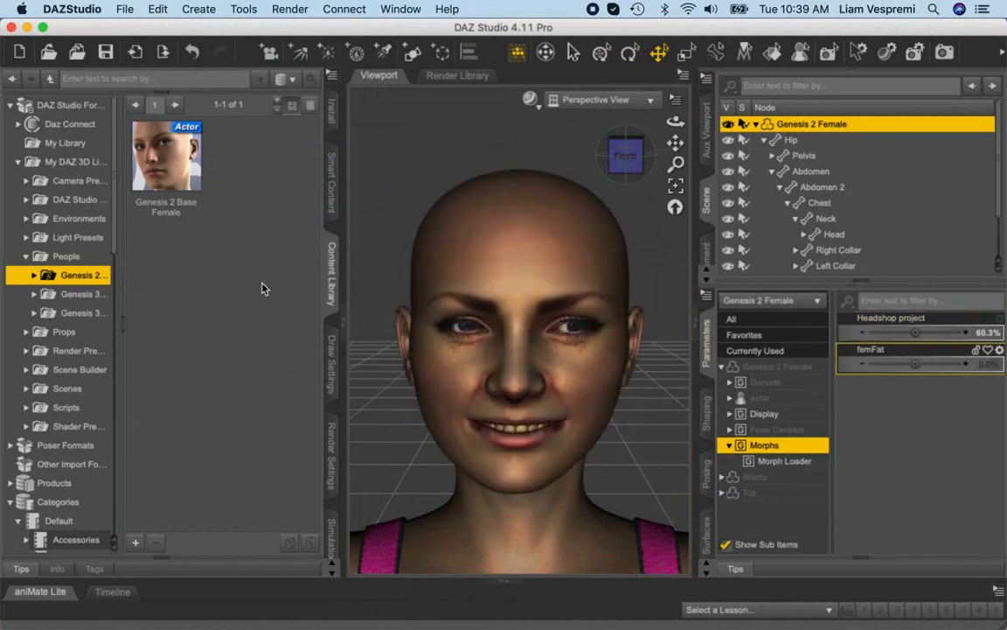
# Load the femOld and femSmile head shapes as additional morph sliders
pyautogui.click(157, 9)
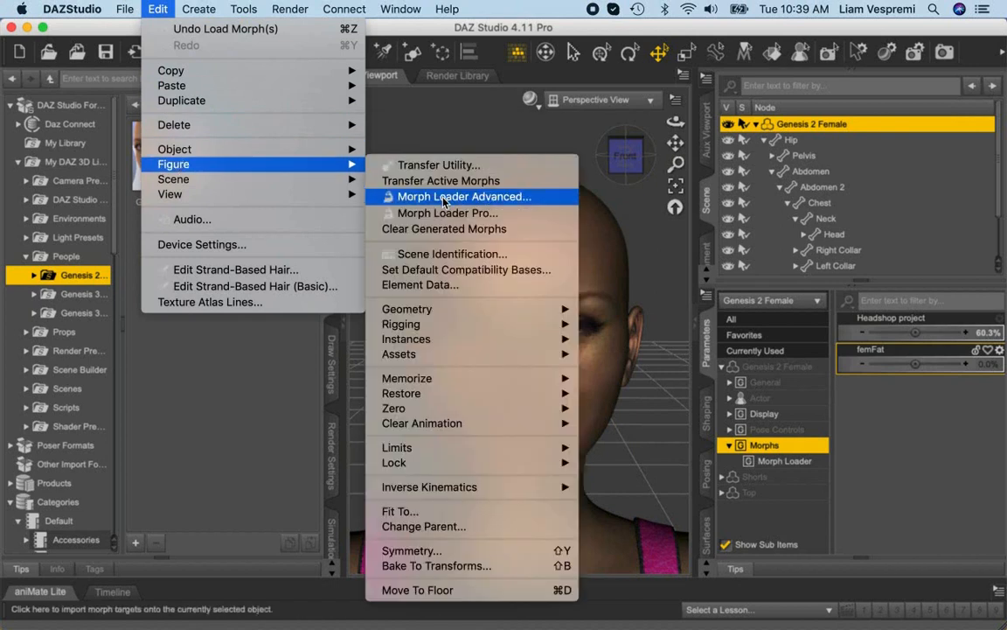
pyautogui.click(464, 195)
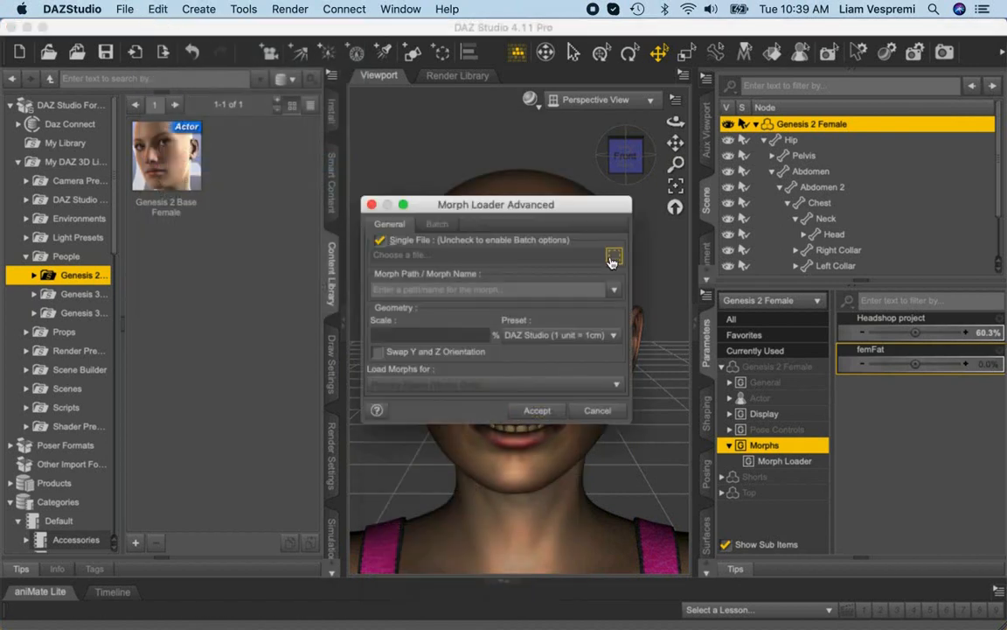
pyautogui.click(612, 255)
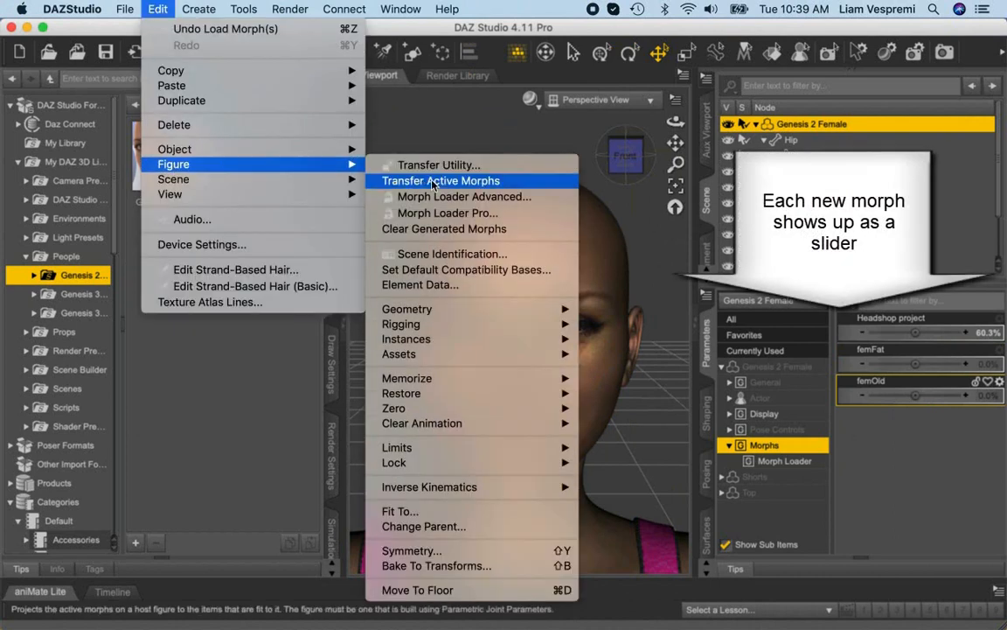
pyautogui.click(465, 196)
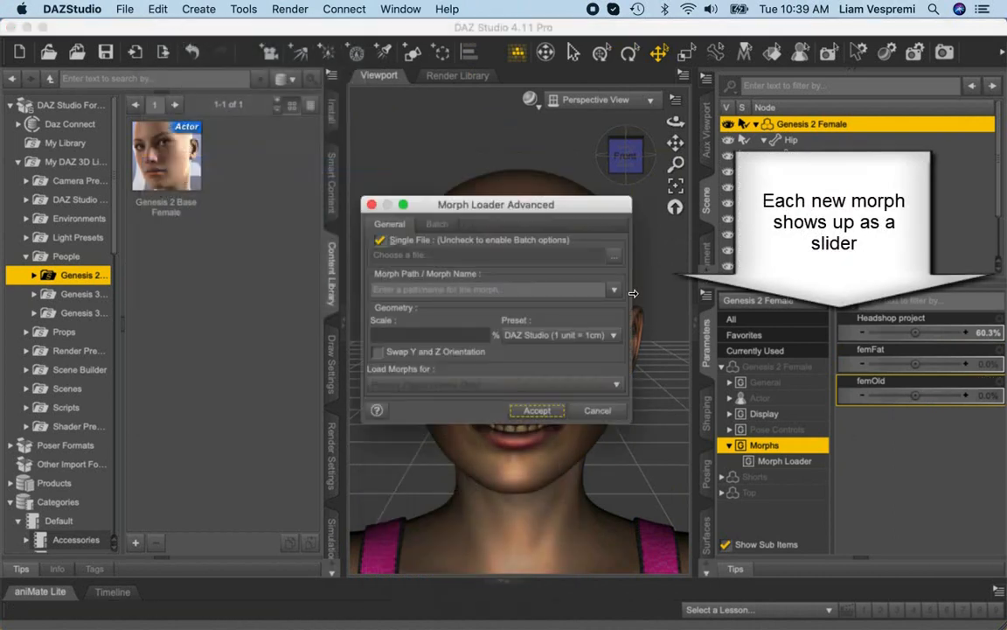
pyautogui.click(613, 256)
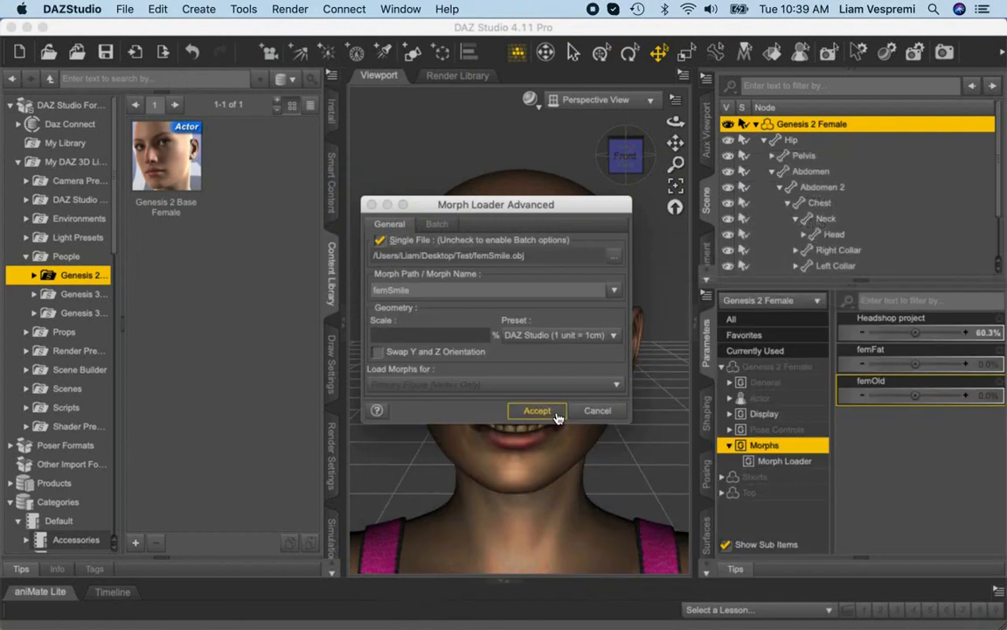
pyautogui.click(537, 409)
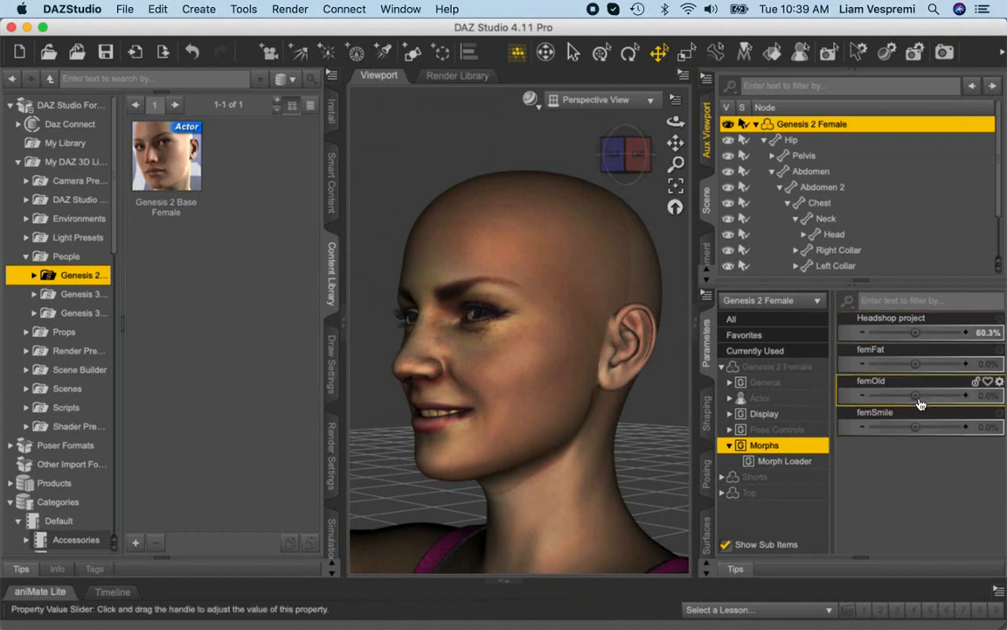
# Dial femOld to 50.9% and femSmile to about -9.8% in the Parameters pane
pyautogui.moveTo(916, 395); pyautogui.dragTo(962, 395)
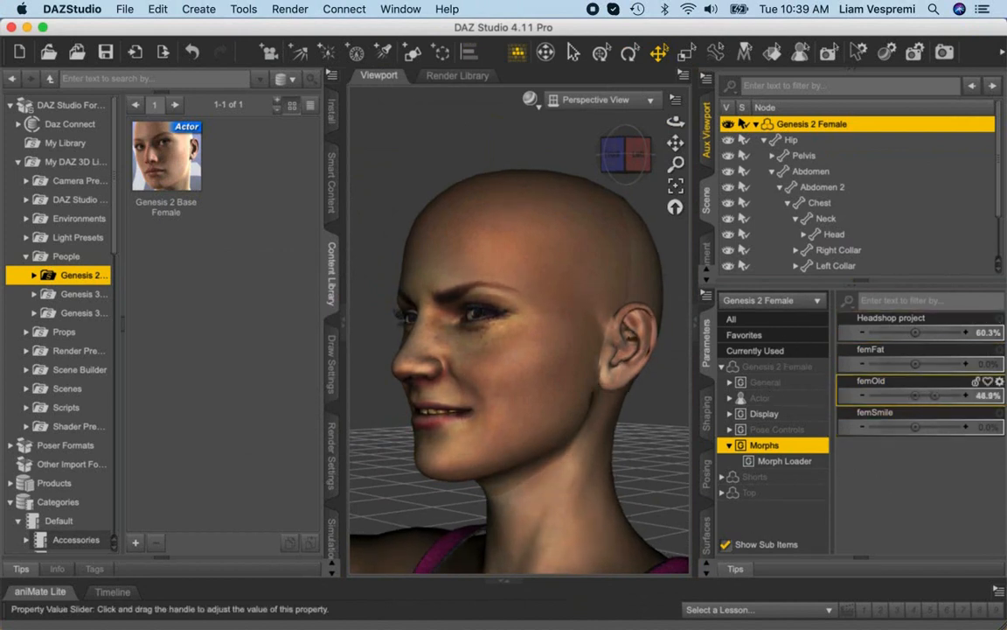
pyautogui.moveTo(913, 395); pyautogui.dragTo(918, 395)
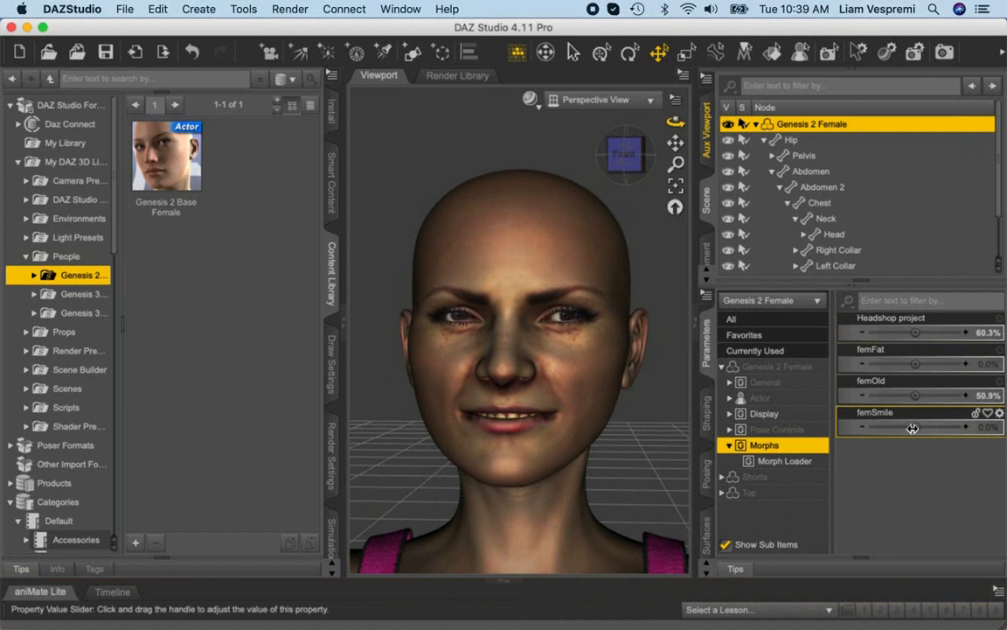
pyautogui.moveTo(917, 427); pyautogui.dragTo(888, 427)
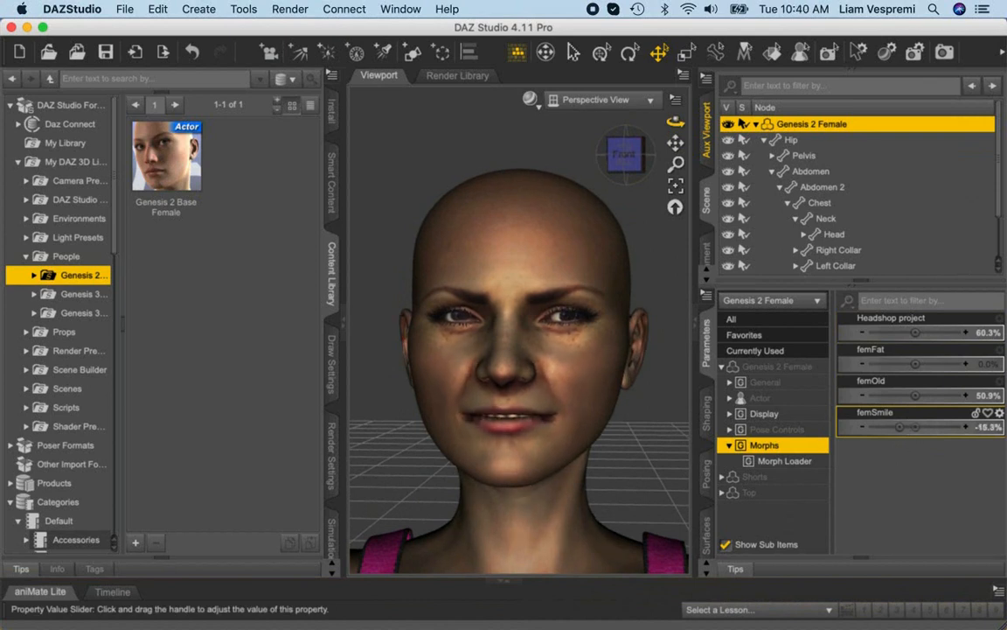
pyautogui.moveTo(883, 426); pyautogui.dragTo(918, 427)
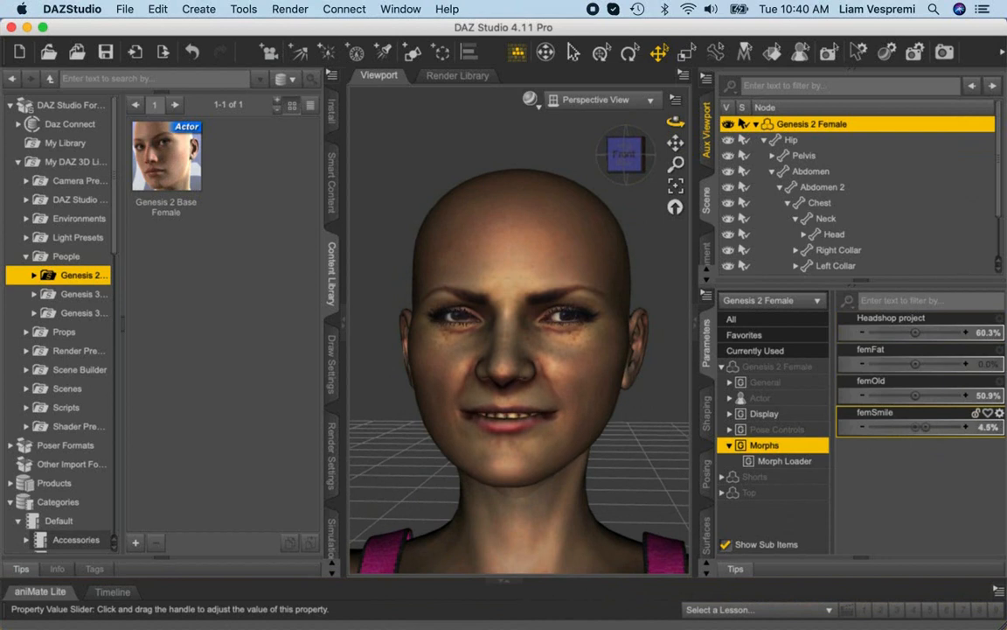
pyautogui.moveTo(927, 427); pyautogui.dragTo(883, 427)
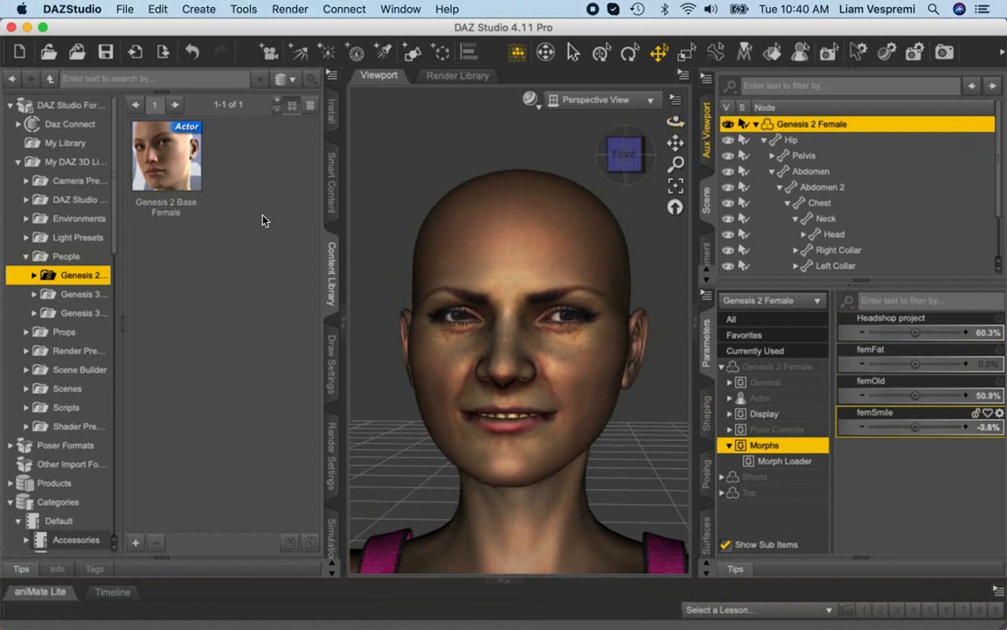
pyautogui.click(124, 9)
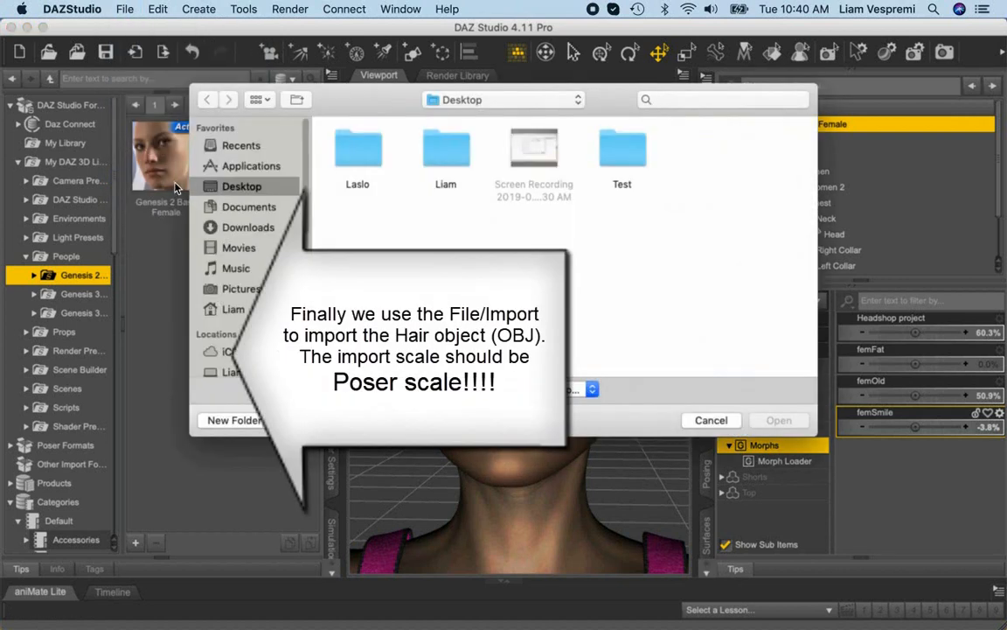
# Import Headshop project_hair.obj from the Test folder at Poser scale onto Genesis 2 Female
pyautogui.click(623, 147)
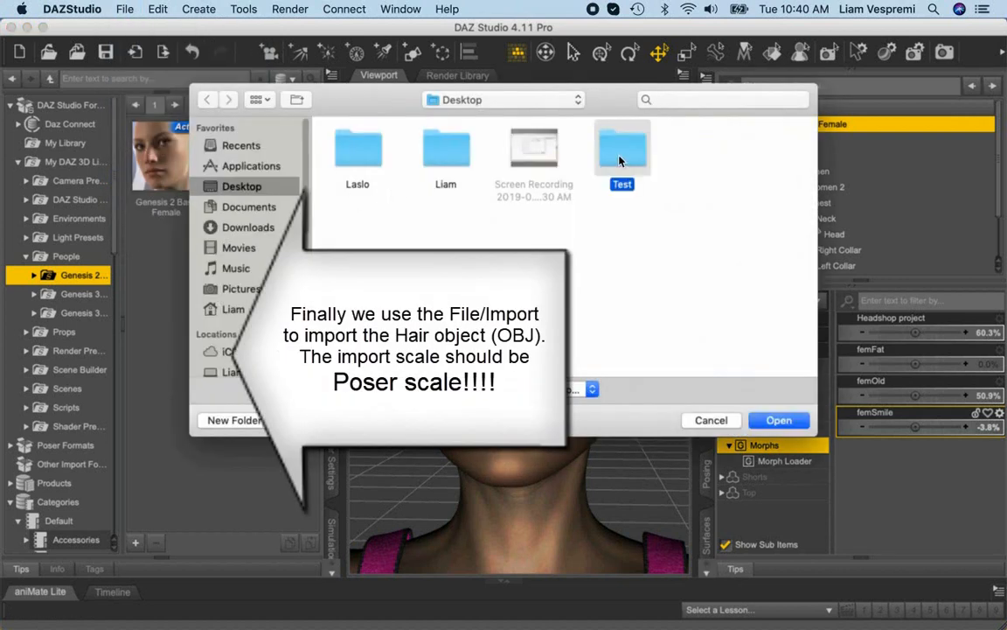
pyautogui.doubleClick(622, 149)
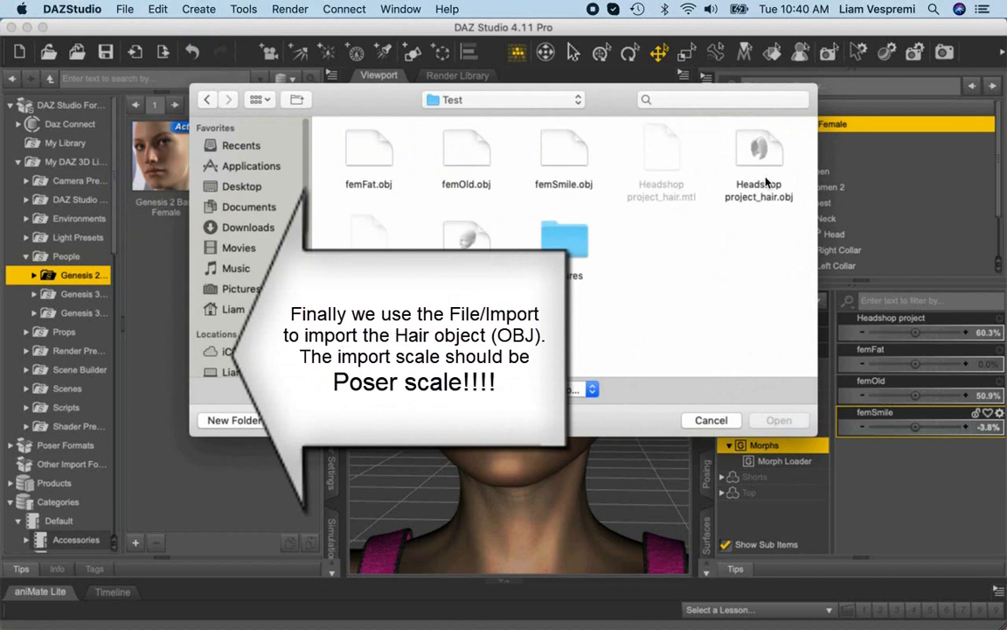
pyautogui.click(759, 157)
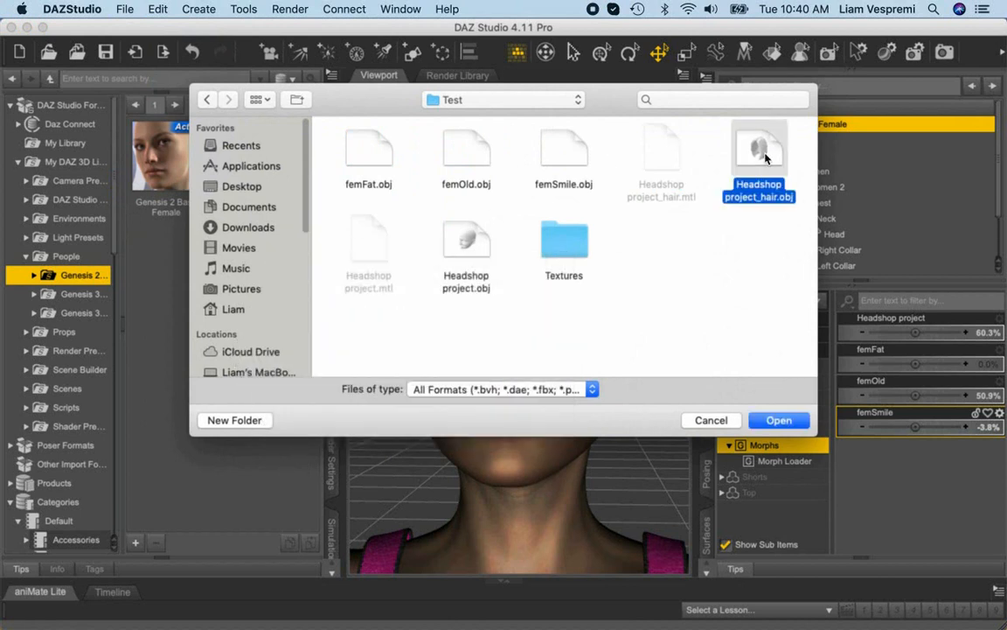
pyautogui.click(777, 420)
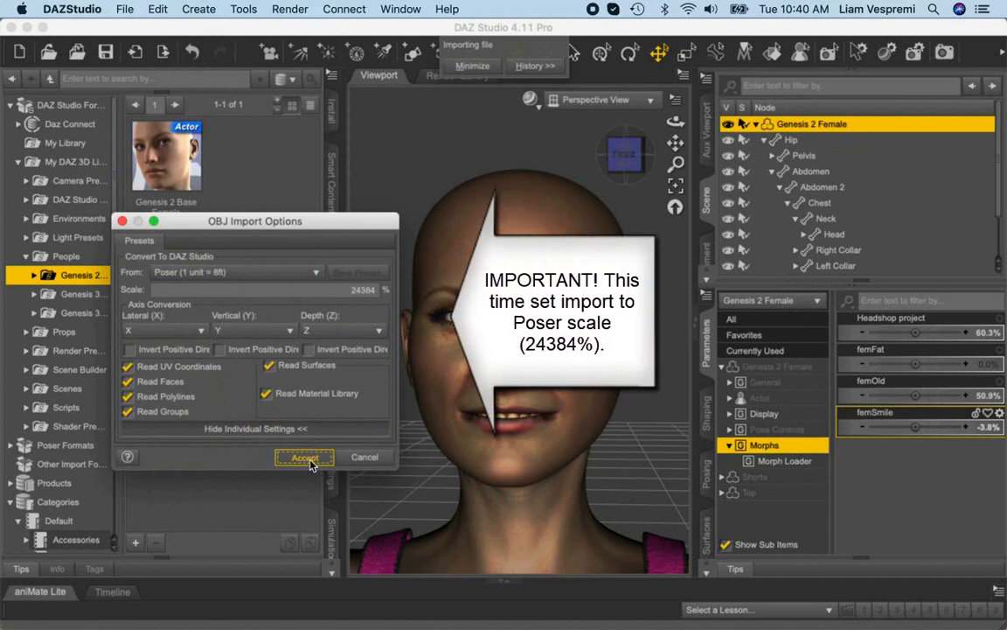
pyautogui.click(305, 457)
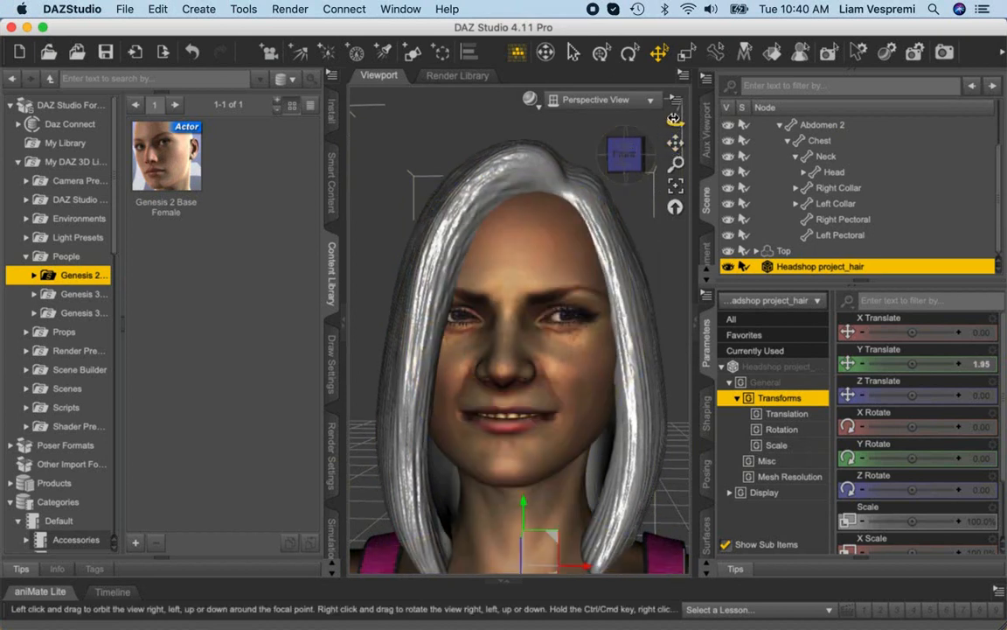
pyautogui.moveTo(525, 349); pyautogui.dragTo(542, 324)
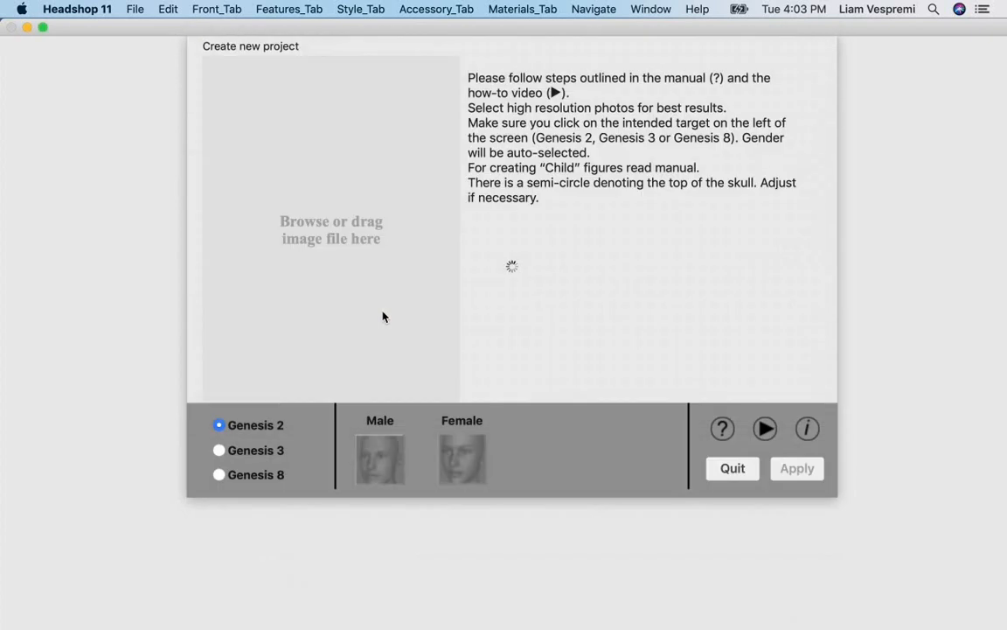
# Load the girl's photo, apply it to build the 3D head, and tune the Smooth slider
pyautogui.click(330, 229)
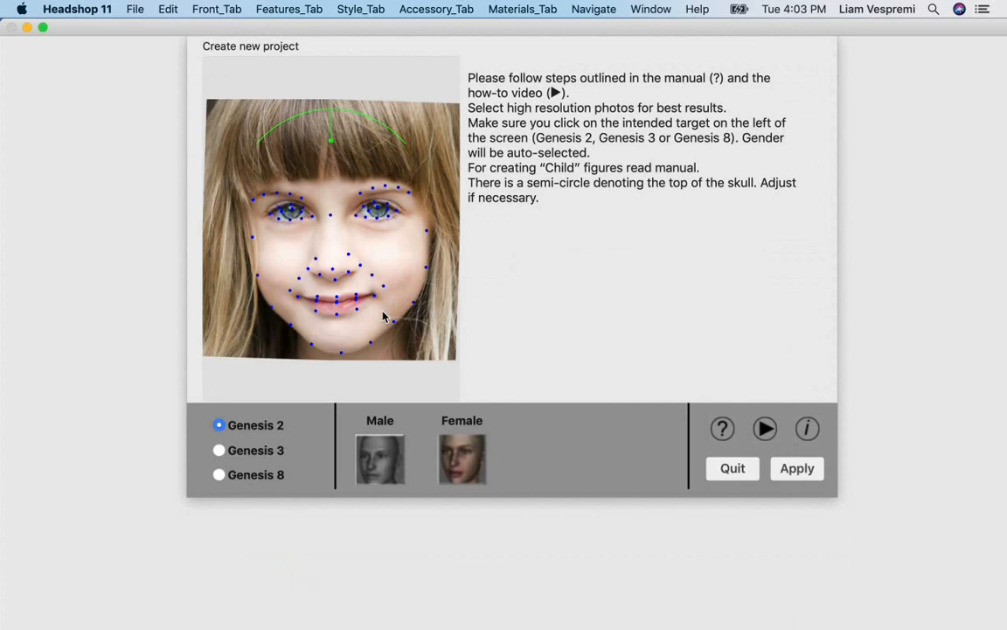
pyautogui.moveTo(331, 140)
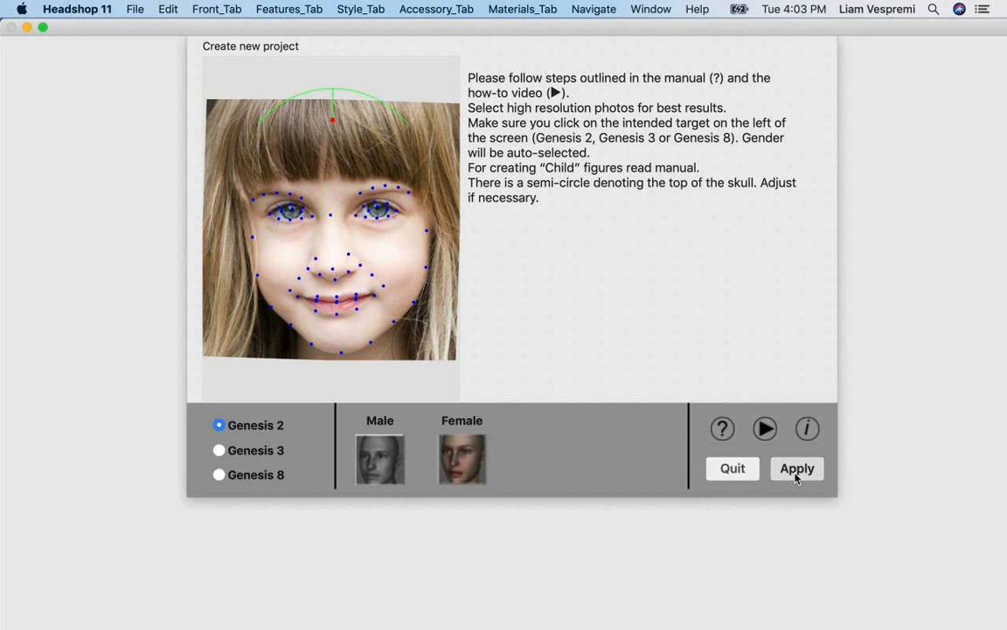
pyautogui.click(797, 469)
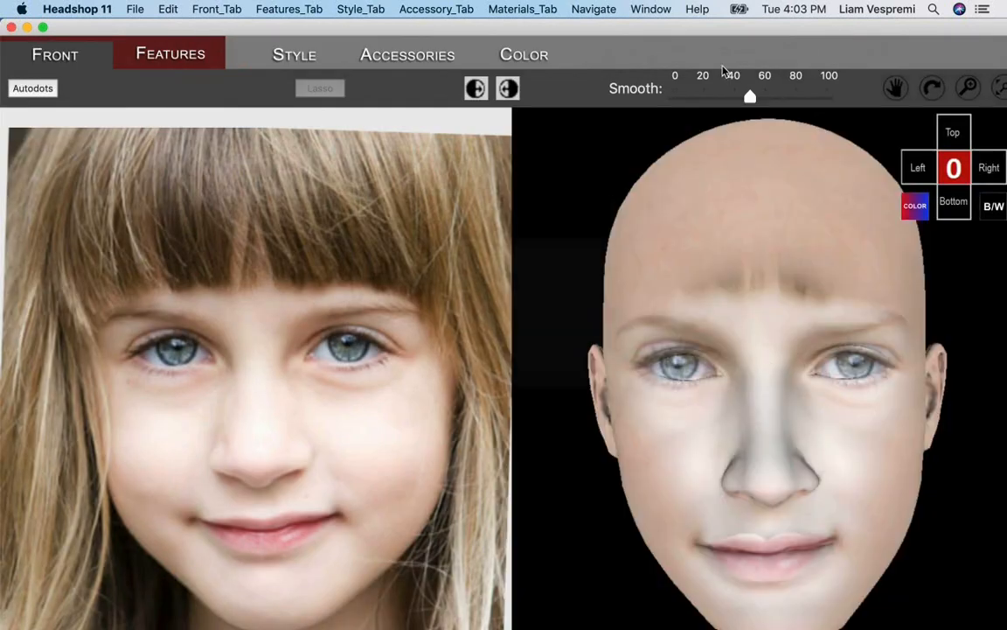
pyautogui.moveTo(748, 97); pyautogui.dragTo(769, 96)
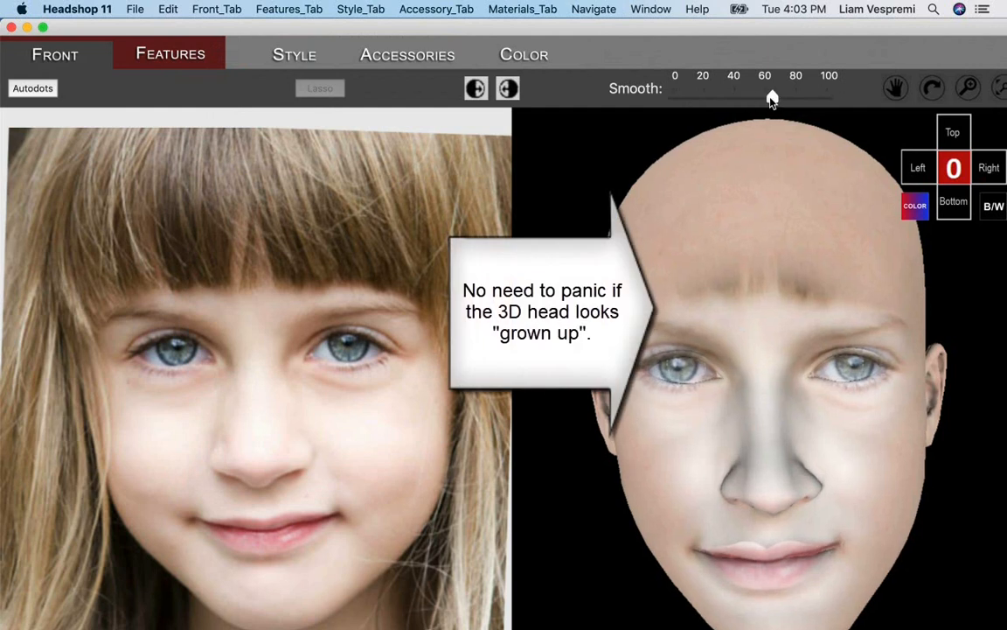
pyautogui.click(918, 168)
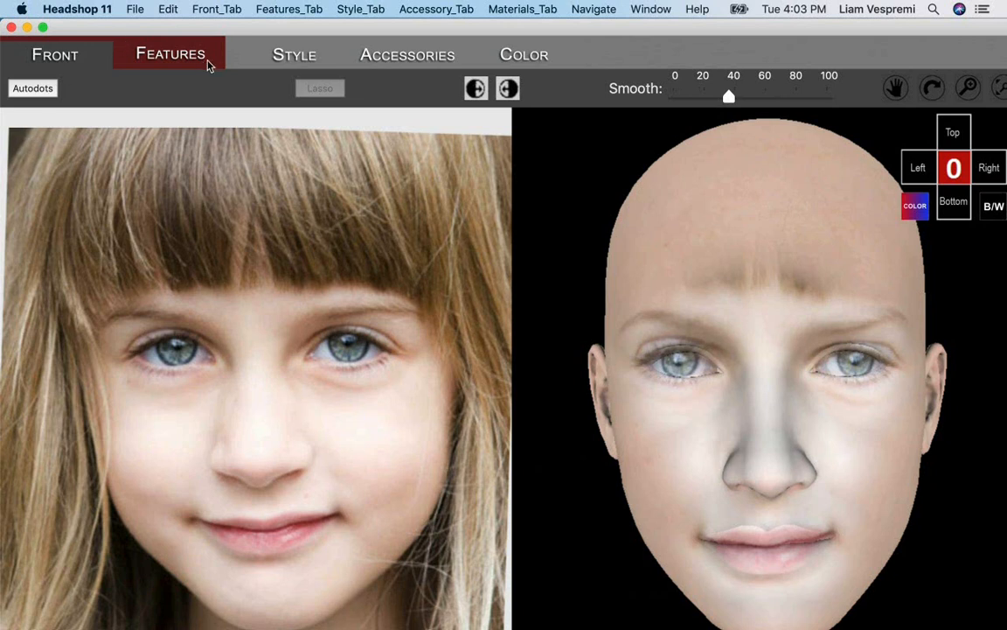
pyautogui.moveTo(134, 8)
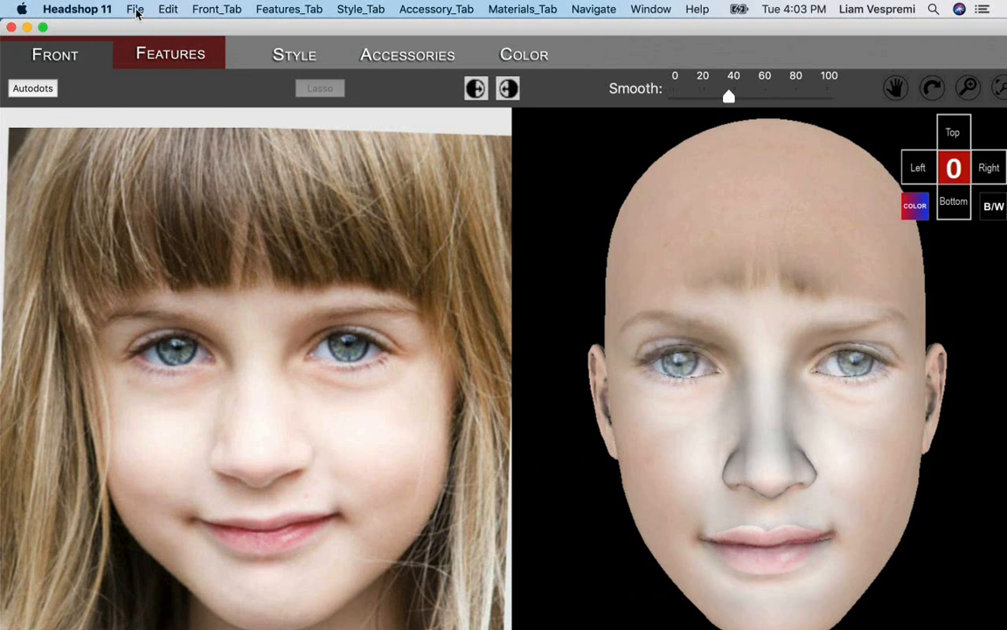
# Export the head project into the Test/Child folder and dismiss the success alert
pyautogui.click(135, 9)
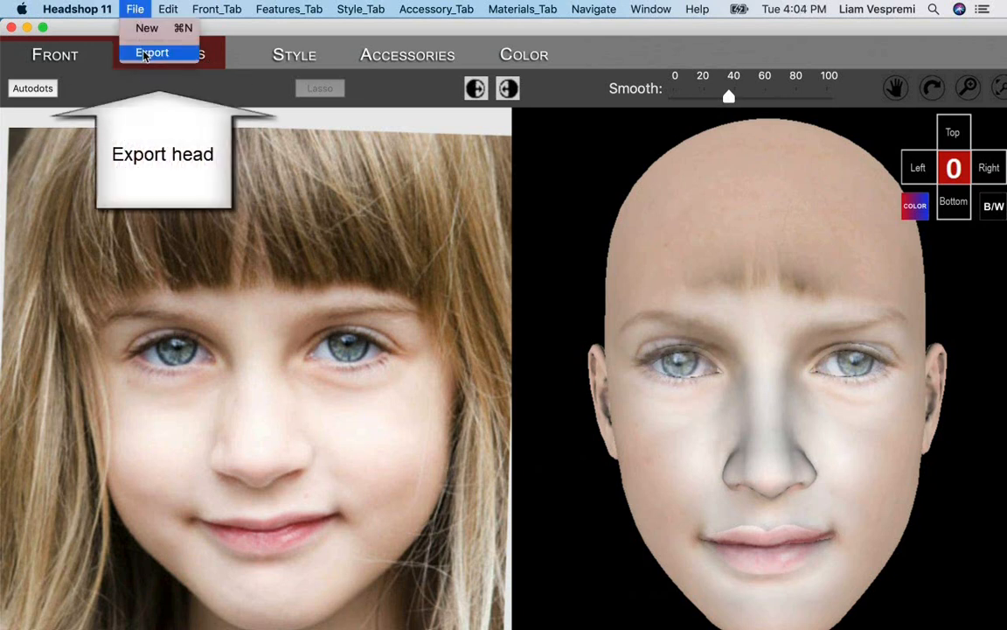
pyautogui.click(152, 52)
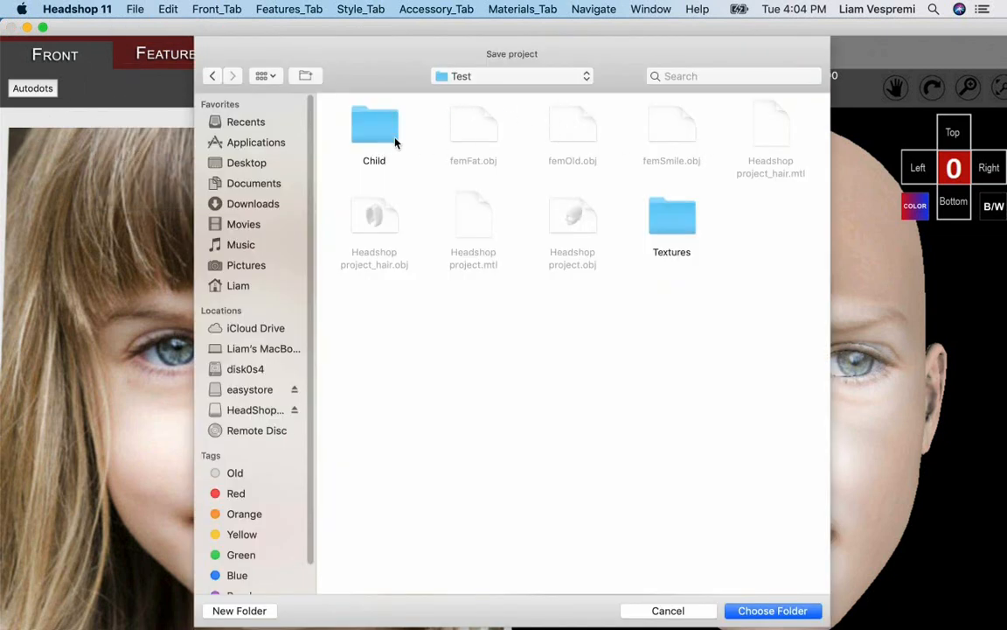
pyautogui.click(374, 126)
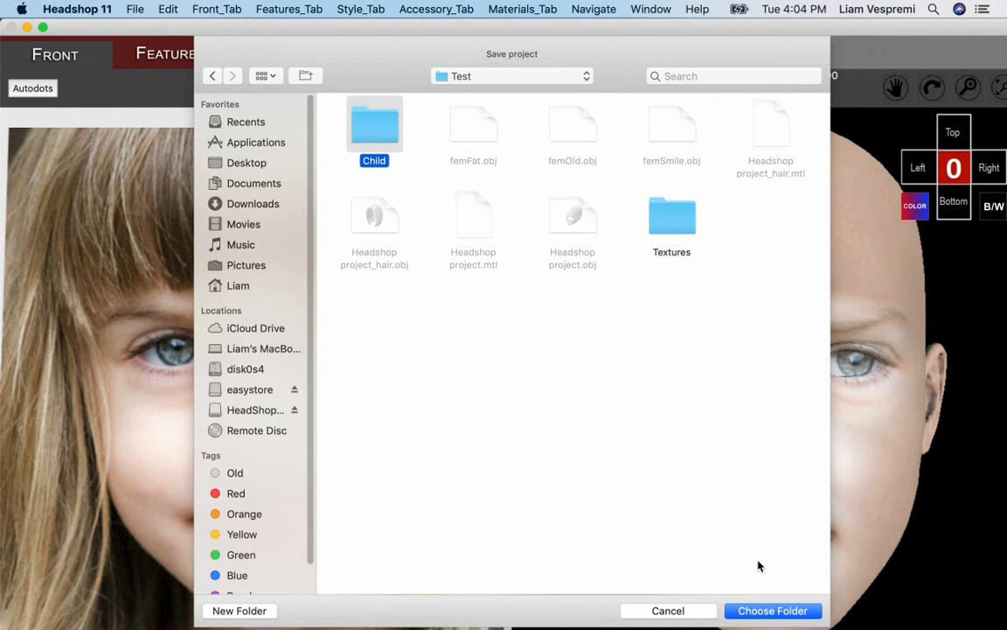
pyautogui.moveTo(726, 580)
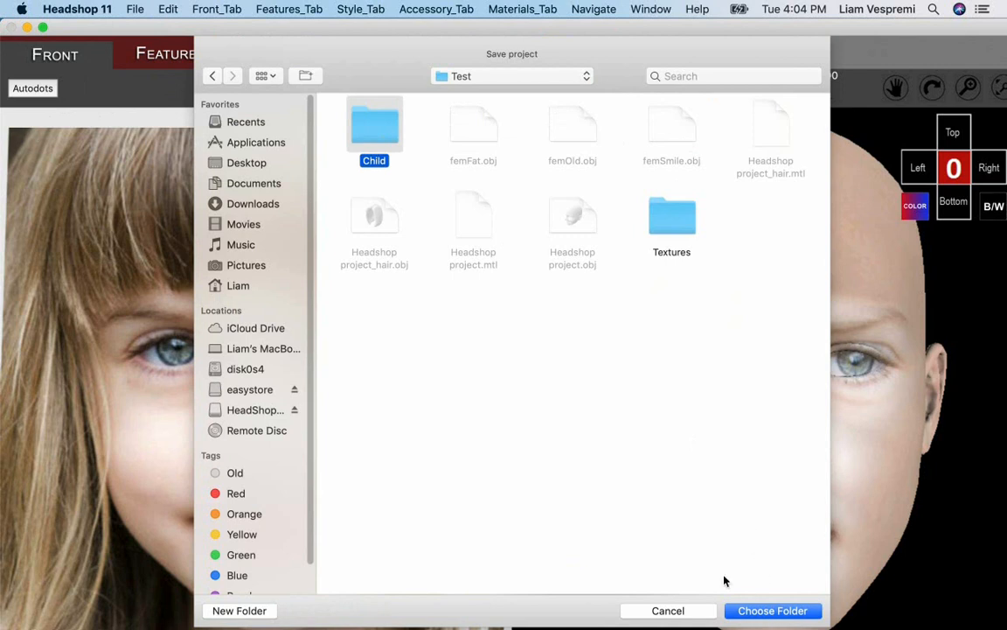
pyautogui.click(771, 610)
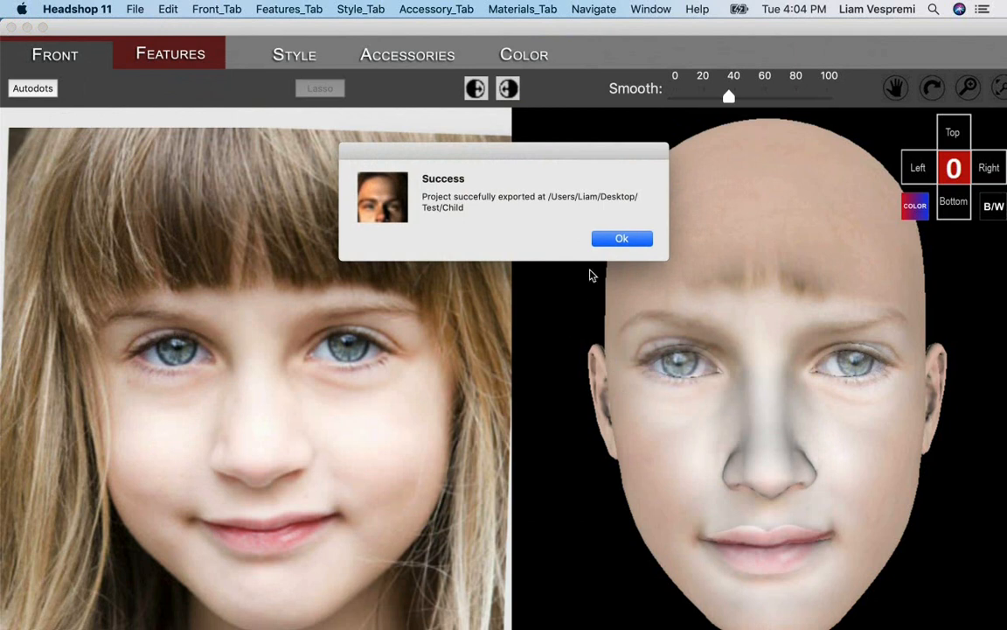
pyautogui.click(622, 238)
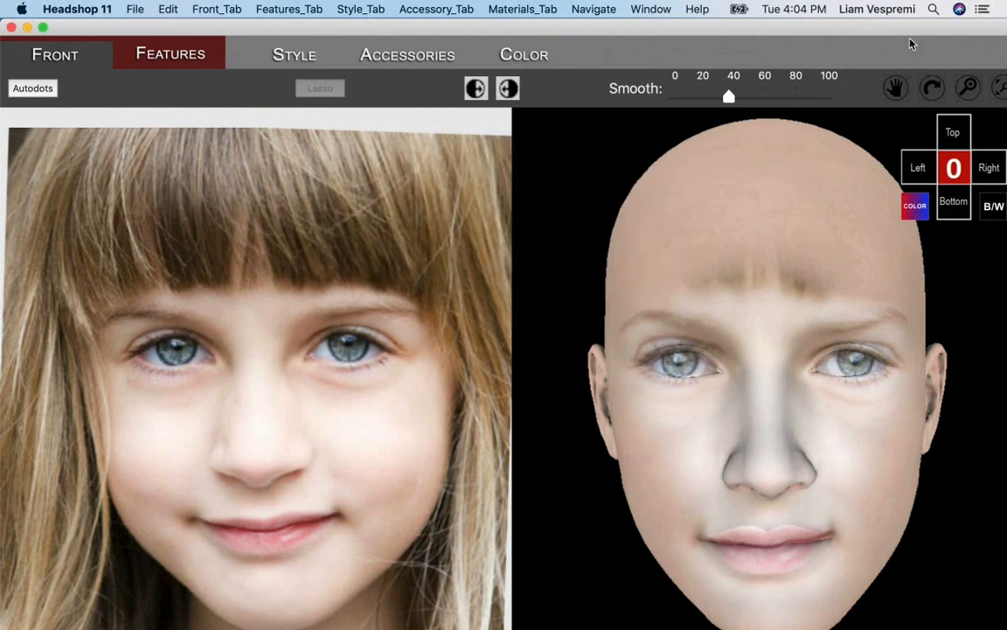
# Quit HeadShop from the Headshop 11 menu, returning to DAZ Studio
pyautogui.click(77, 9)
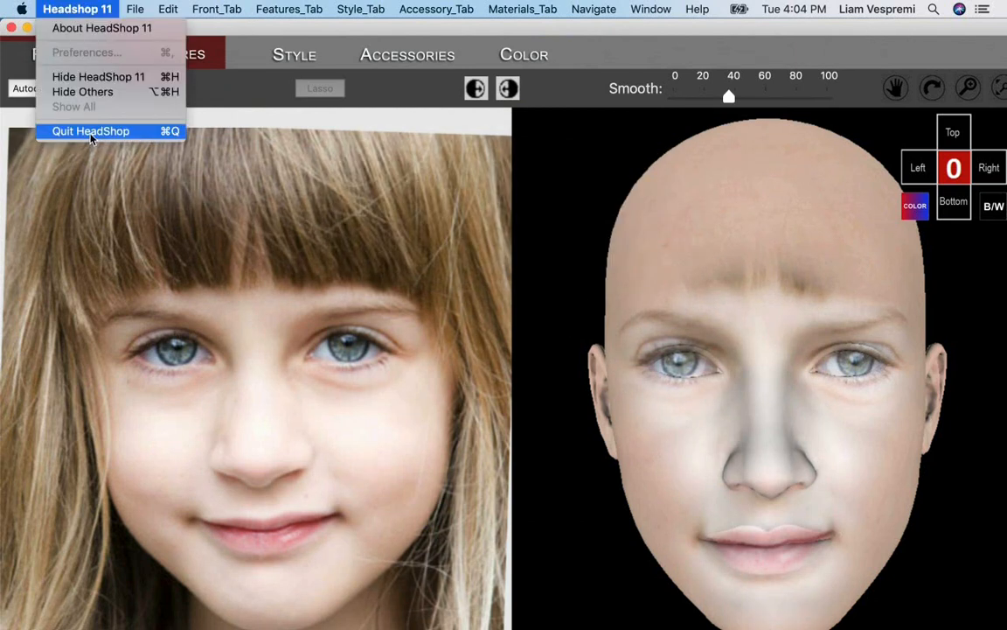
pyautogui.click(91, 132)
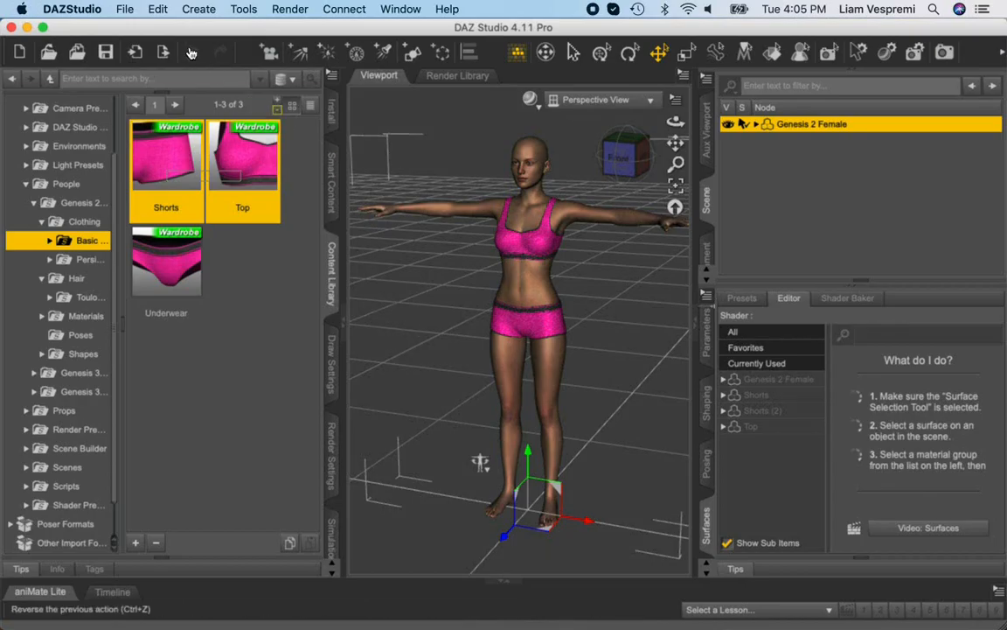
# Run Morph Loader Advanced with Headshop project.obj and show the figure's Parameters
pyautogui.click(158, 9)
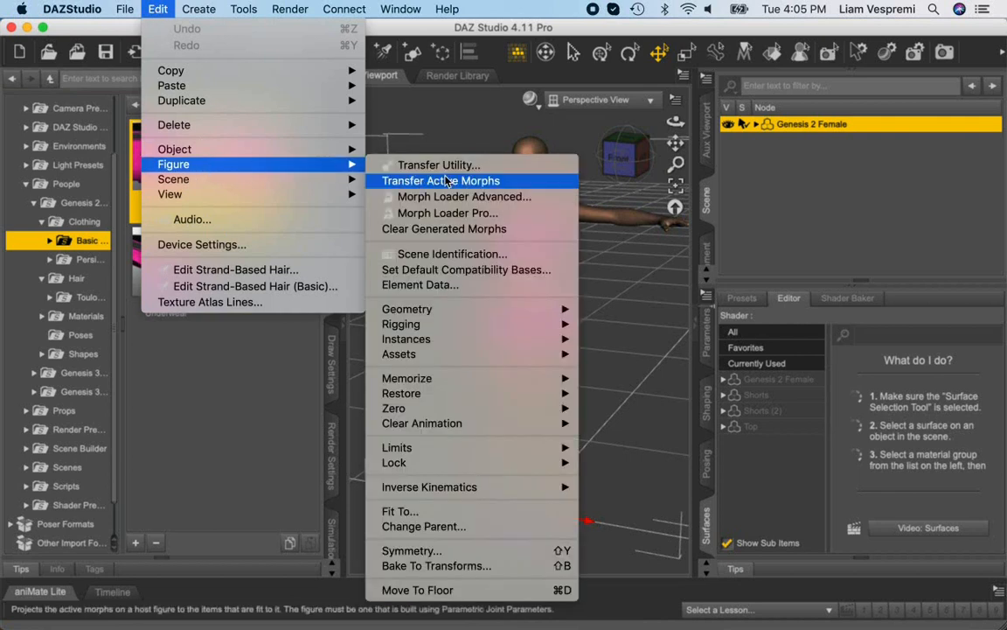
pyautogui.click(465, 196)
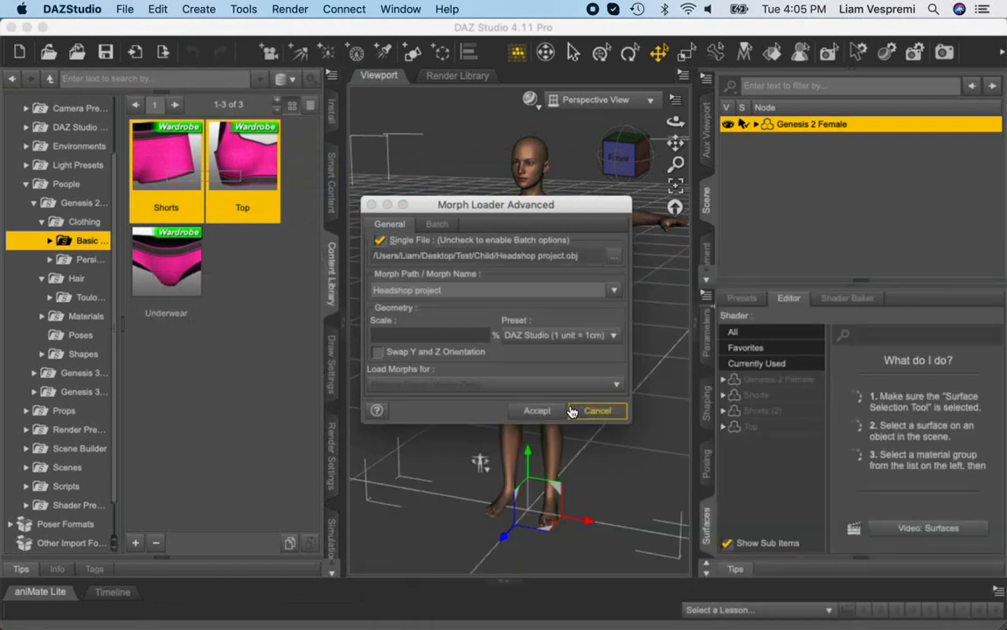
pyautogui.click(598, 410)
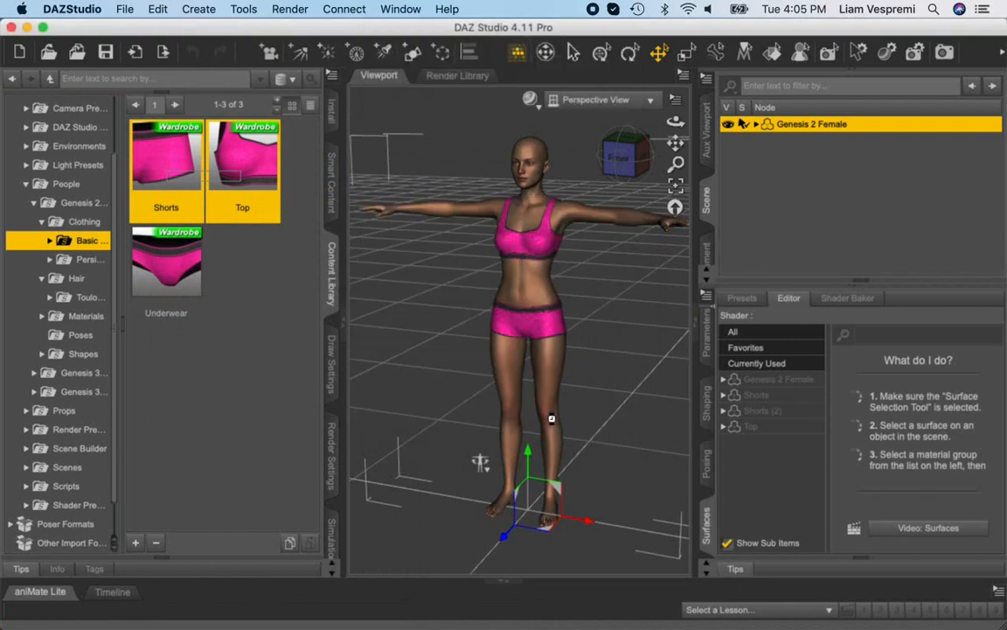
pyautogui.click(706, 341)
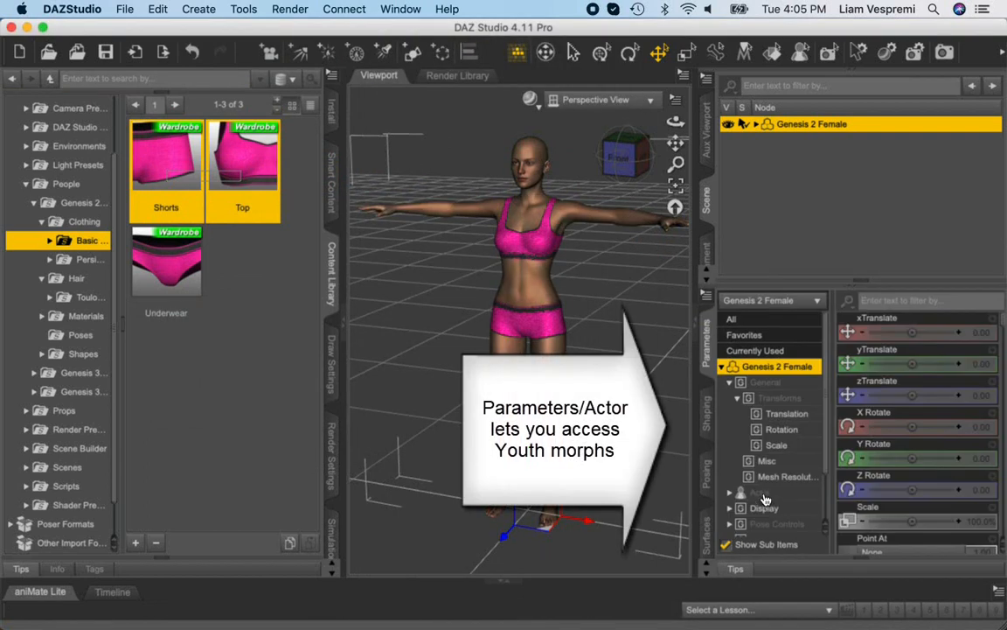
# Raise the Actor Youth Morph slider to about 11.1% for younger proportions
pyautogui.click(759, 491)
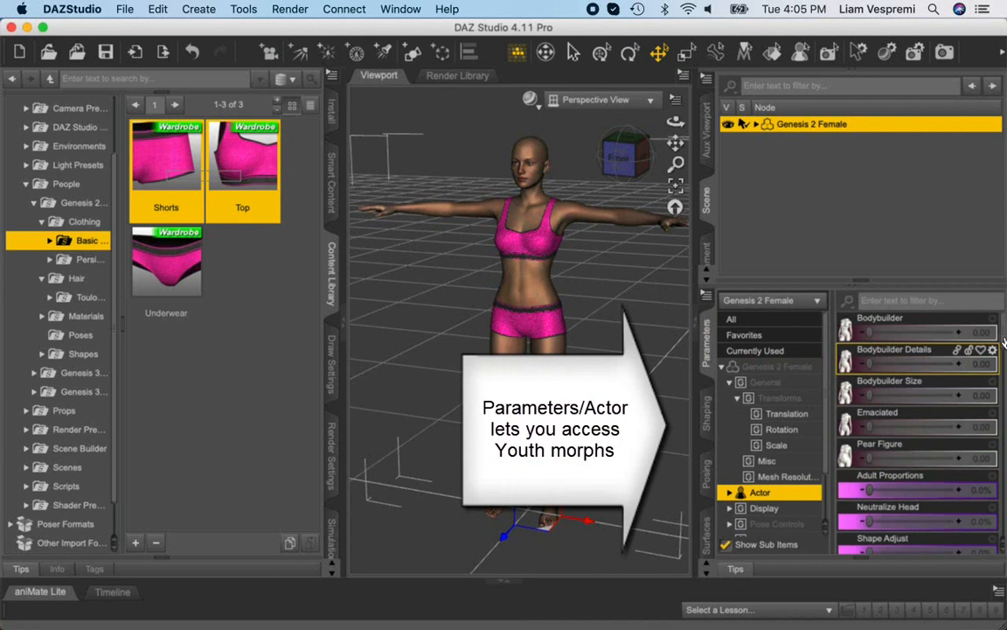
pyautogui.scroll(-3)
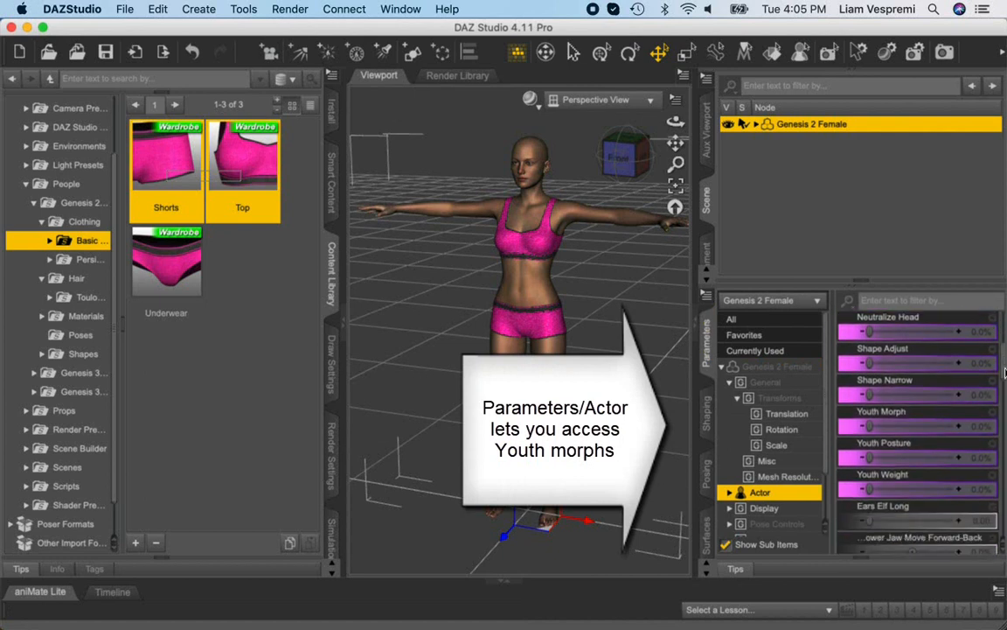
pyautogui.moveTo(875, 427); pyautogui.dragTo(892, 427)
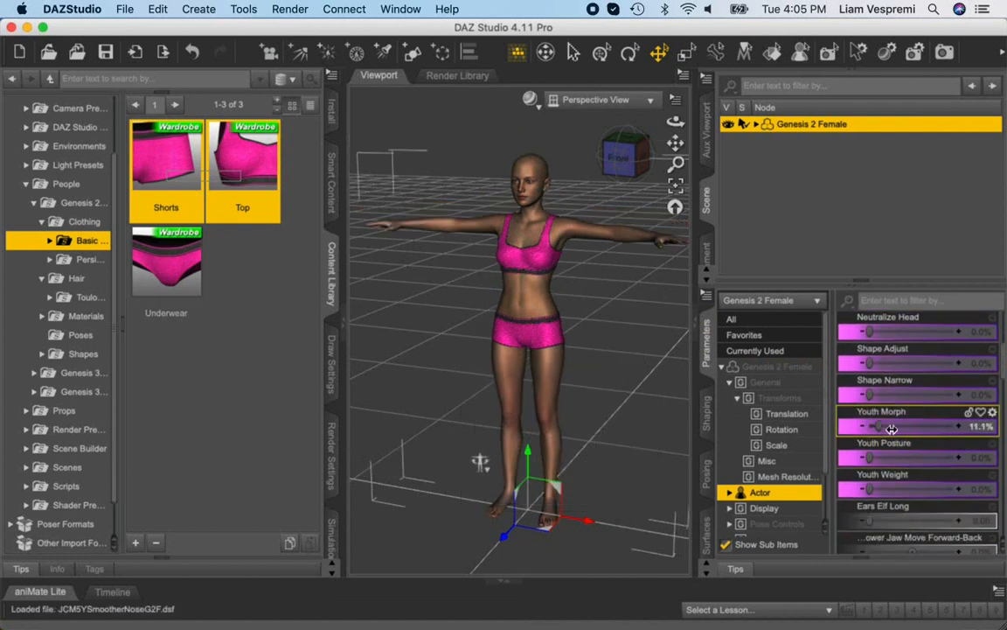
pyautogui.moveTo(874, 426); pyautogui.dragTo(938, 427)
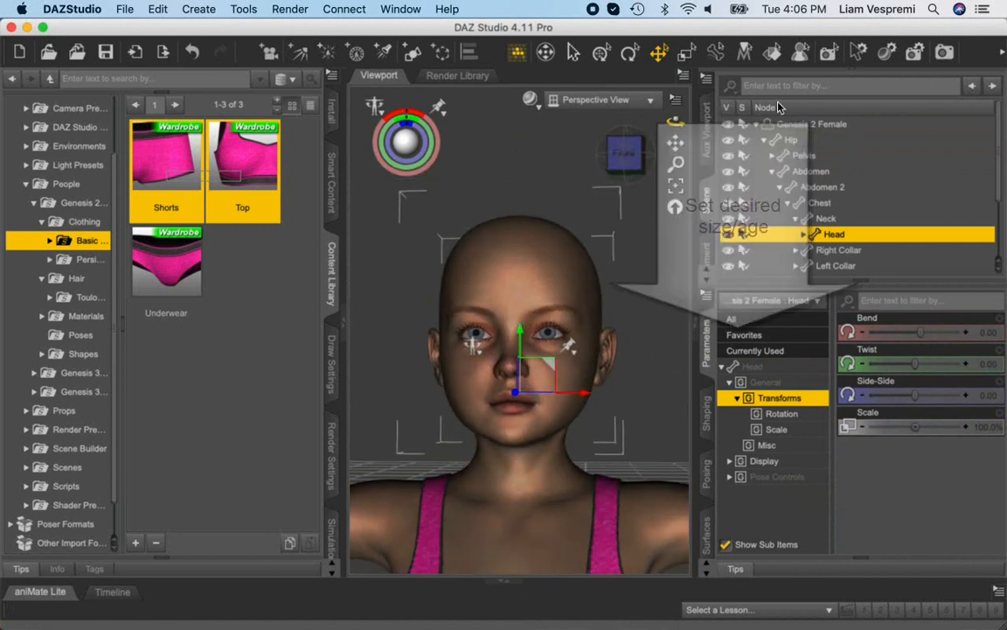
# Select Genesis 2 Female and dial the Headshop project morph to about 89.6%
pyautogui.click(812, 123)
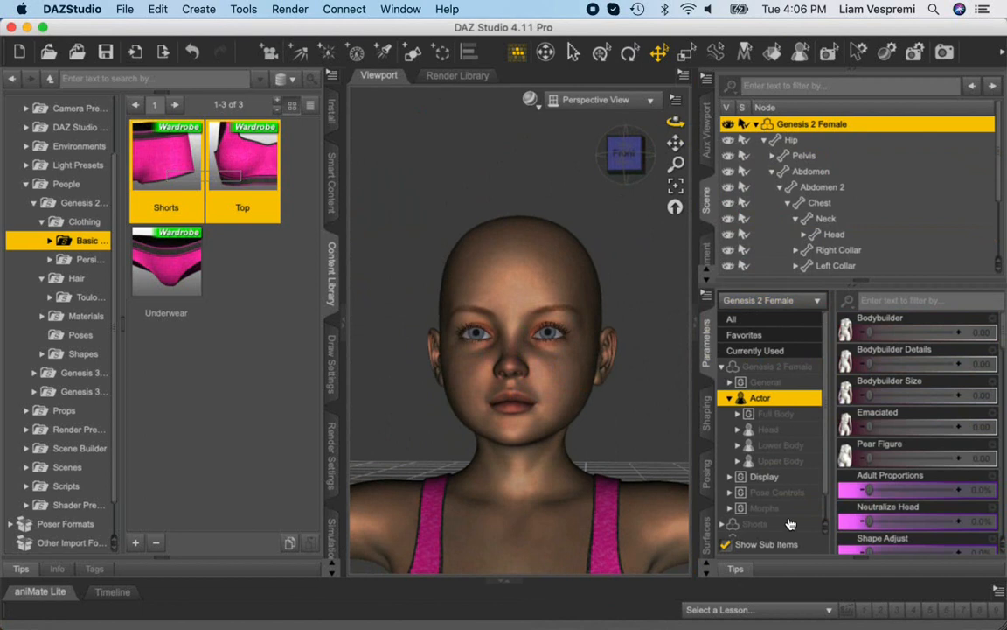
pyautogui.click(764, 507)
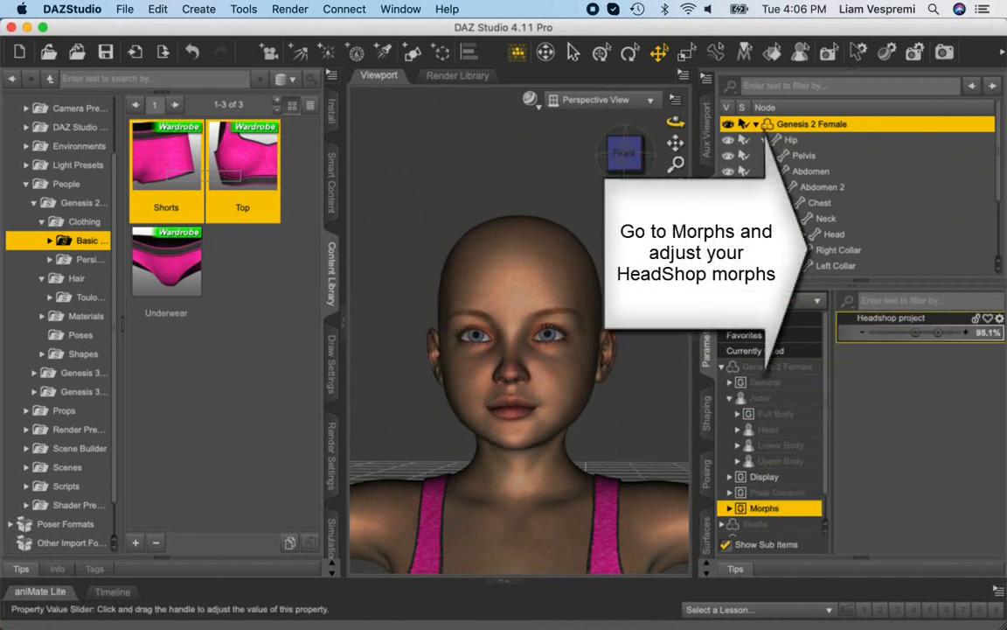
pyautogui.moveTo(938, 333); pyautogui.dragTo(917, 332)
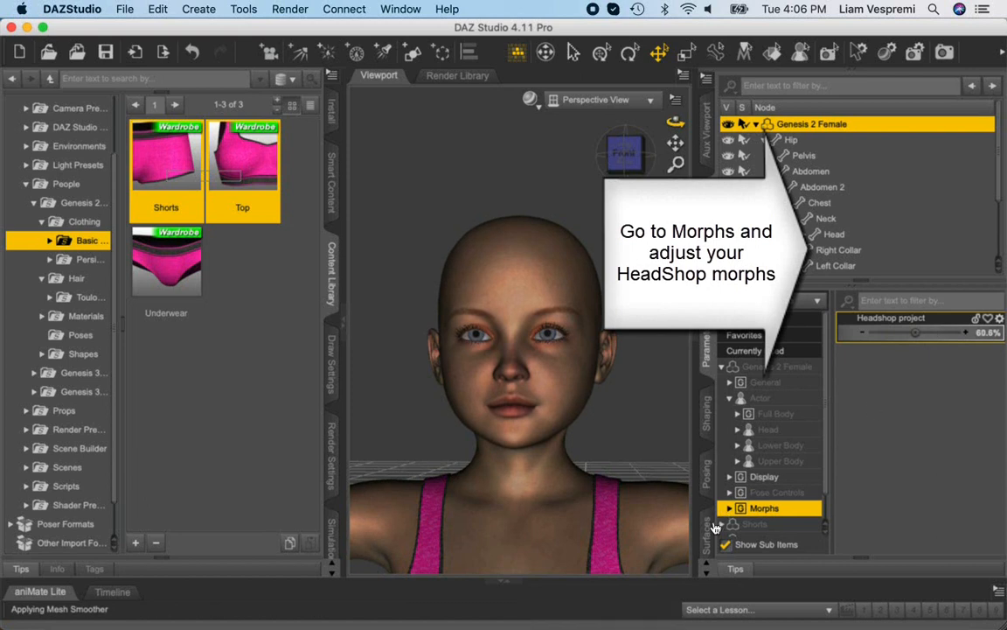
pyautogui.click(706, 516)
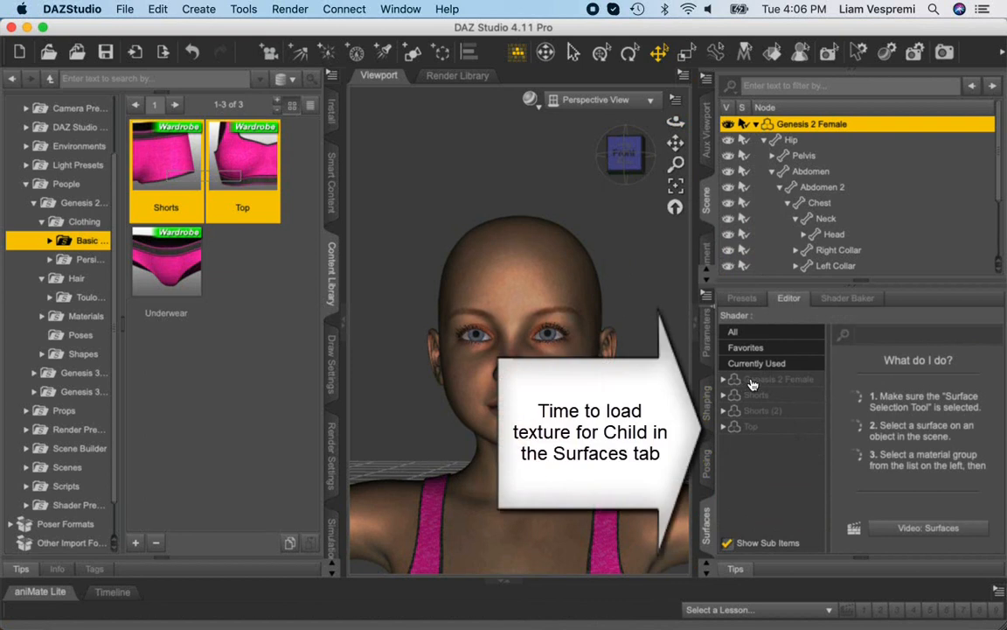
# Load a smoothed diffuse texture from Child/Textures onto the face skin surface
pyautogui.click(779, 378)
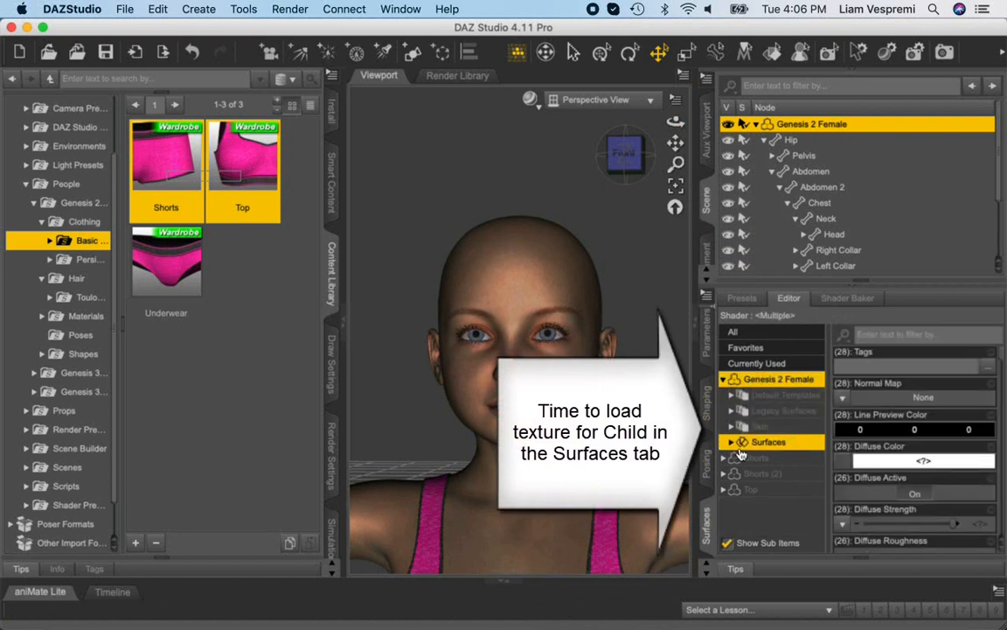
pyautogui.click(724, 440)
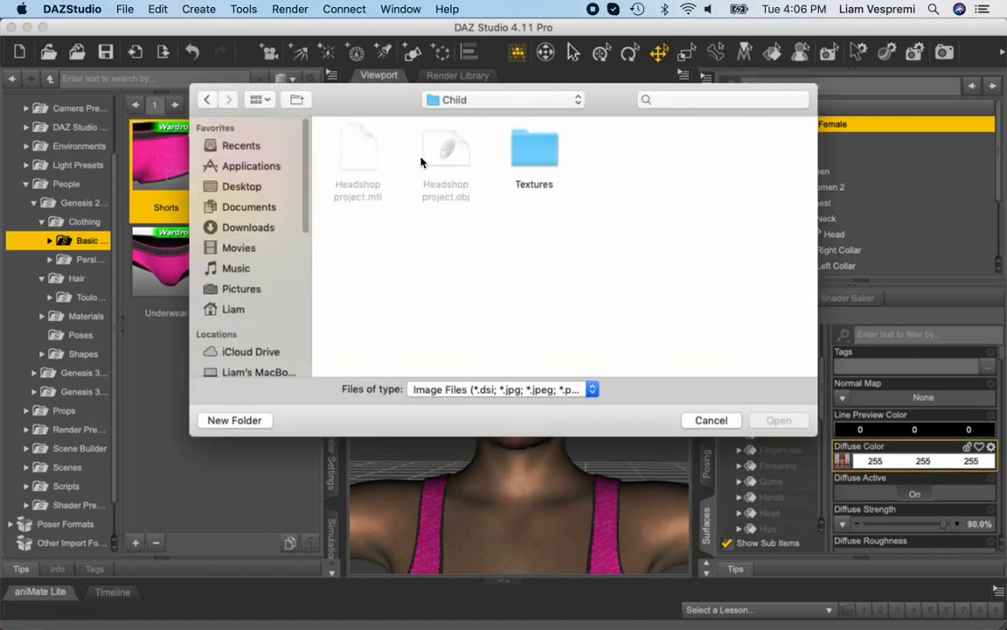
pyautogui.doubleClick(533, 147)
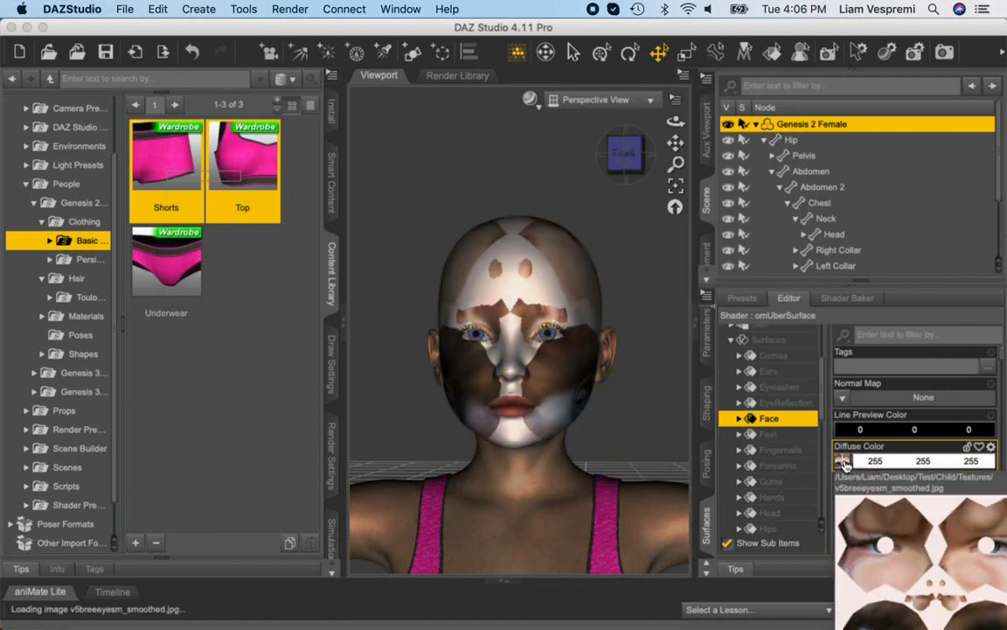
pyautogui.click(843, 462)
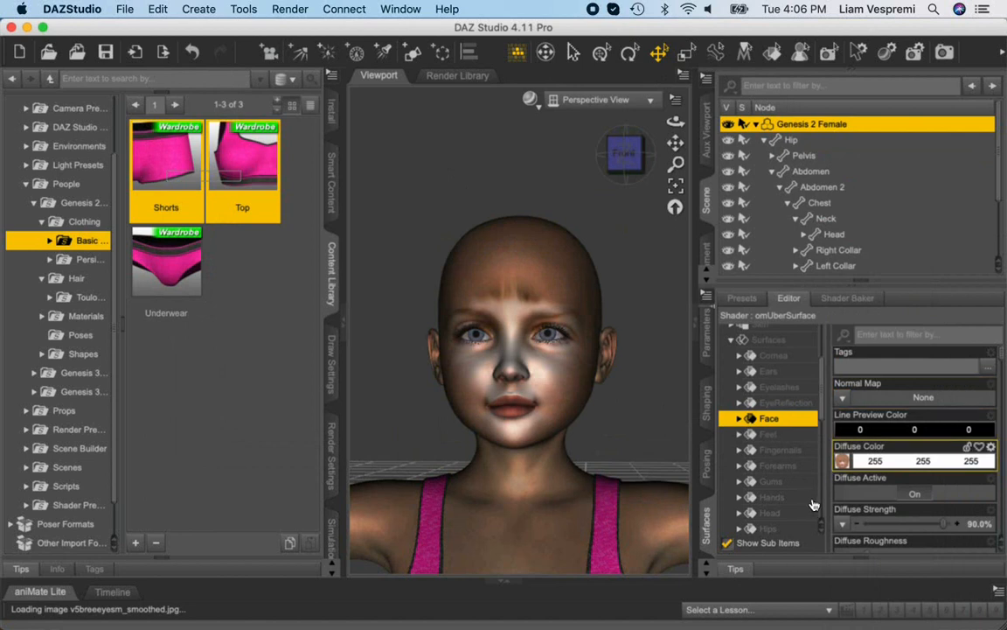
pyautogui.scroll(-3)
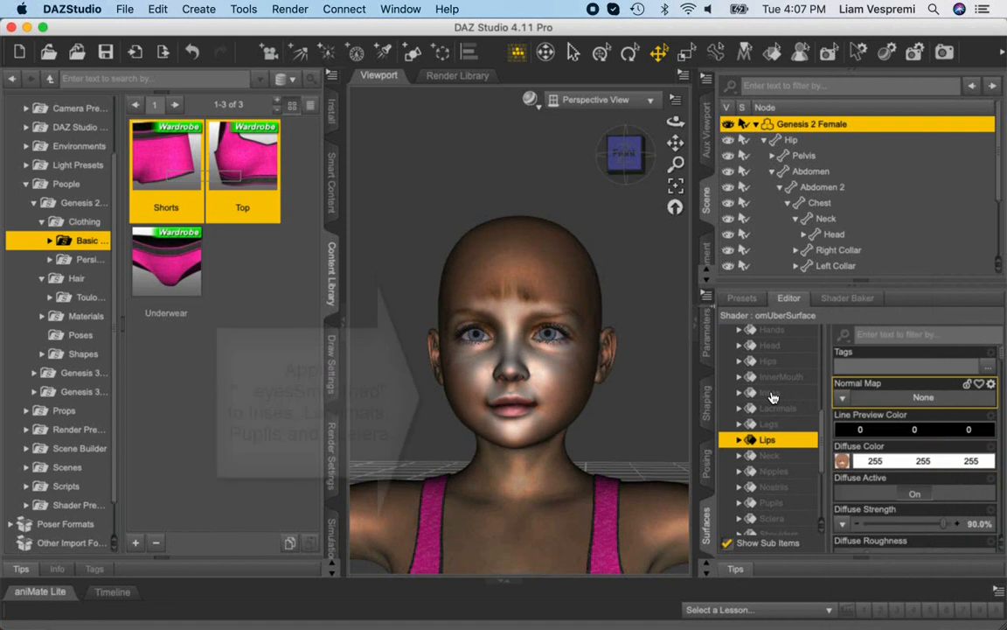
# Apply the smoothed eyes jpg to the Irises, Lacrimals, Pupils and Sclera diffuse color, then browse the Toulouse hair
pyautogui.click(923, 397)
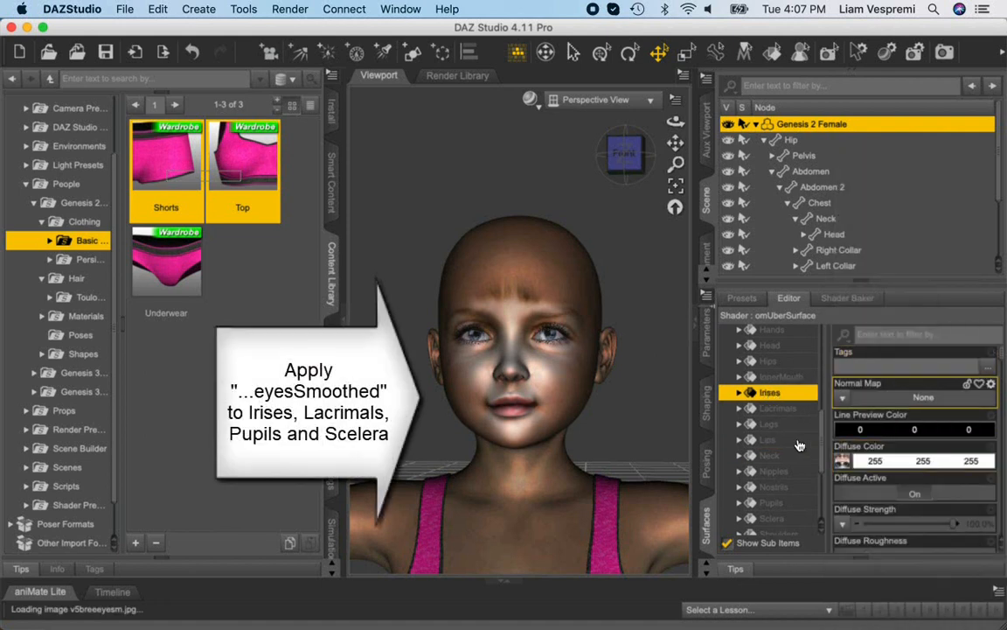
pyautogui.click(777, 410)
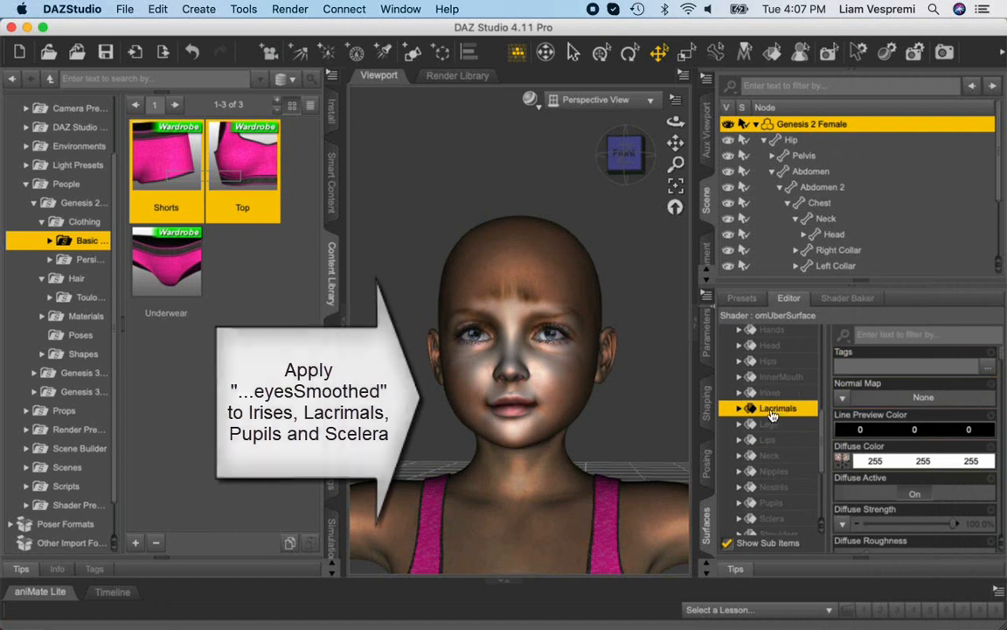
pyautogui.click(924, 397)
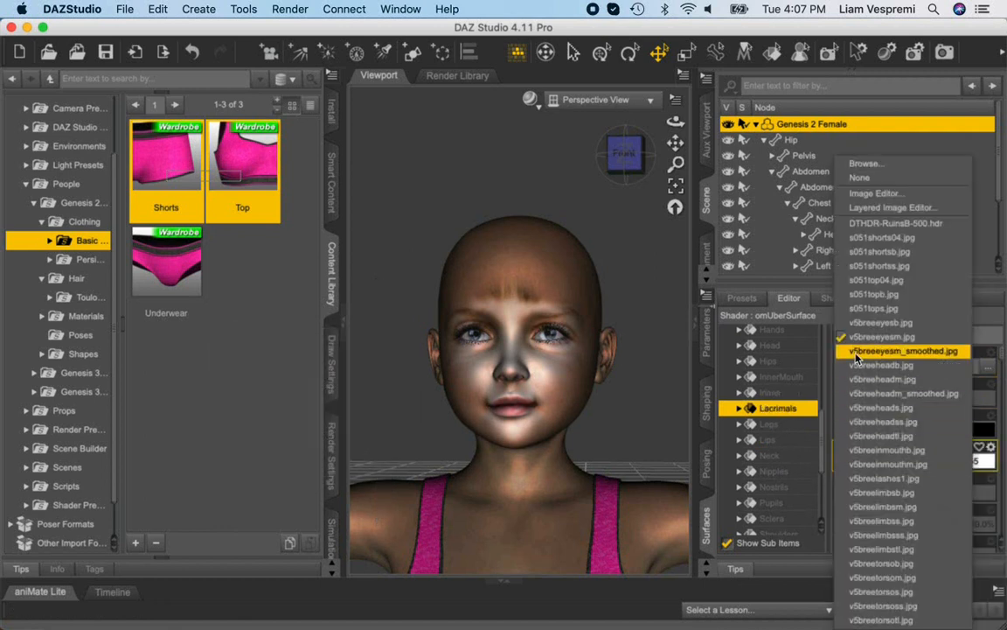
pyautogui.click(902, 350)
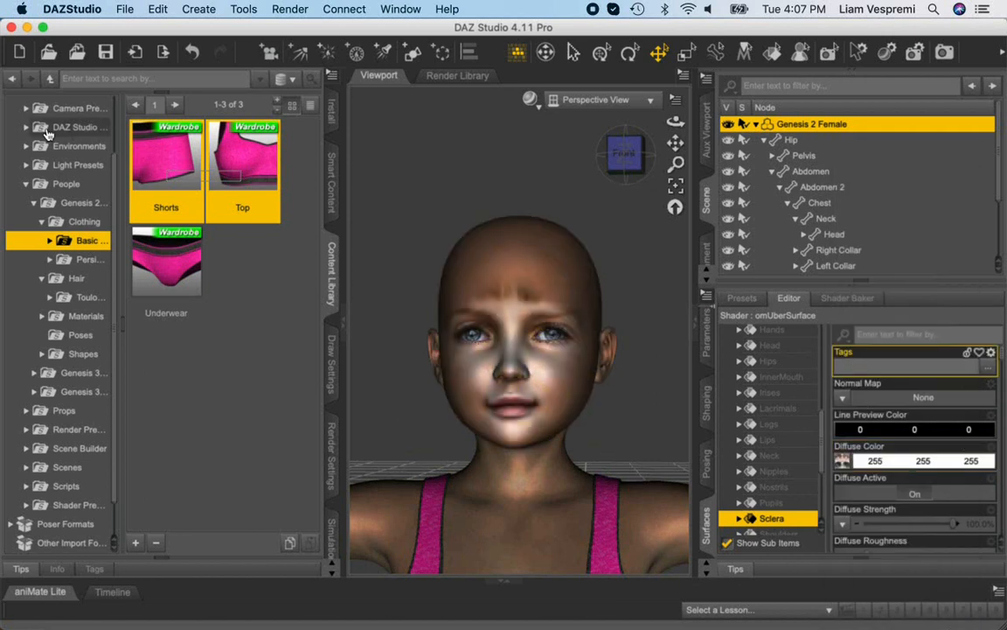
pyautogui.click(91, 298)
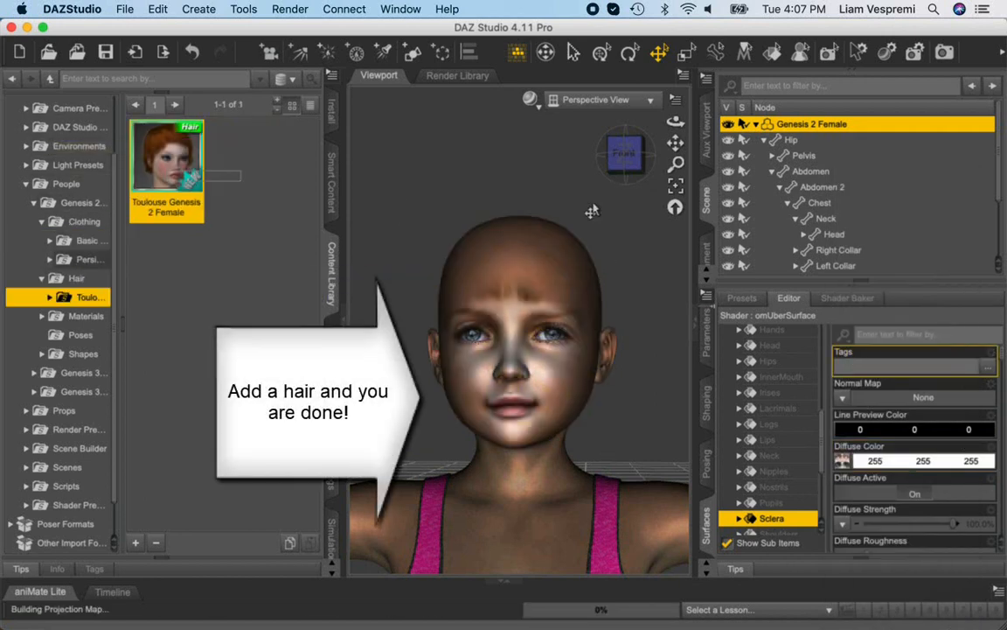